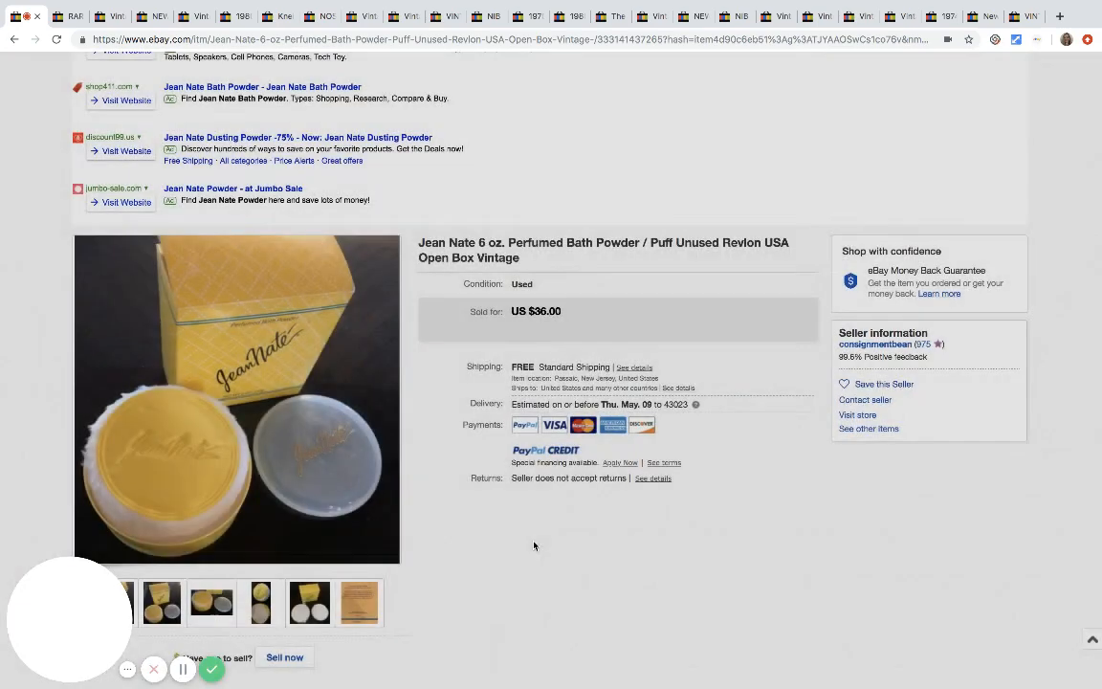
Scroll down the Jean Nate bath powder listing, sold at $36
{"action": "scroll", "scroll_direction": "down", "scroll_amount": 3}
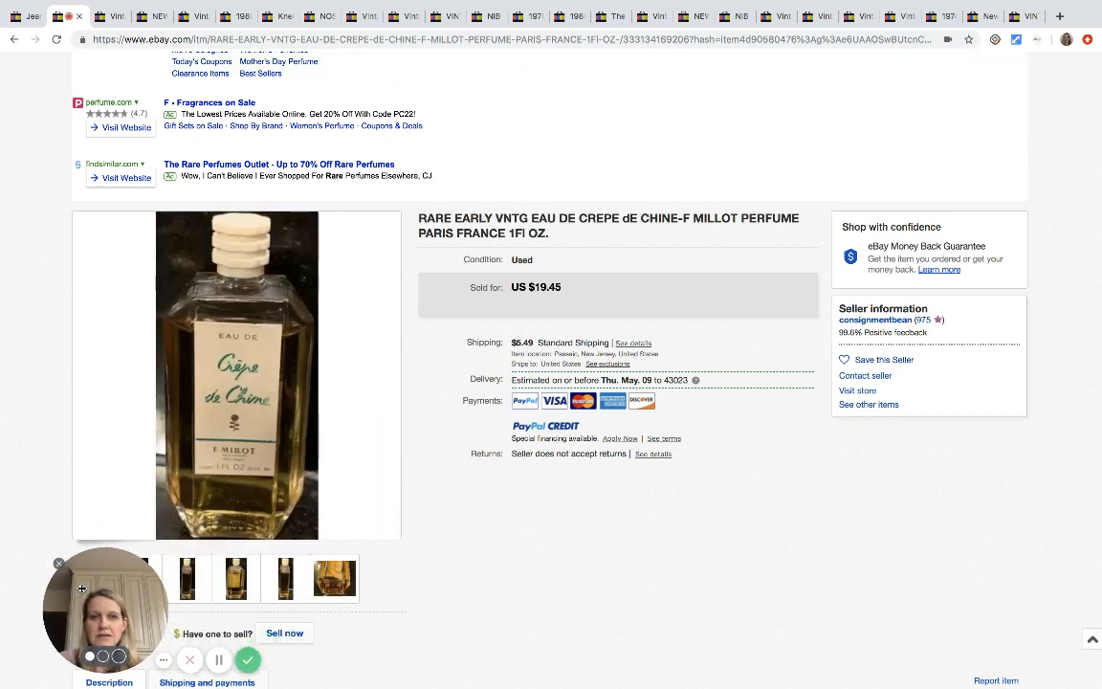
{"action": "mouse_move", "coordinate": [328, 449]}
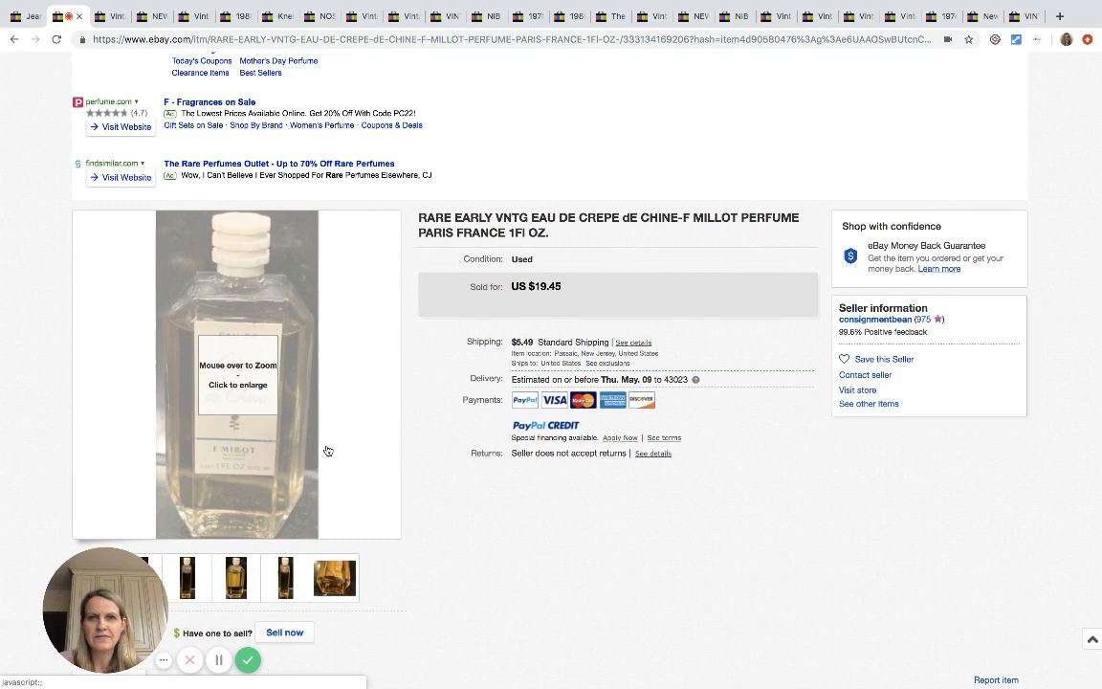
{"action": "mouse_move", "coordinate": [318, 444]}
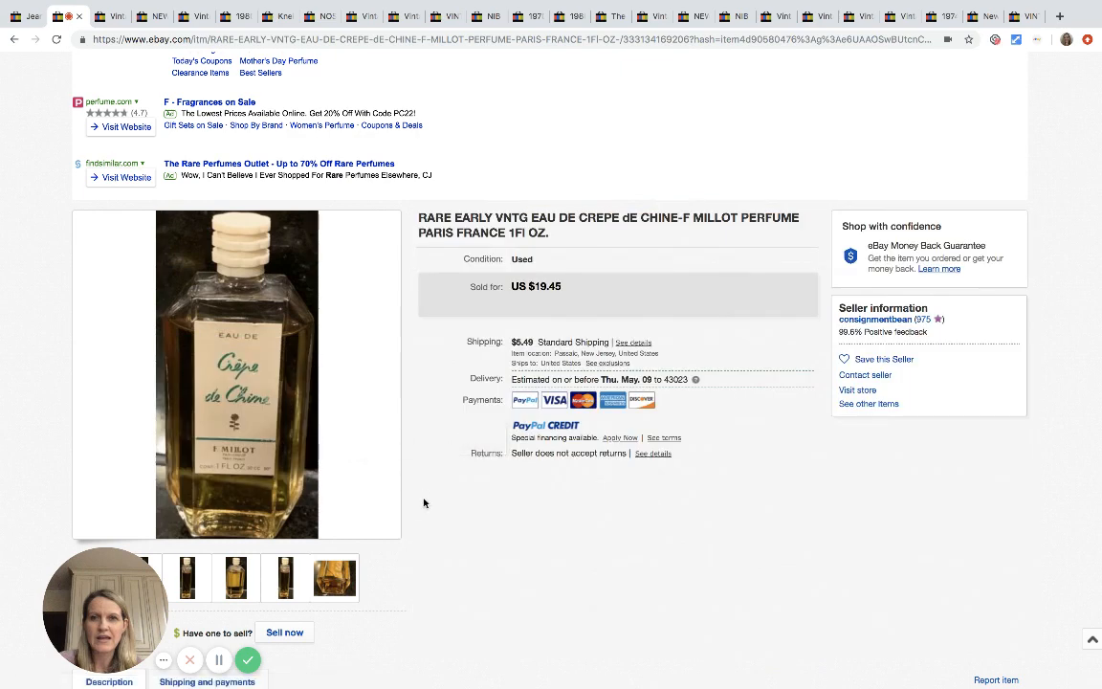
{"action": "mouse_move", "coordinate": [484, 524]}
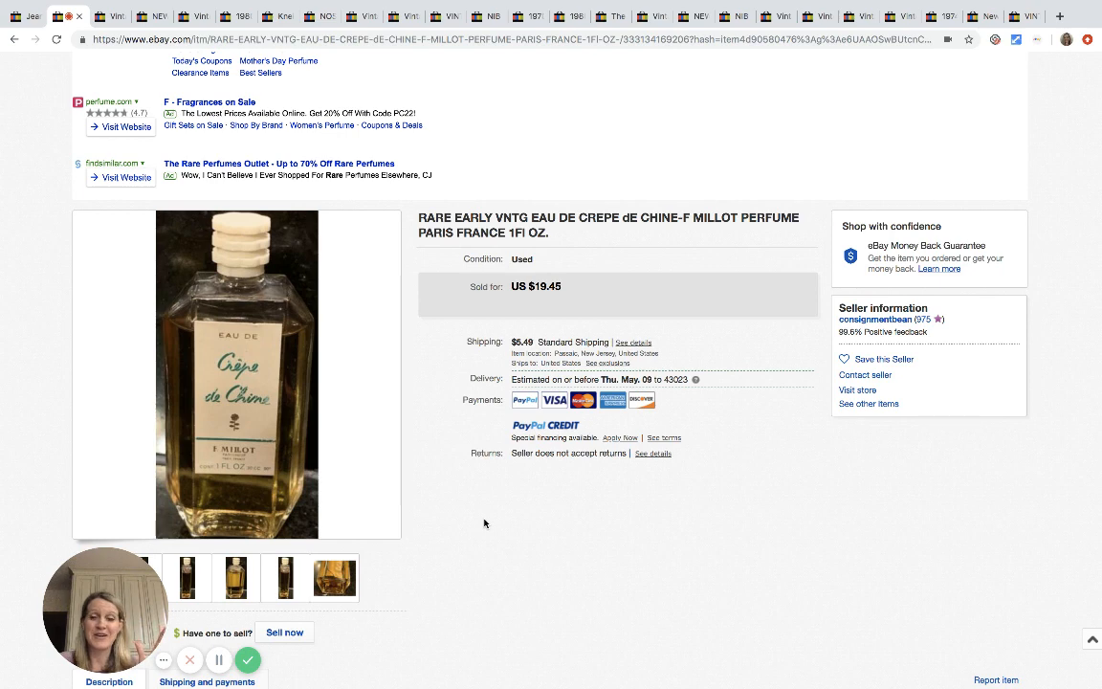
{"action": "mouse_move", "coordinate": [236, 373]}
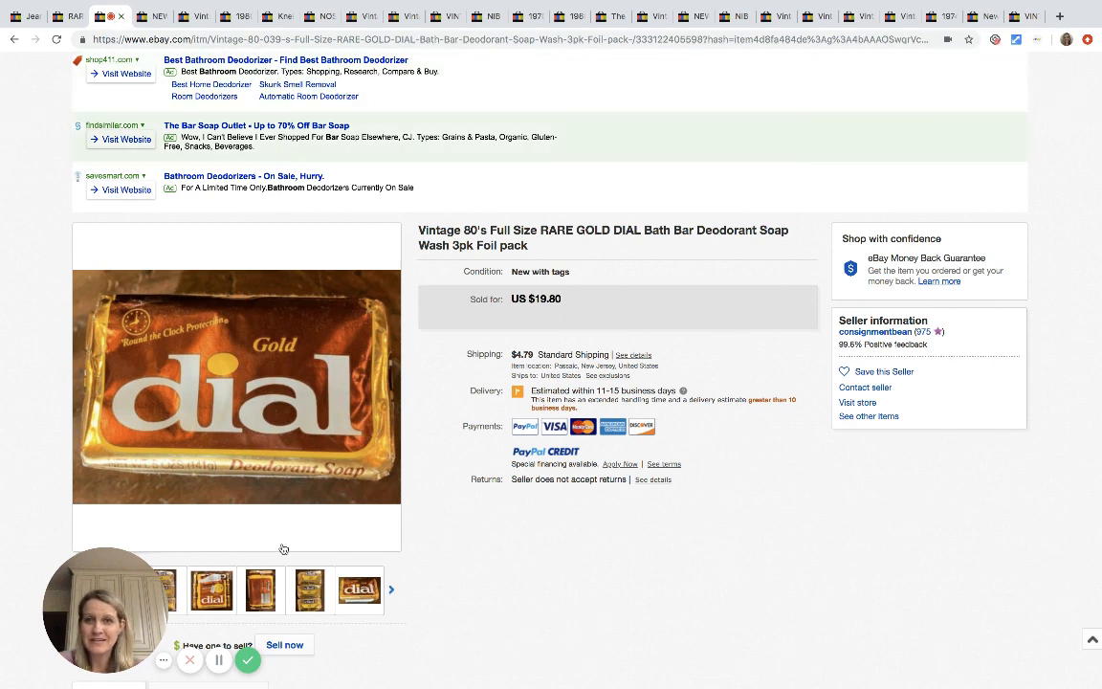
View the Schick razor listing's close-up photo, then open the Fresh Start detergent listing
{"action": "left_click", "coordinate": [309, 590]}
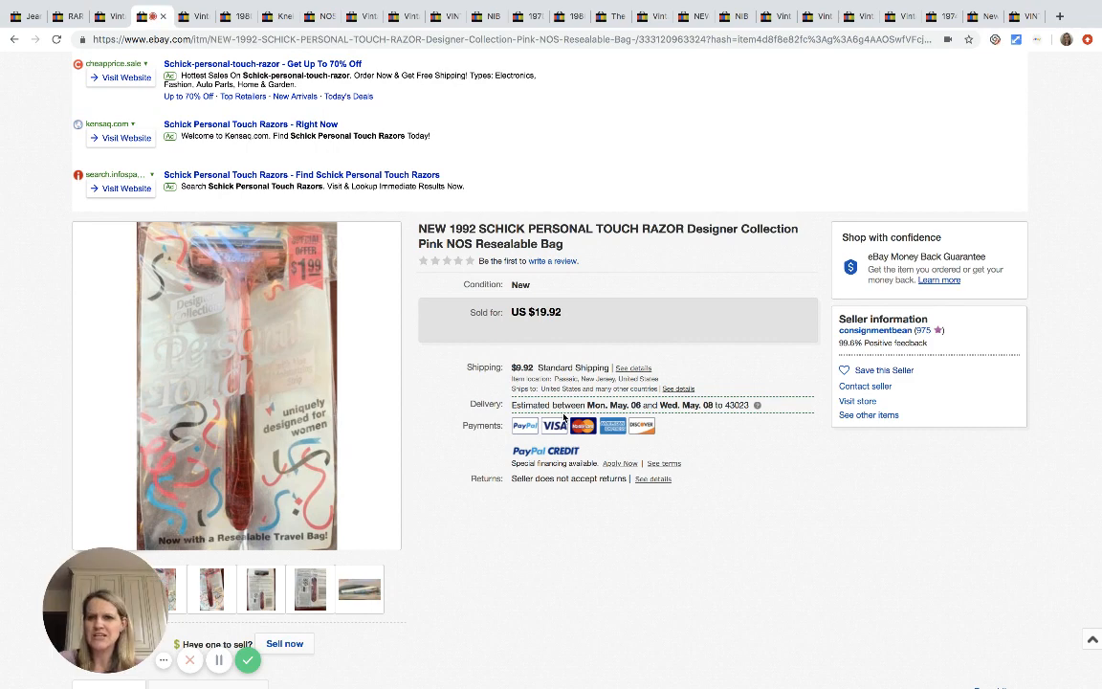
{"action": "mouse_move", "coordinate": [599, 271]}
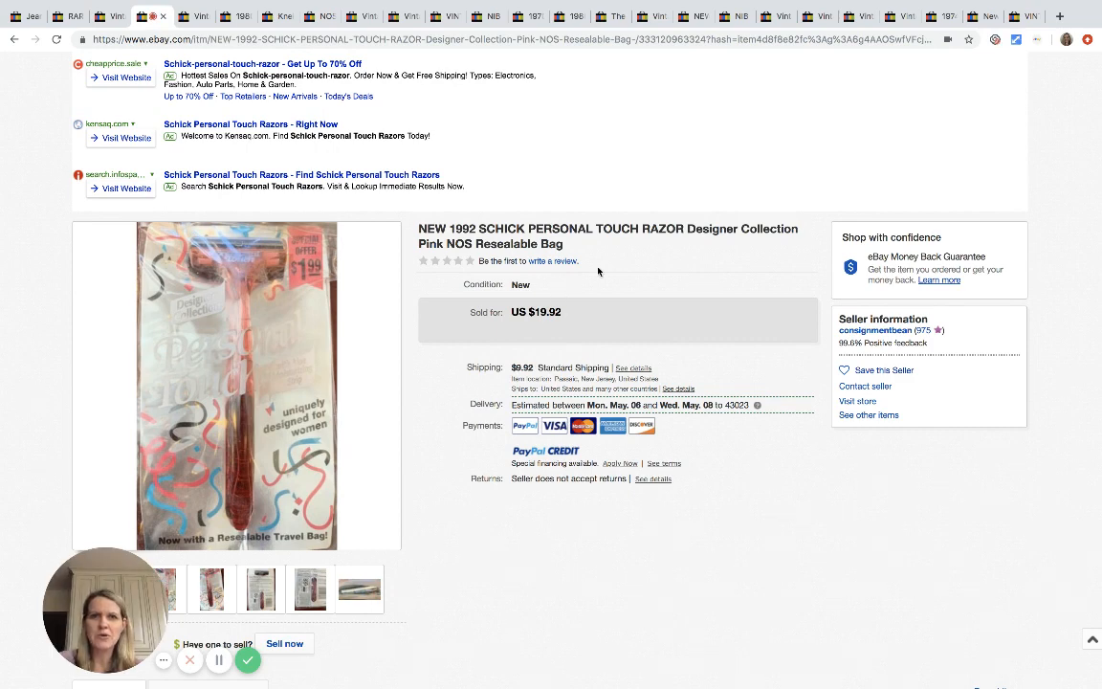
{"action": "mouse_move", "coordinate": [308, 256]}
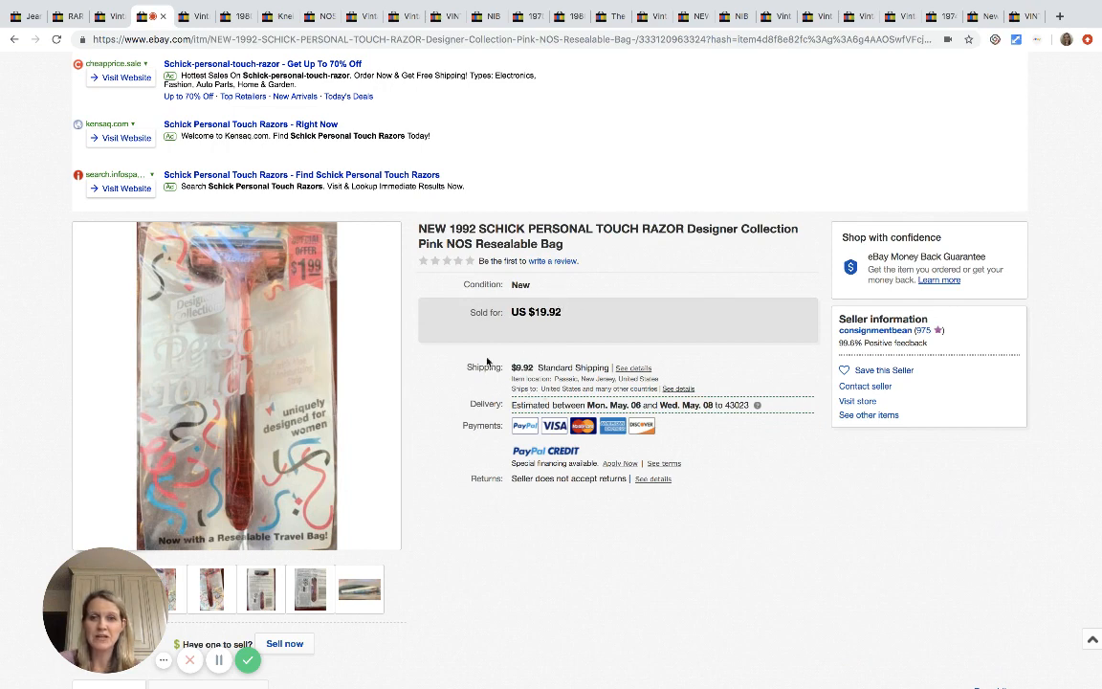
{"action": "left_click", "coordinate": [360, 589]}
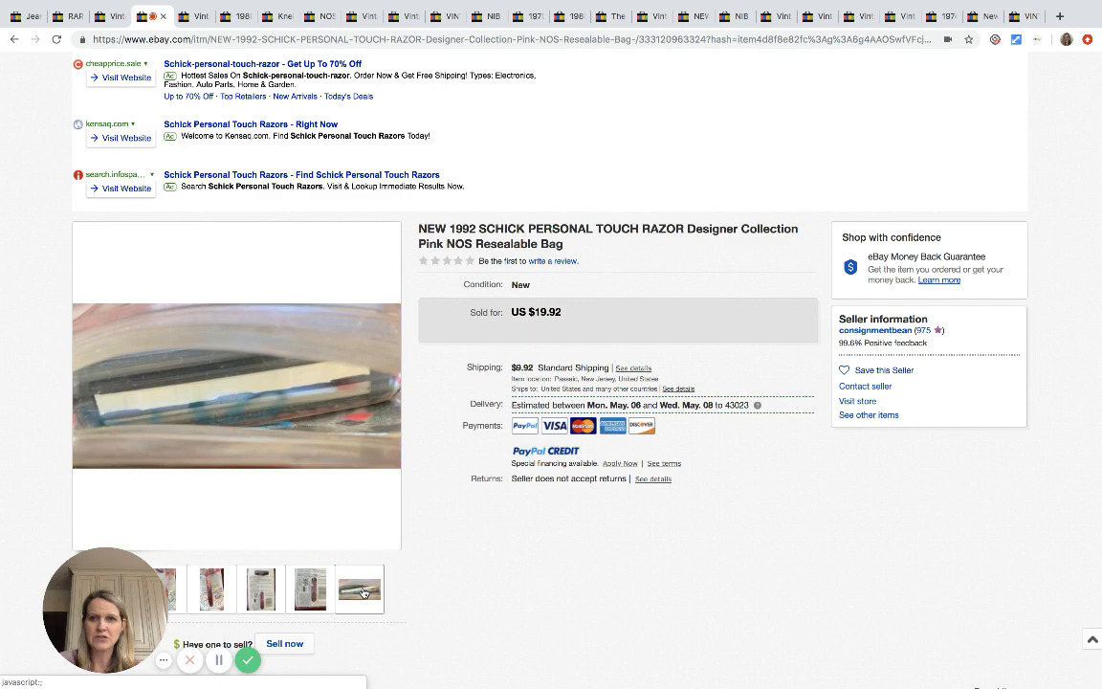
{"action": "left_click", "coordinate": [309, 589]}
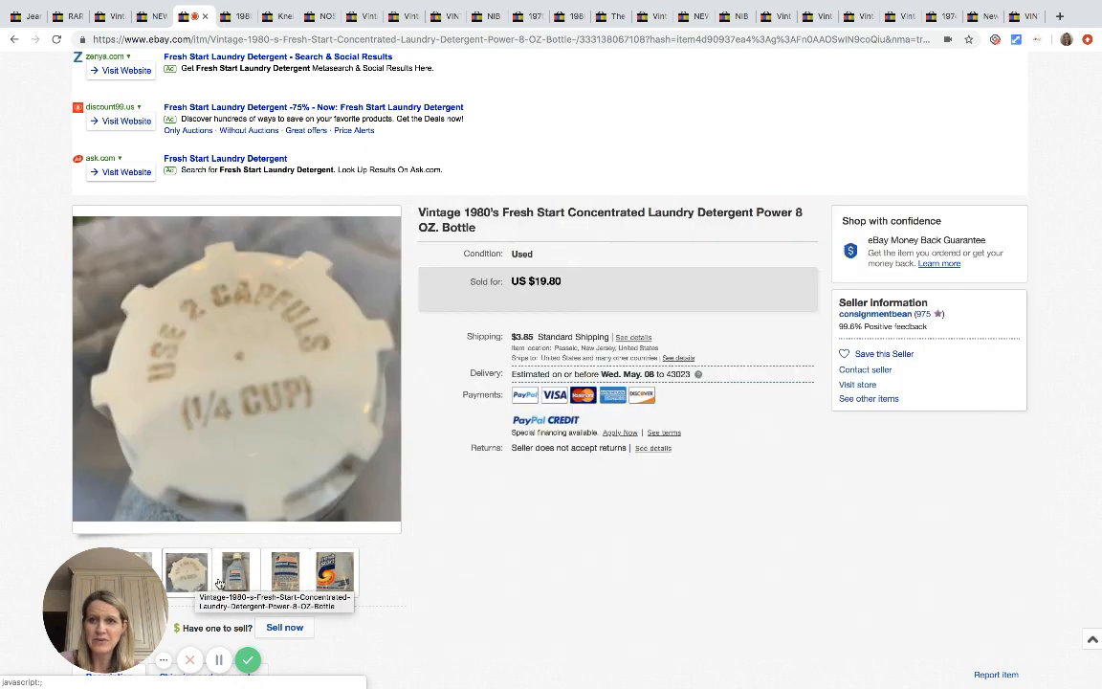
View the detergent bottle's back and front label, then open the Max Factor blush listing
{"action": "left_click", "coordinate": [236, 571]}
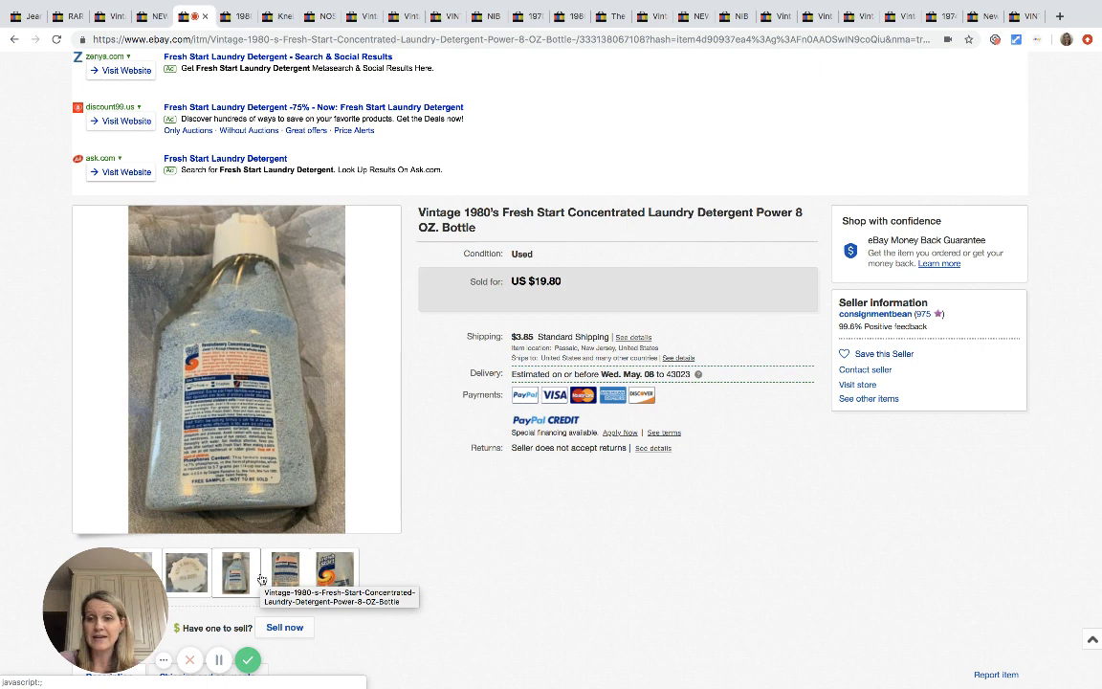
{"action": "left_click", "coordinate": [235, 571]}
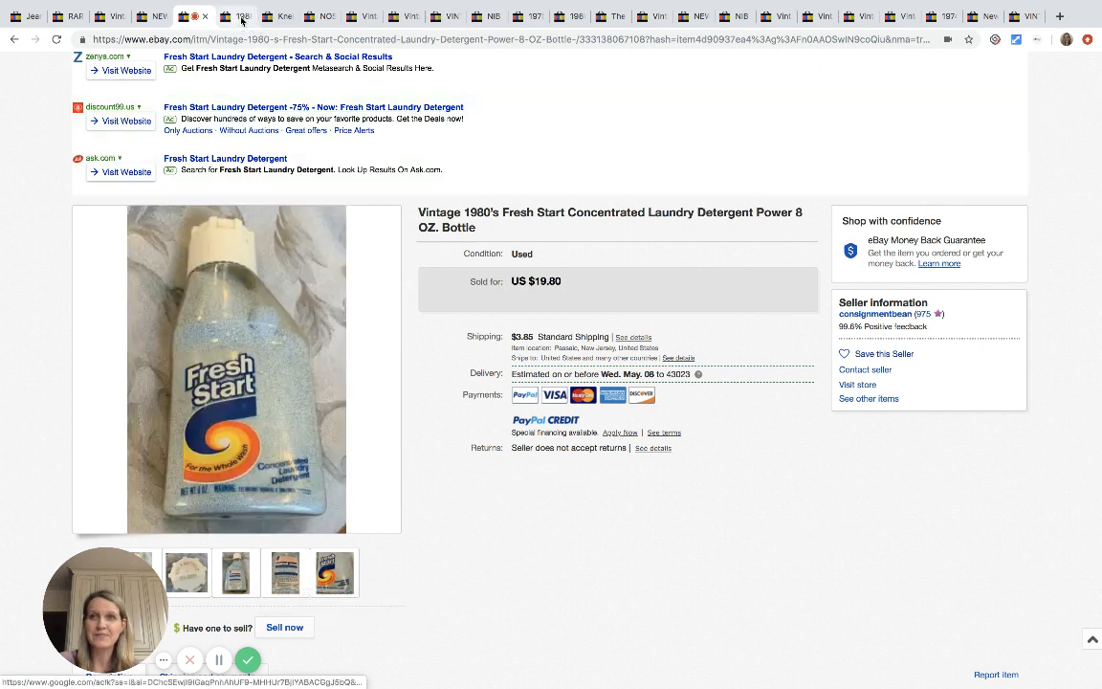
{"action": "left_click", "coordinate": [236, 16]}
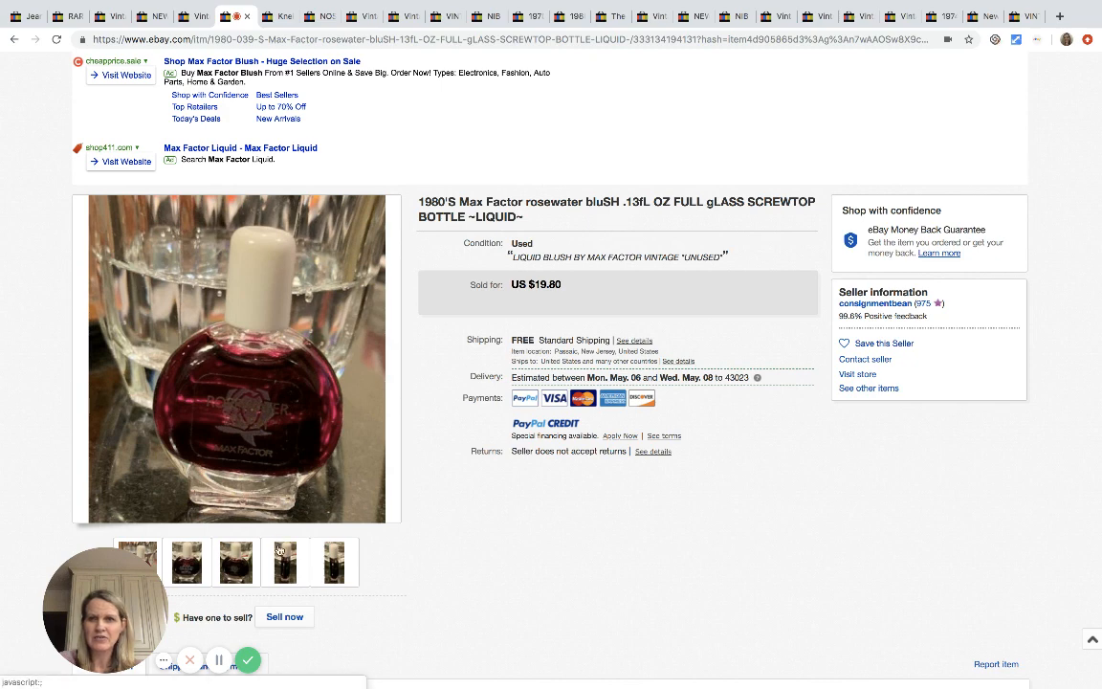
{"action": "mouse_move", "coordinate": [284, 561]}
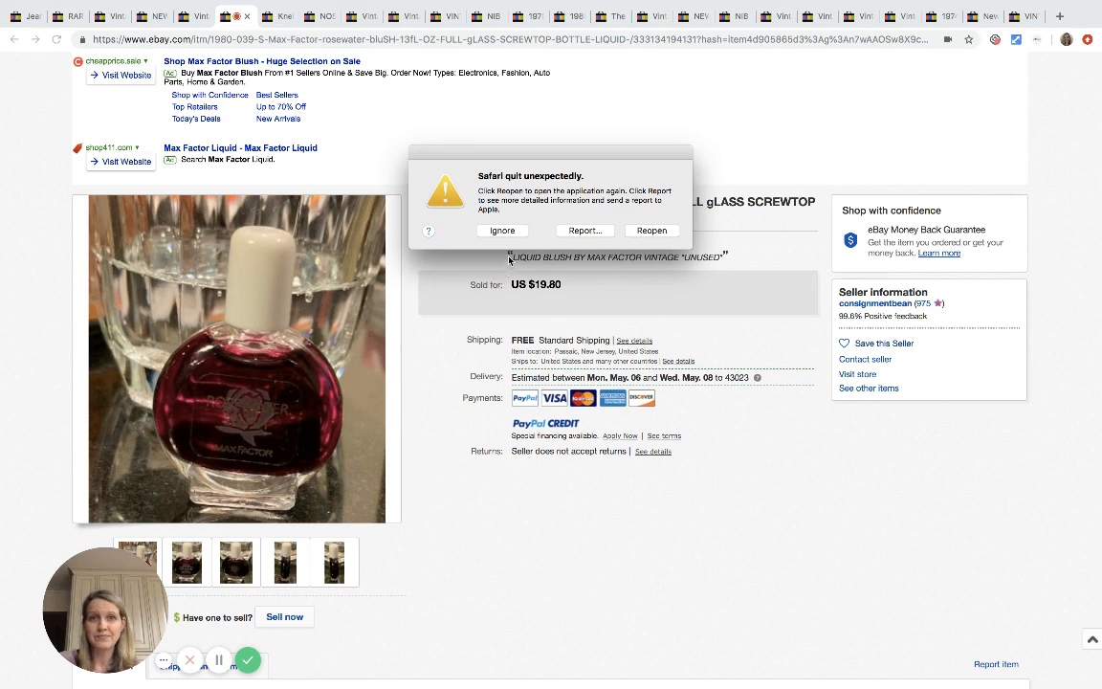
Dismiss the Safari crash notice covering the listing page
{"action": "left_click", "coordinate": [502, 230]}
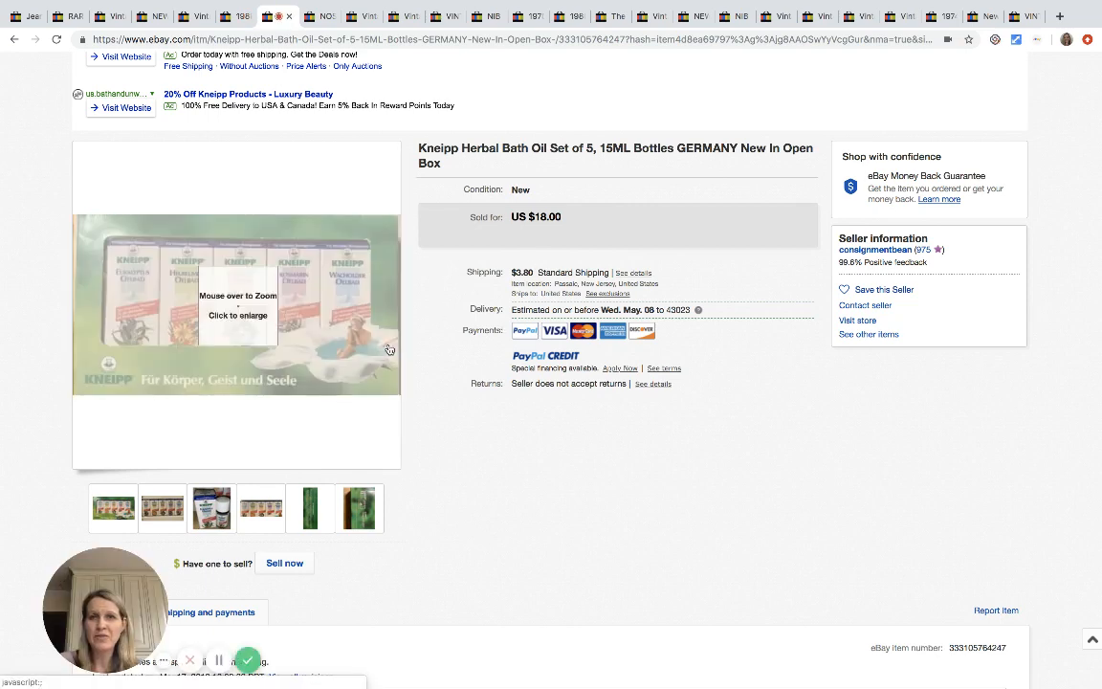
{"action": "mouse_move", "coordinate": [236, 305]}
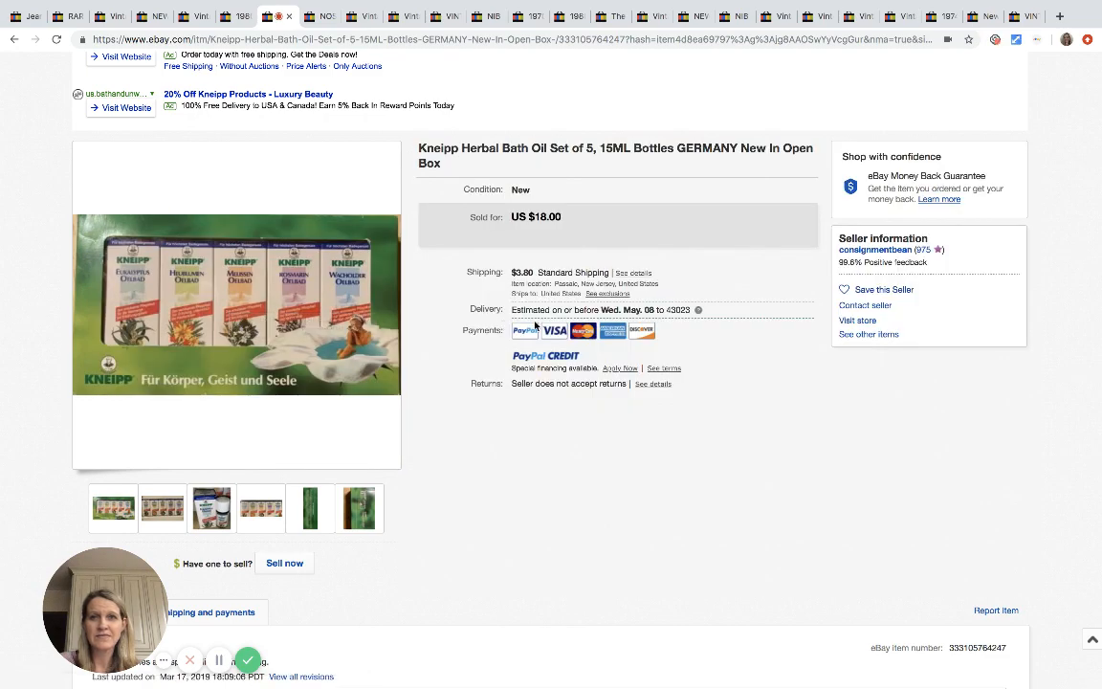
{"action": "mouse_move", "coordinate": [523, 330]}
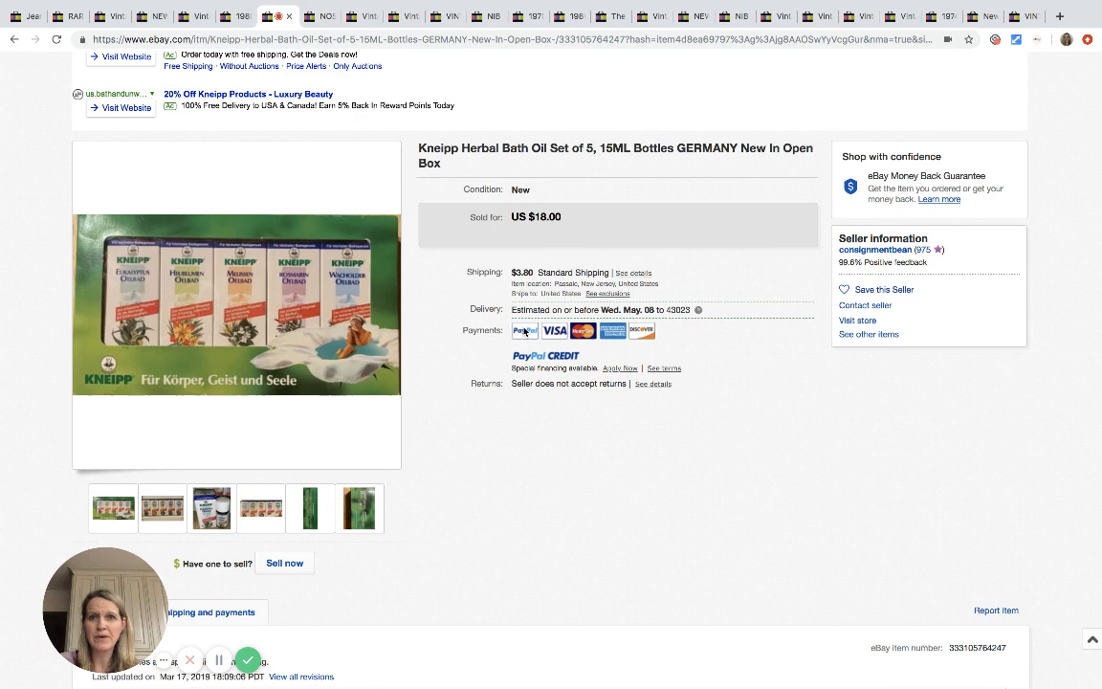
{"action": "mouse_move", "coordinate": [524, 330]}
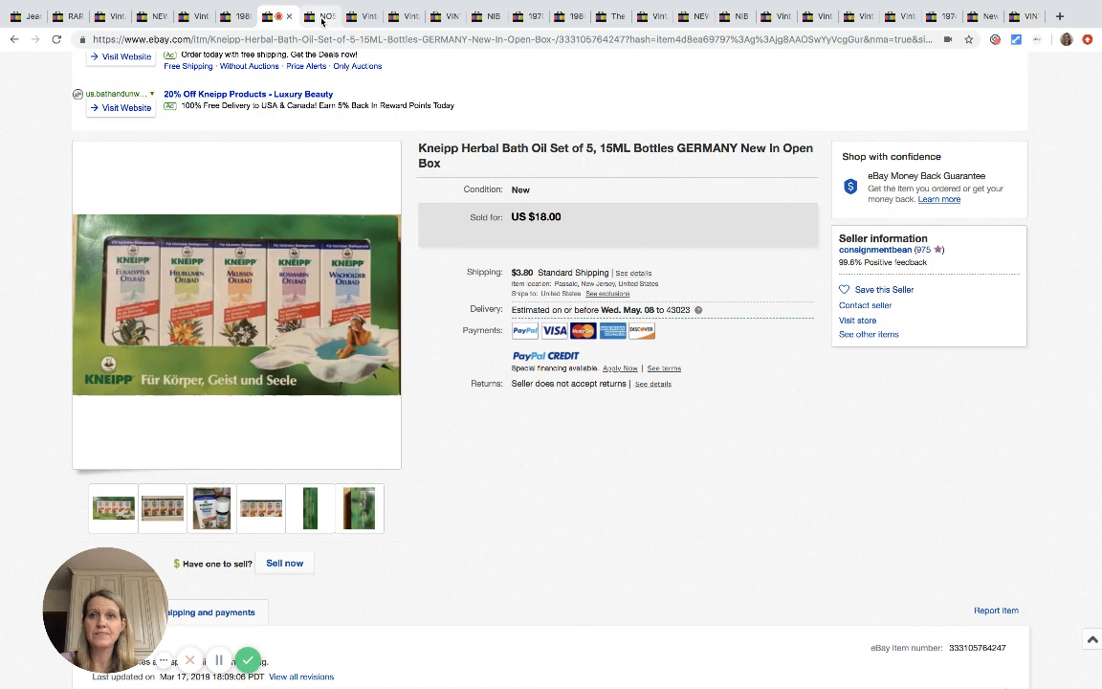
Open the Wilson athletic supporter listing ($39.70) and view its waistband label photo
{"action": "left_click", "coordinate": [321, 16]}
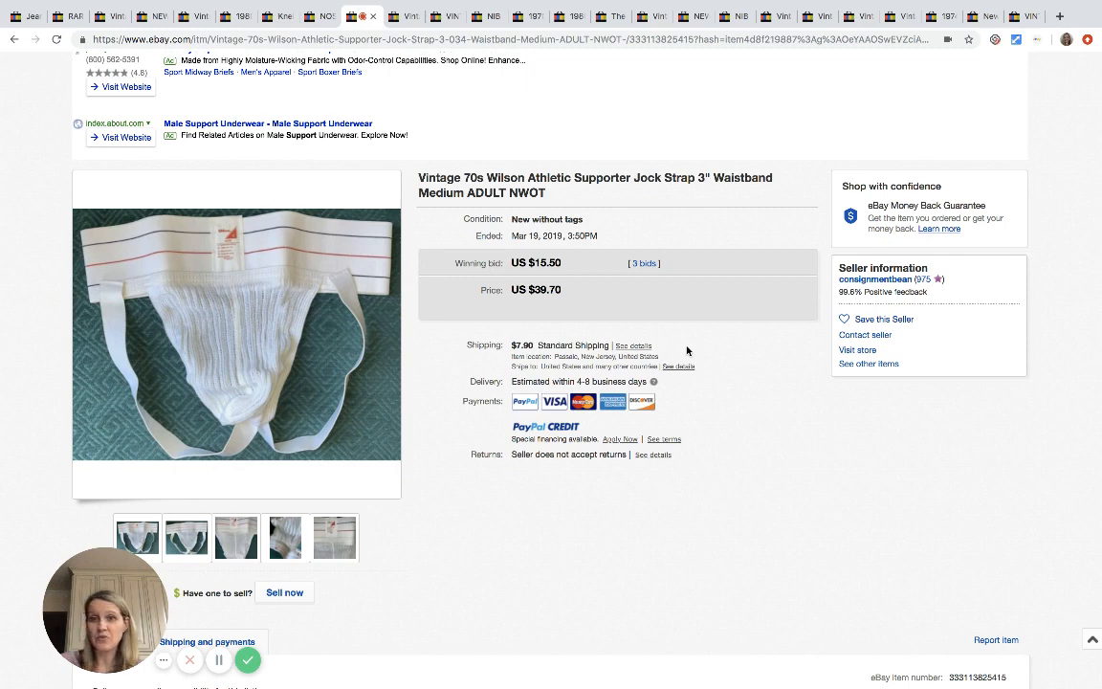
{"action": "mouse_move", "coordinate": [237, 335]}
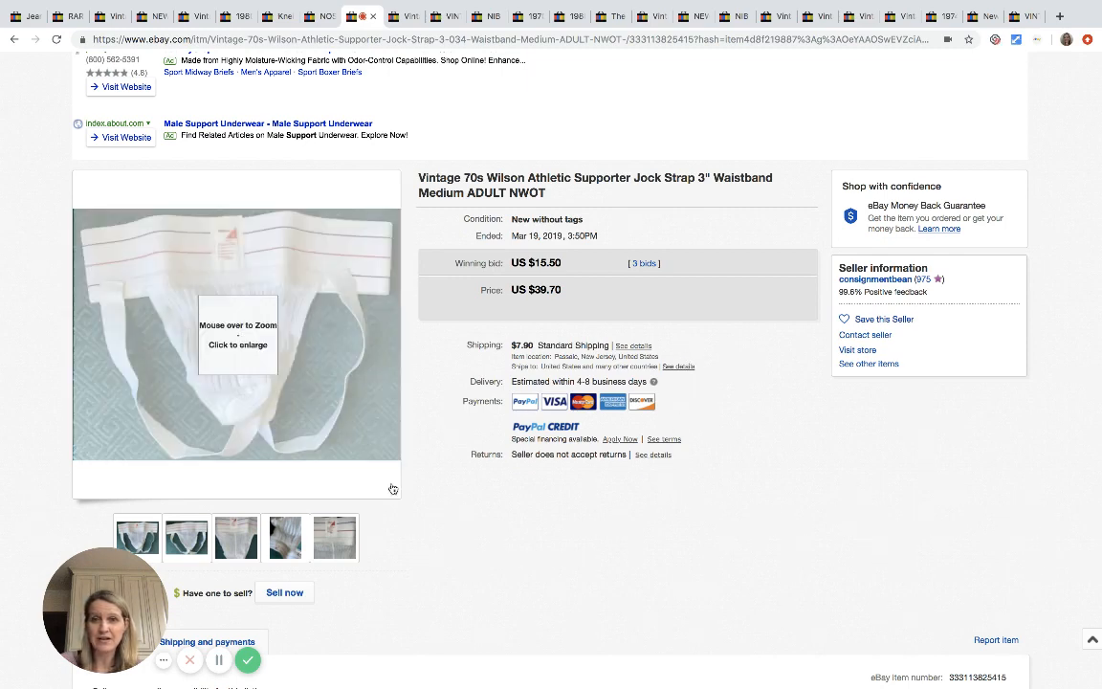
{"action": "left_click", "coordinate": [235, 537]}
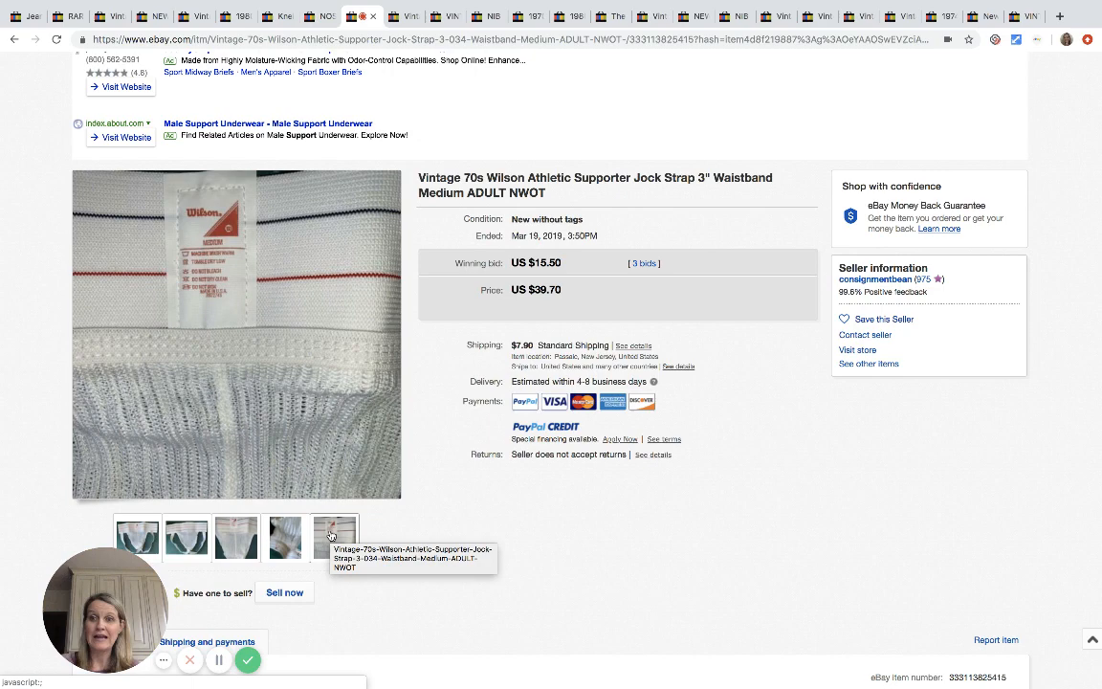
{"action": "left_click", "coordinate": [334, 536]}
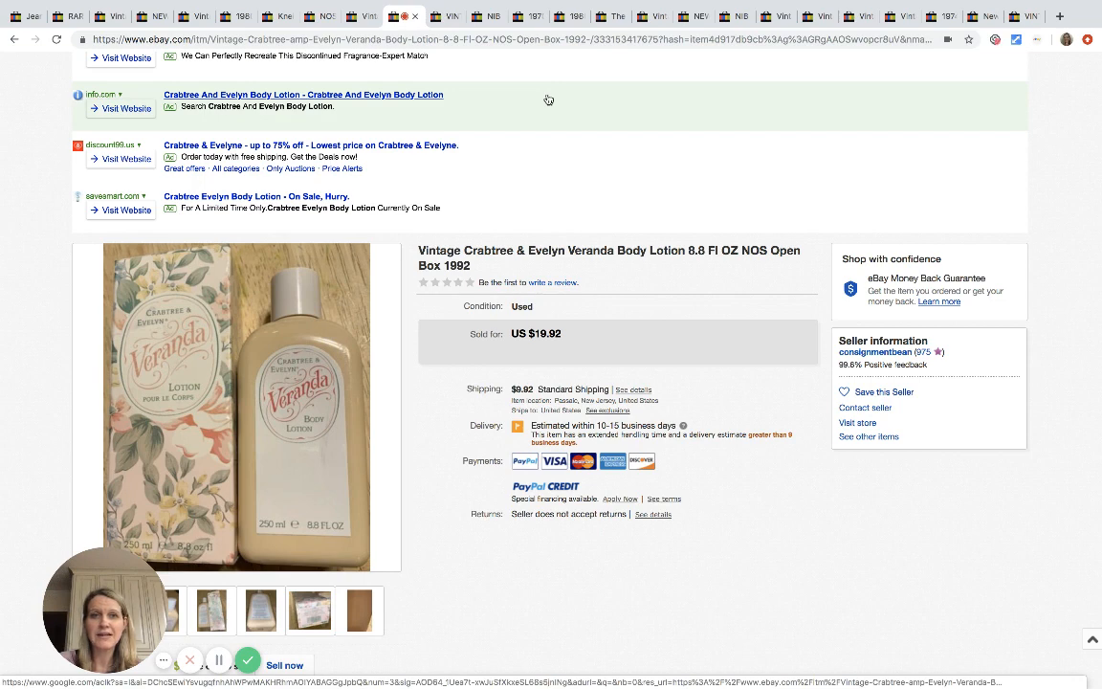
{"action": "mouse_move", "coordinate": [301, 342]}
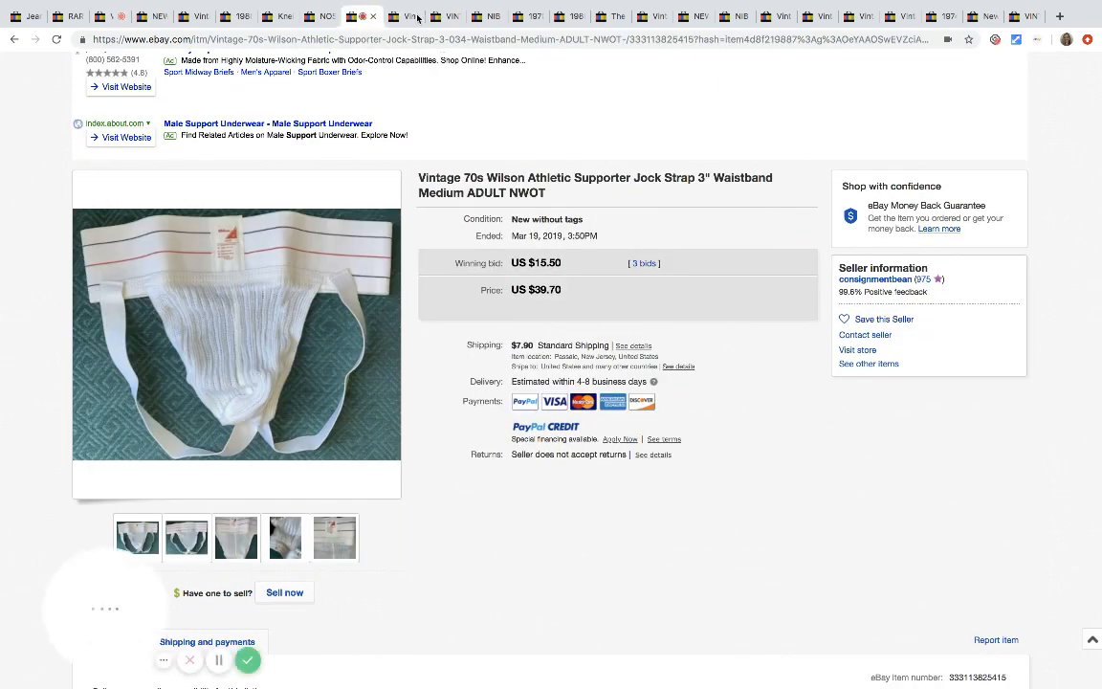
Browse the Softex 3 toothbrush box photos, then open the Arrid Extra Dry Cream listing
{"action": "left_click", "coordinate": [446, 16]}
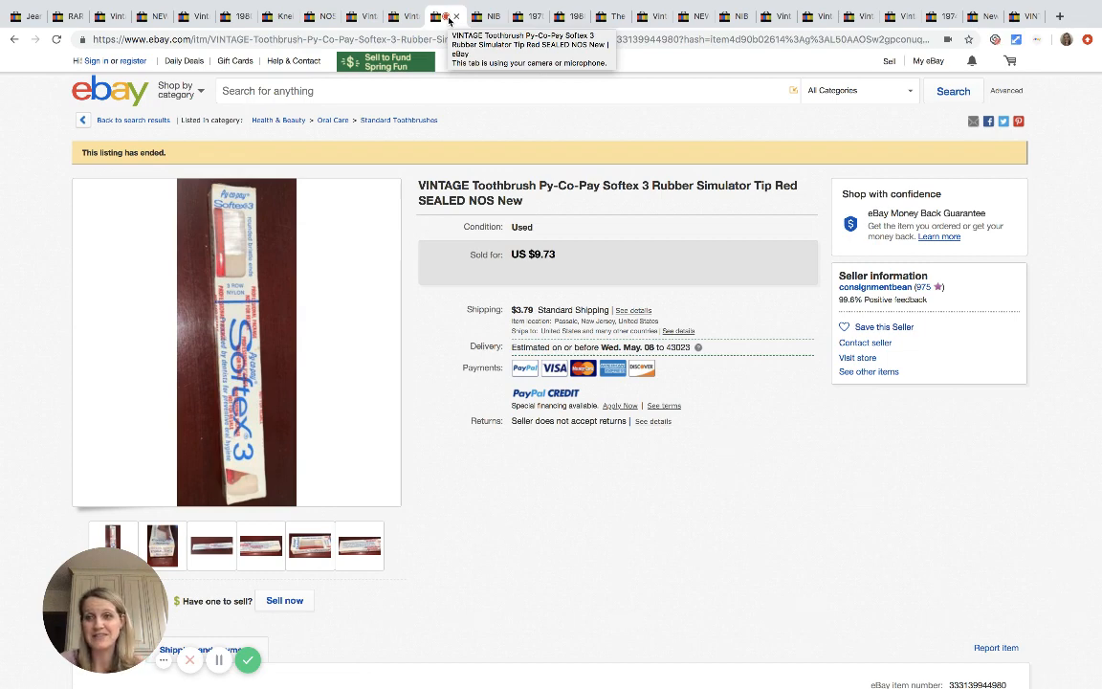
{"action": "left_click", "coordinate": [212, 544]}
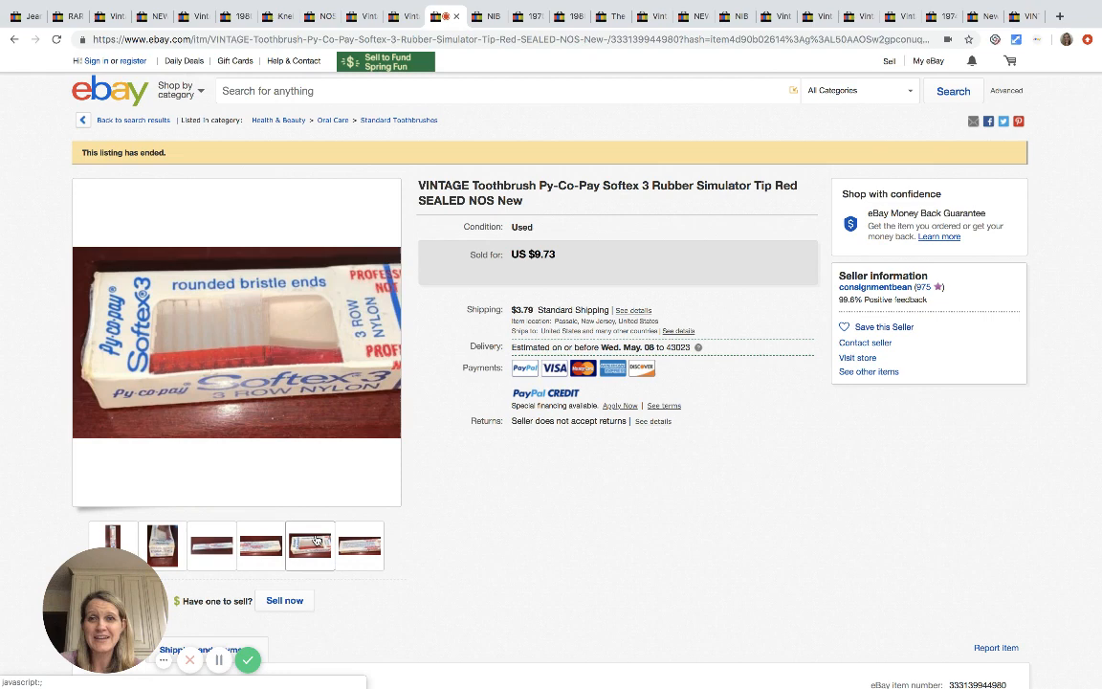
{"action": "left_click", "coordinate": [360, 544]}
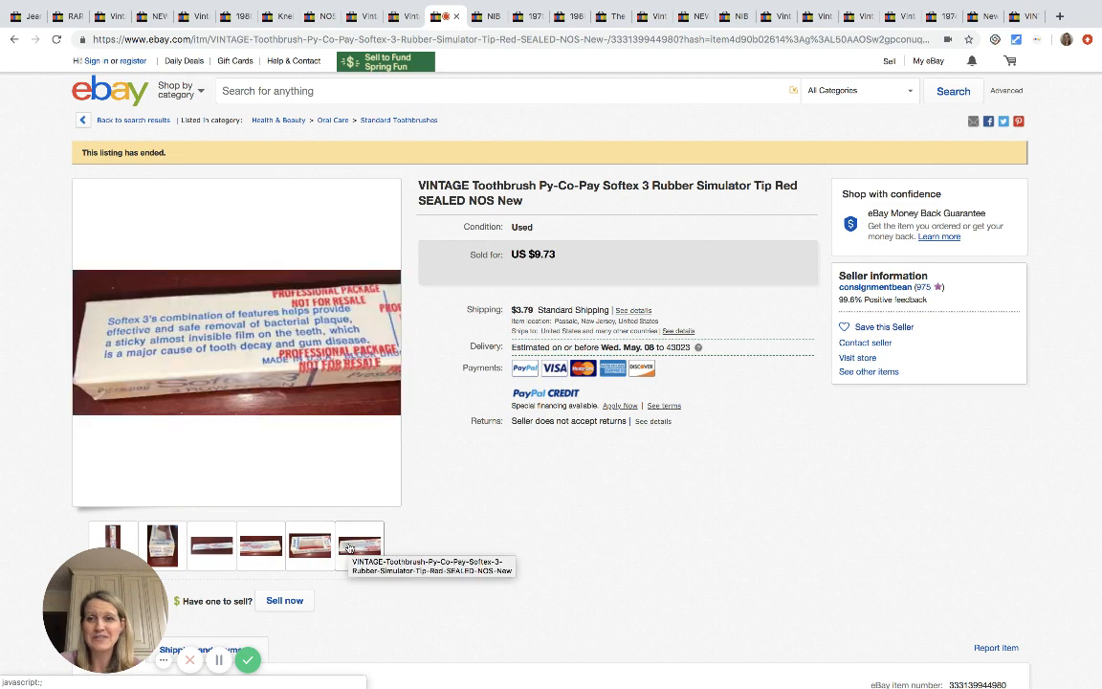
{"action": "left_click", "coordinate": [488, 16]}
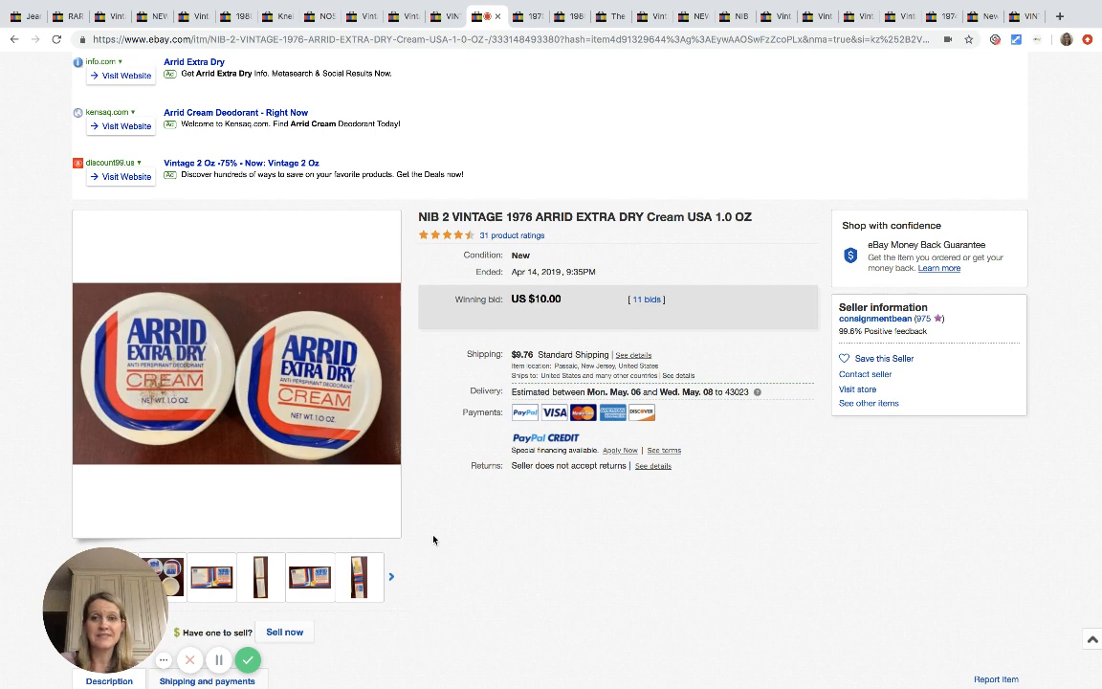
{"action": "mouse_move", "coordinate": [439, 565]}
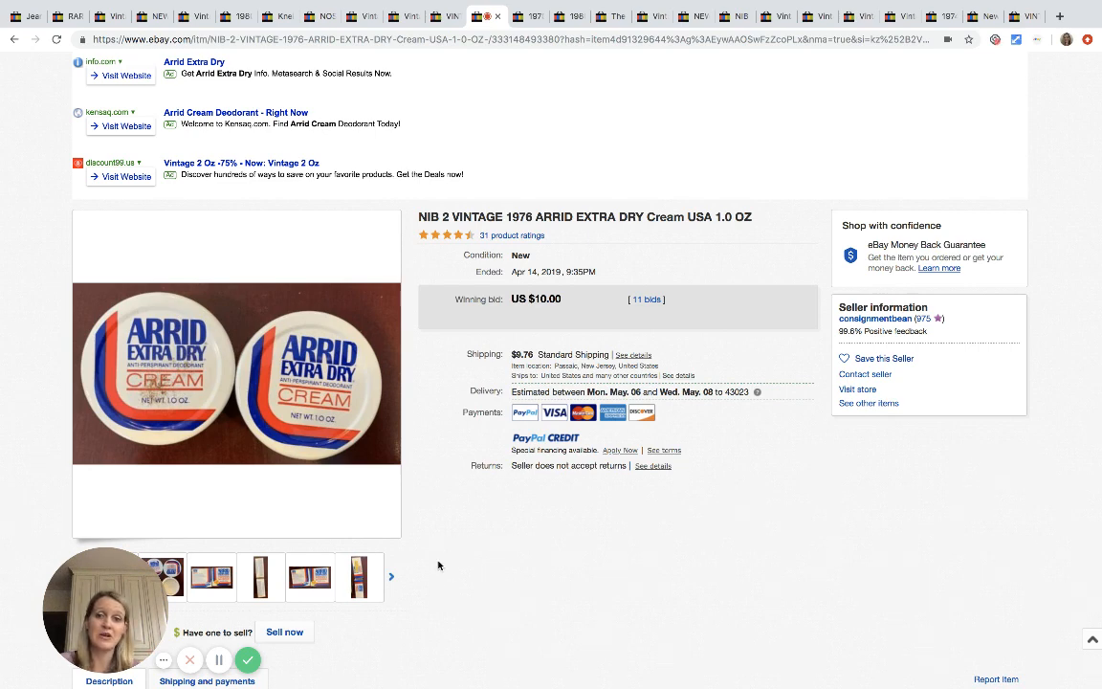
View the Arrid cream box photo and another photo of the cream jars
{"action": "left_click", "coordinate": [360, 577]}
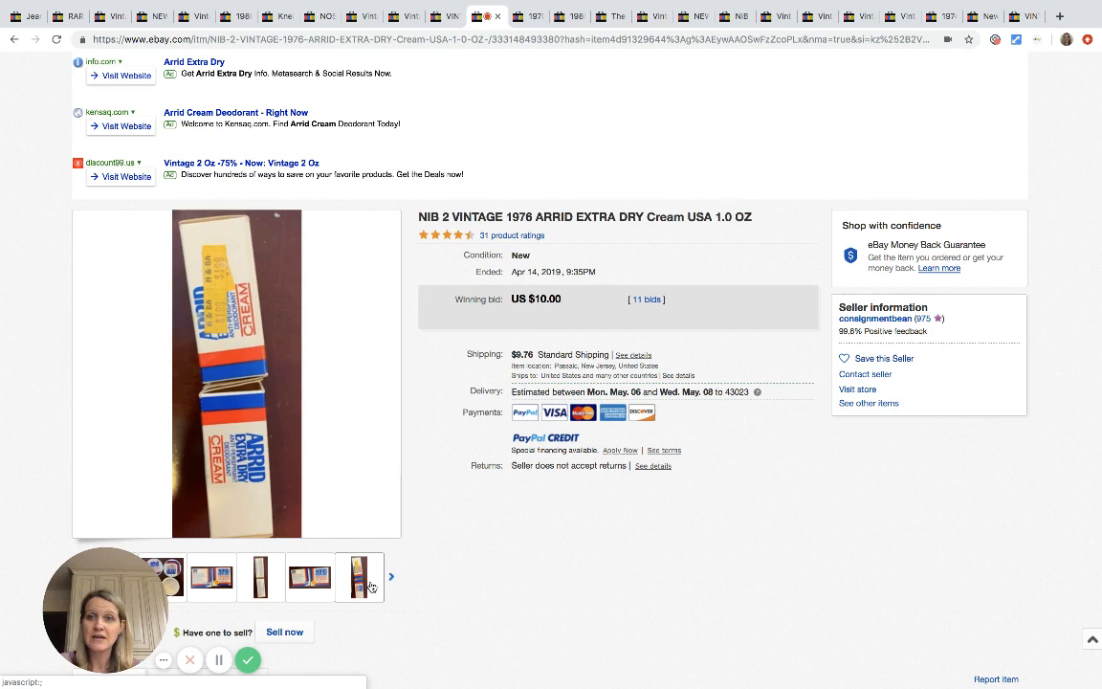
{"action": "left_click", "coordinate": [359, 576]}
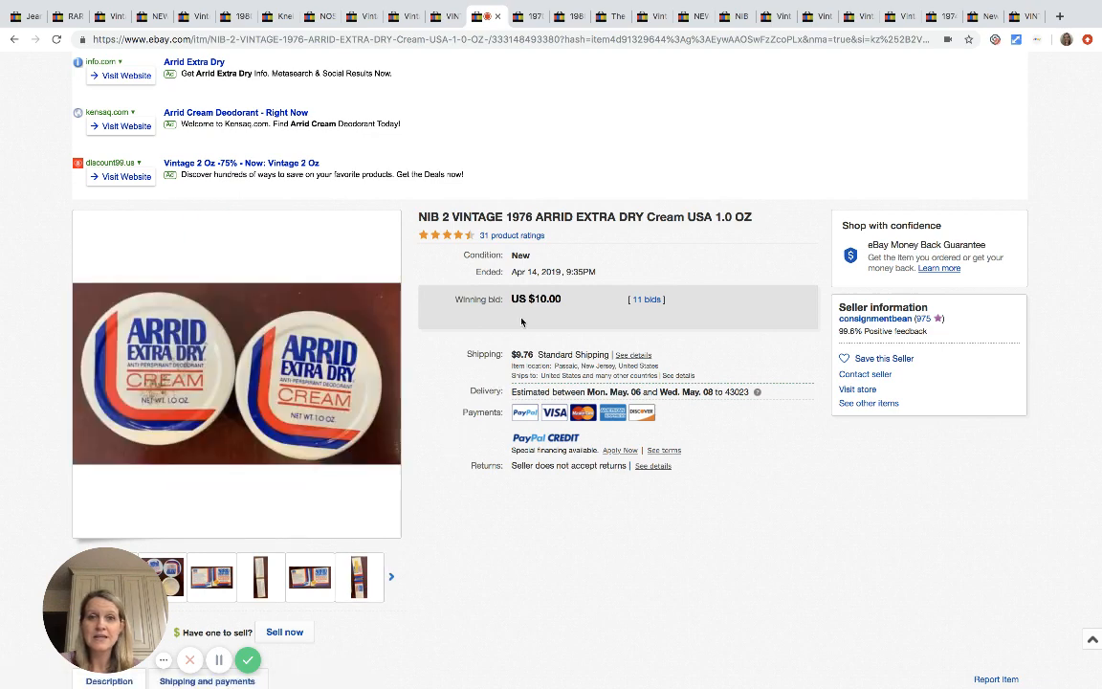
{"action": "mouse_move", "coordinate": [526, 353]}
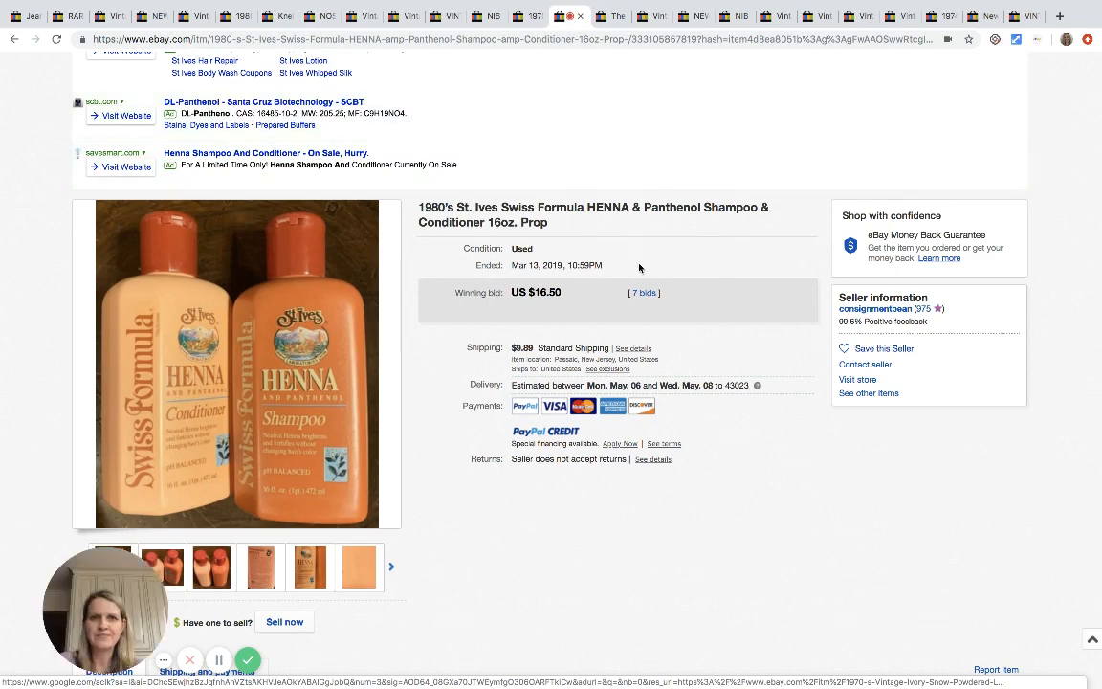
{"action": "mouse_move", "coordinate": [553, 285]}
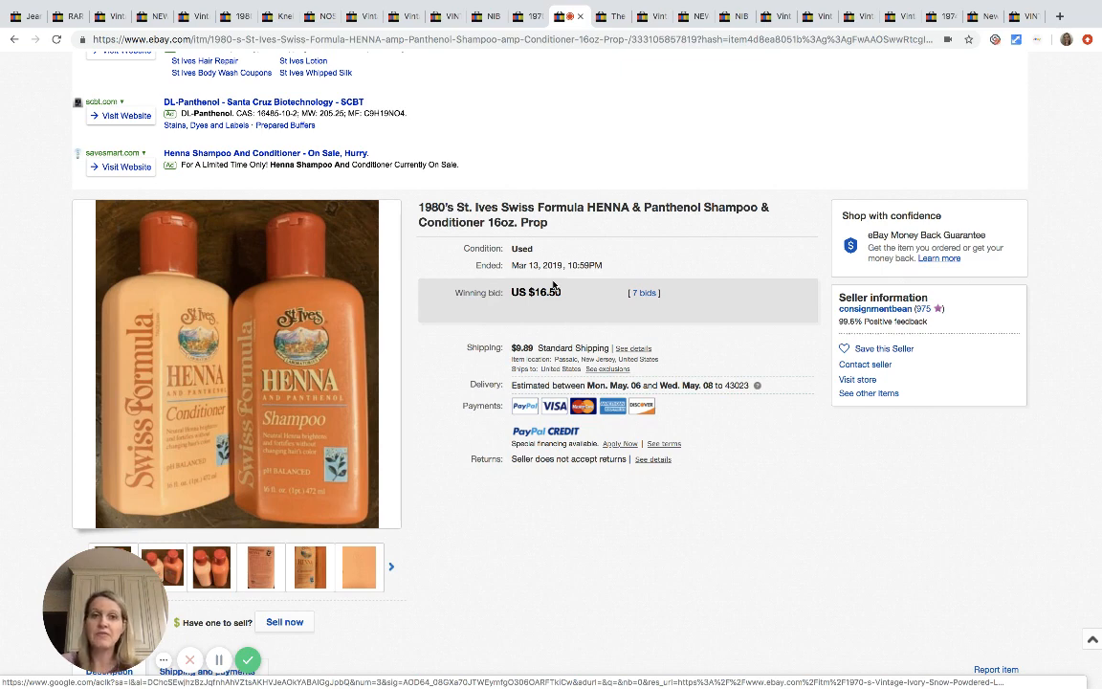
{"action": "mouse_move", "coordinate": [523, 237]}
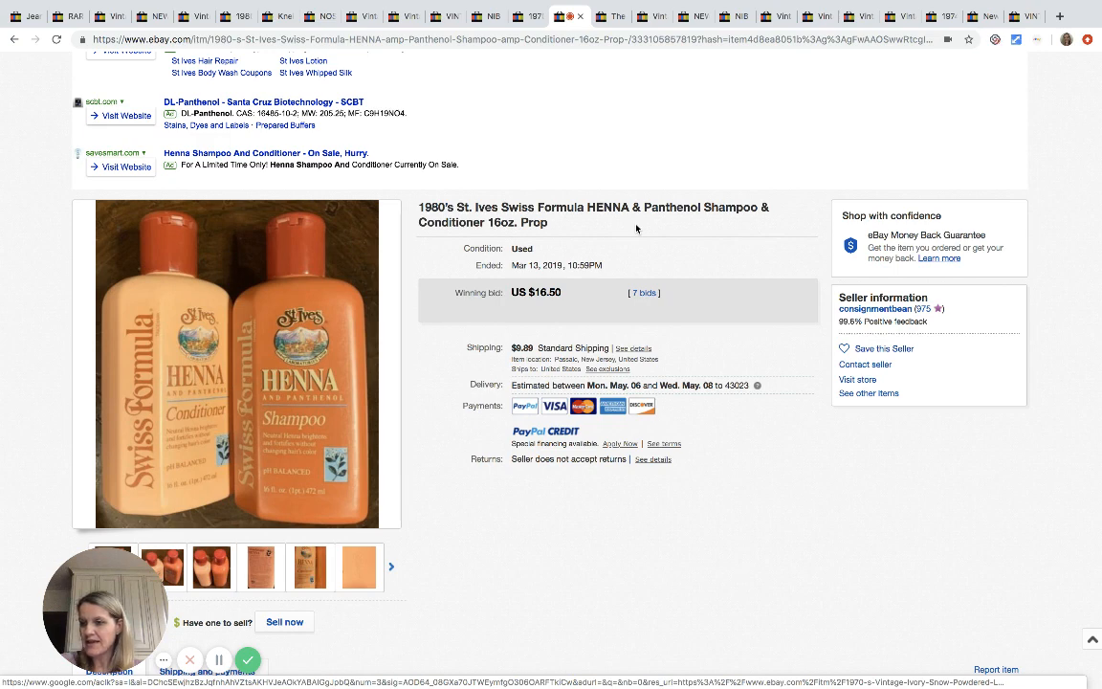
{"action": "mouse_move", "coordinate": [610, 307]}
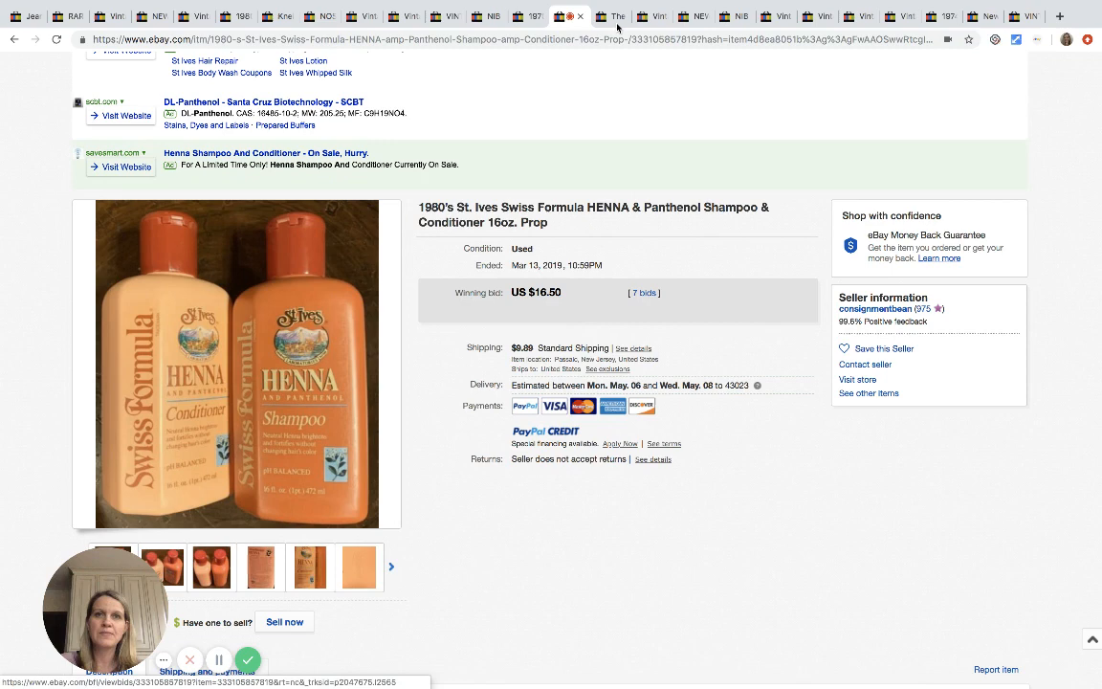
Open the Body Shop Spirit of Moonflower set listing in the following tab
{"action": "left_click", "coordinate": [607, 16]}
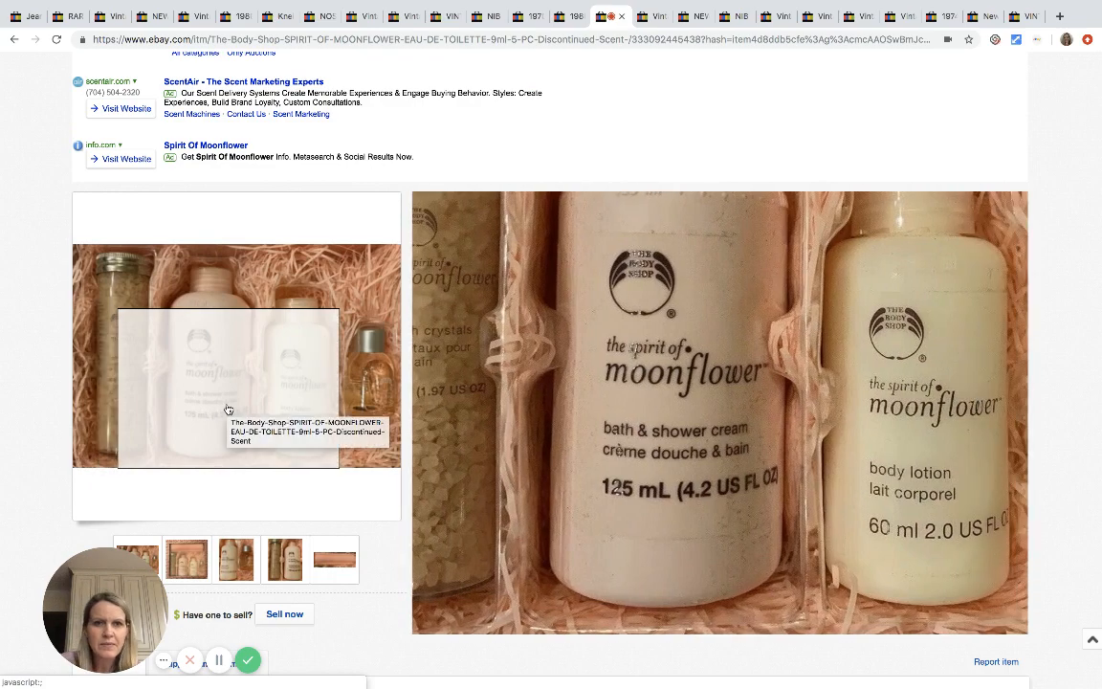
{"action": "mouse_move", "coordinate": [186, 398]}
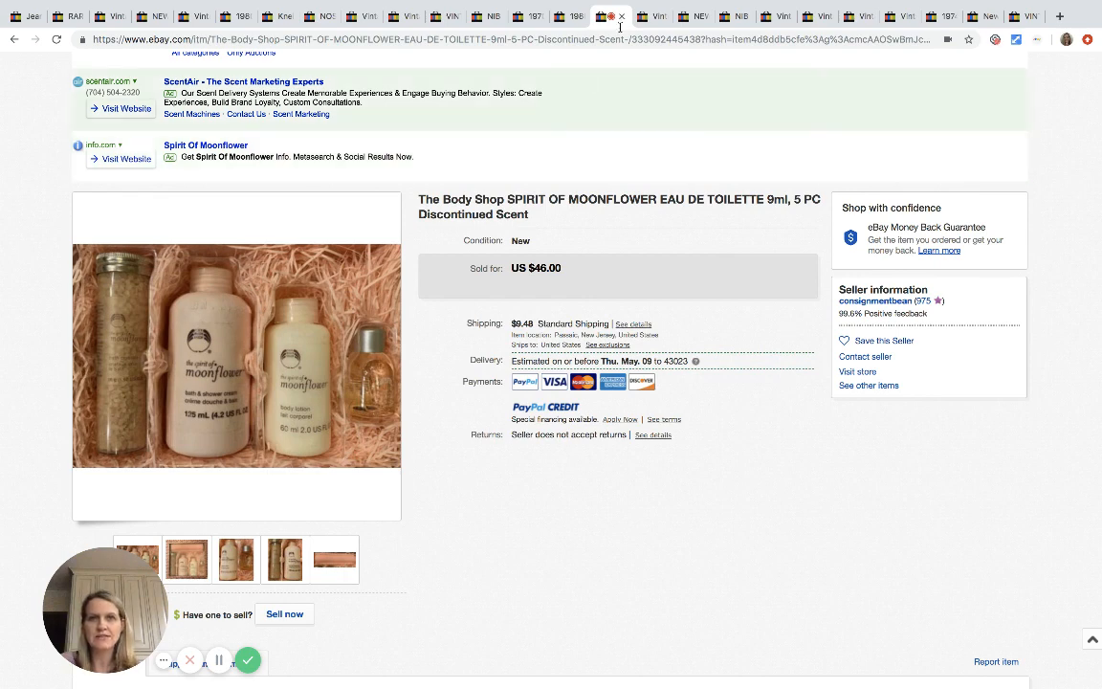
{"action": "mouse_move", "coordinate": [655, 16]}
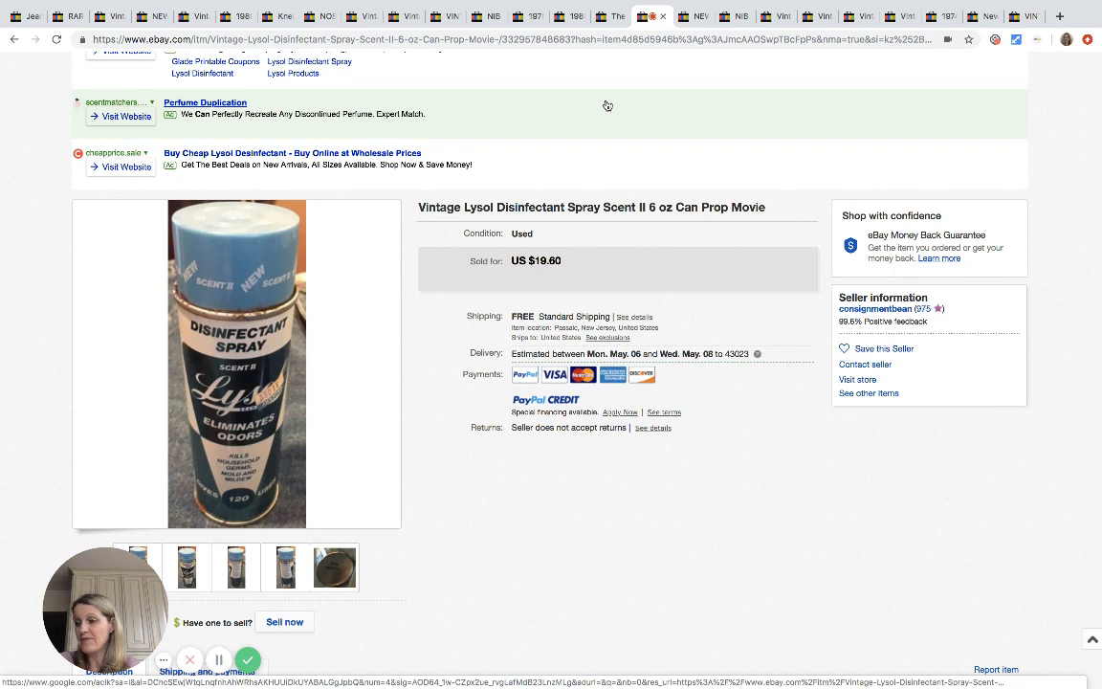
{"action": "mouse_move", "coordinate": [605, 134]}
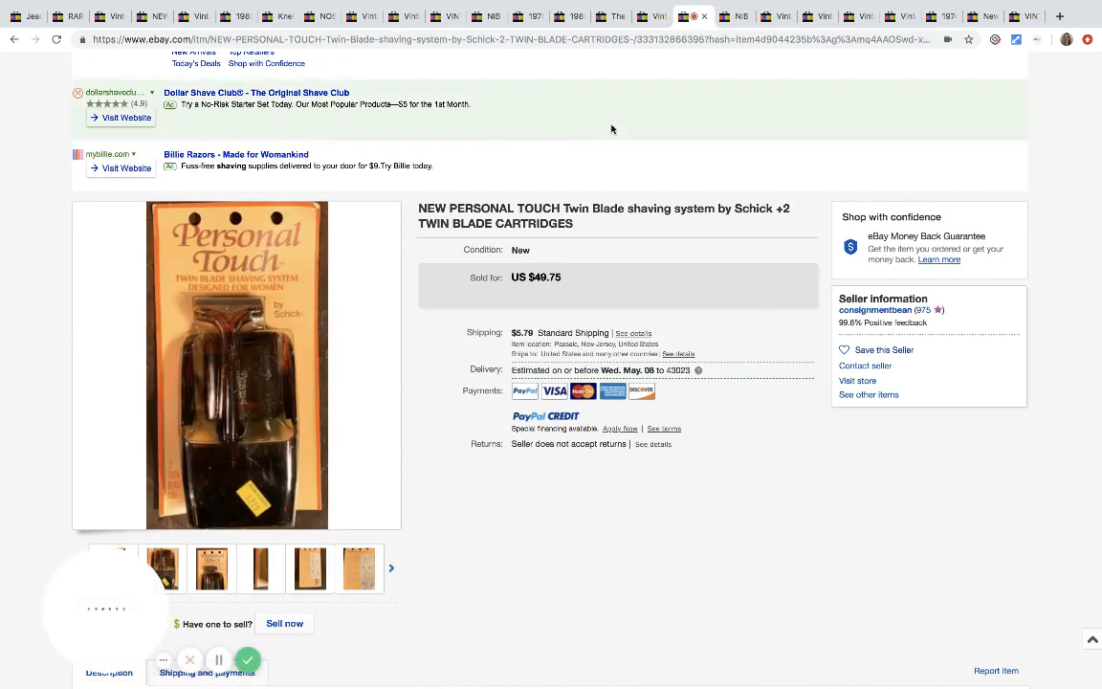
Scroll down and view the last photo of the Personal Touch razor listing ($49.75)
{"action": "scroll", "scroll_direction": "down", "scroll_amount": 3}
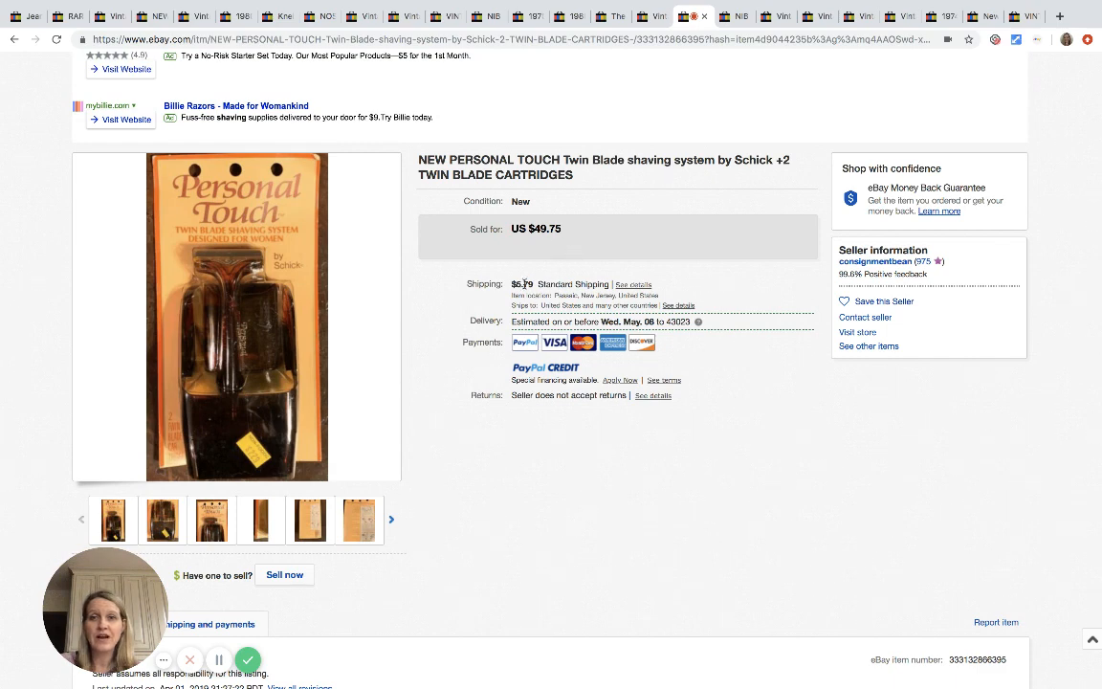
{"action": "mouse_move", "coordinate": [238, 297]}
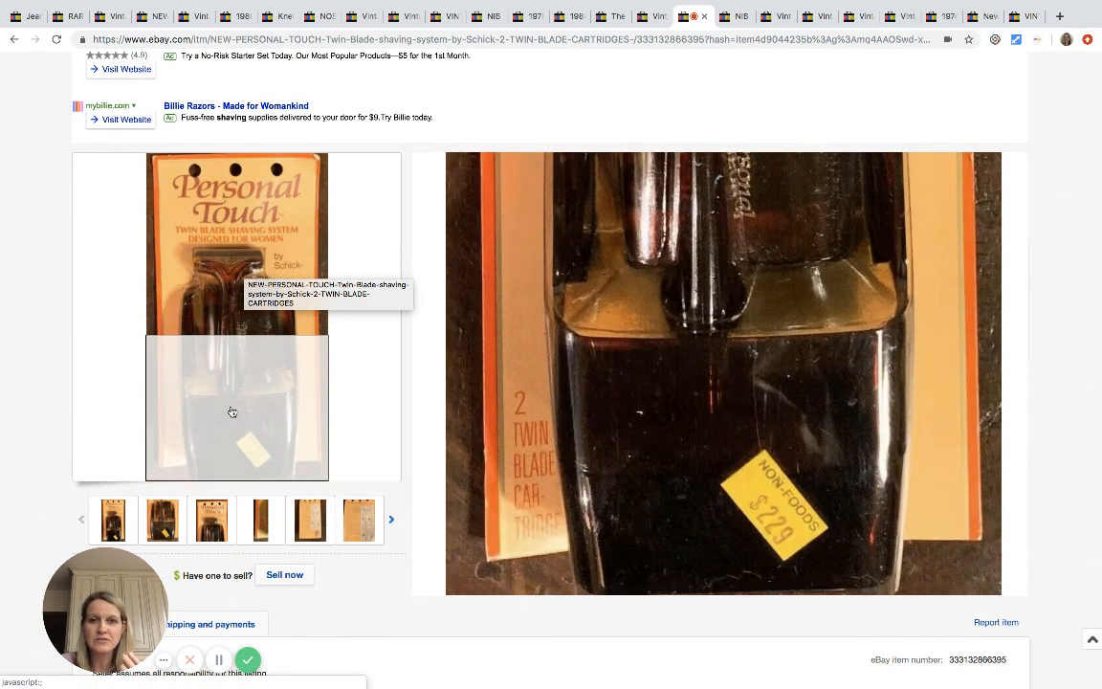
{"action": "left_click", "coordinate": [210, 519]}
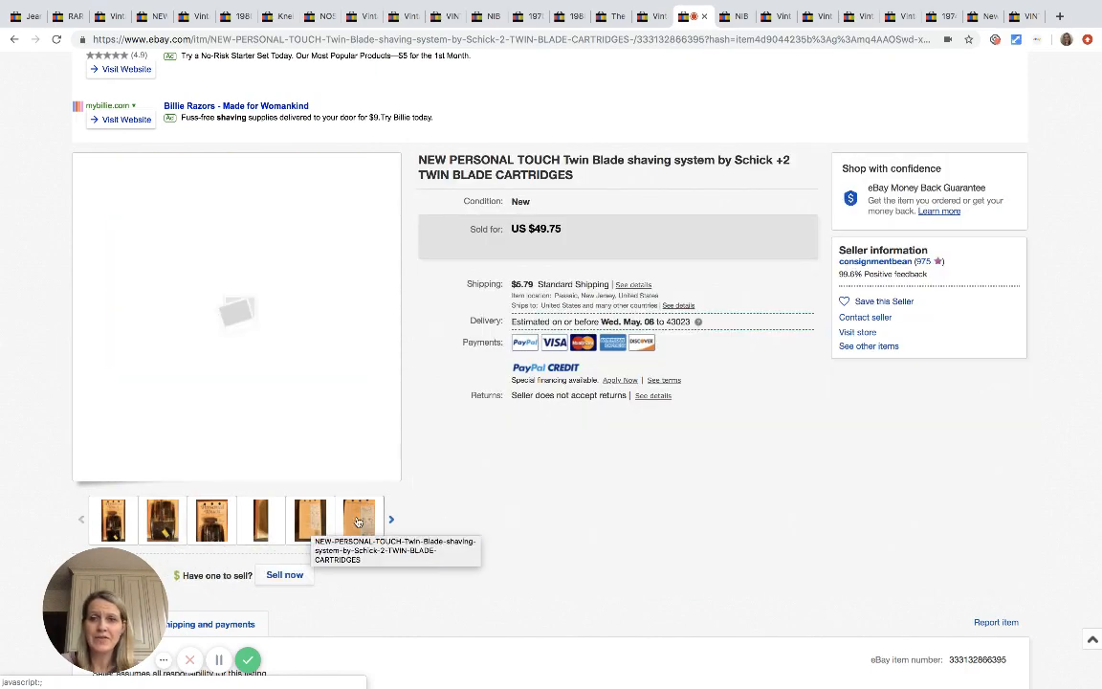
{"action": "mouse_move", "coordinate": [359, 519]}
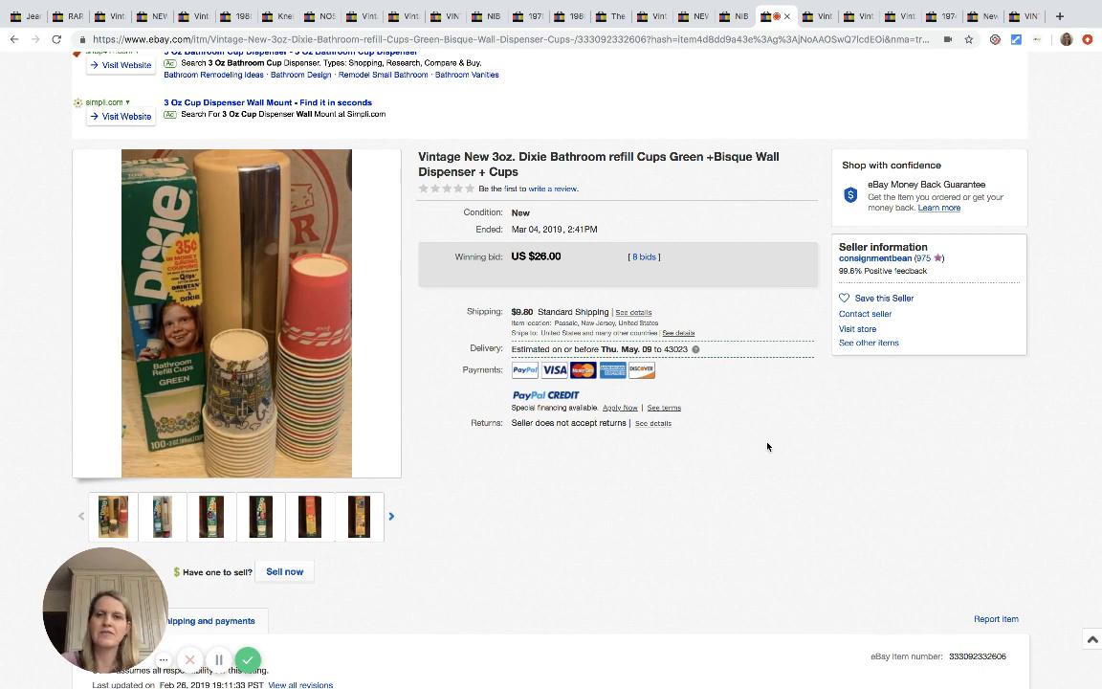
{"action": "mouse_move", "coordinate": [770, 417]}
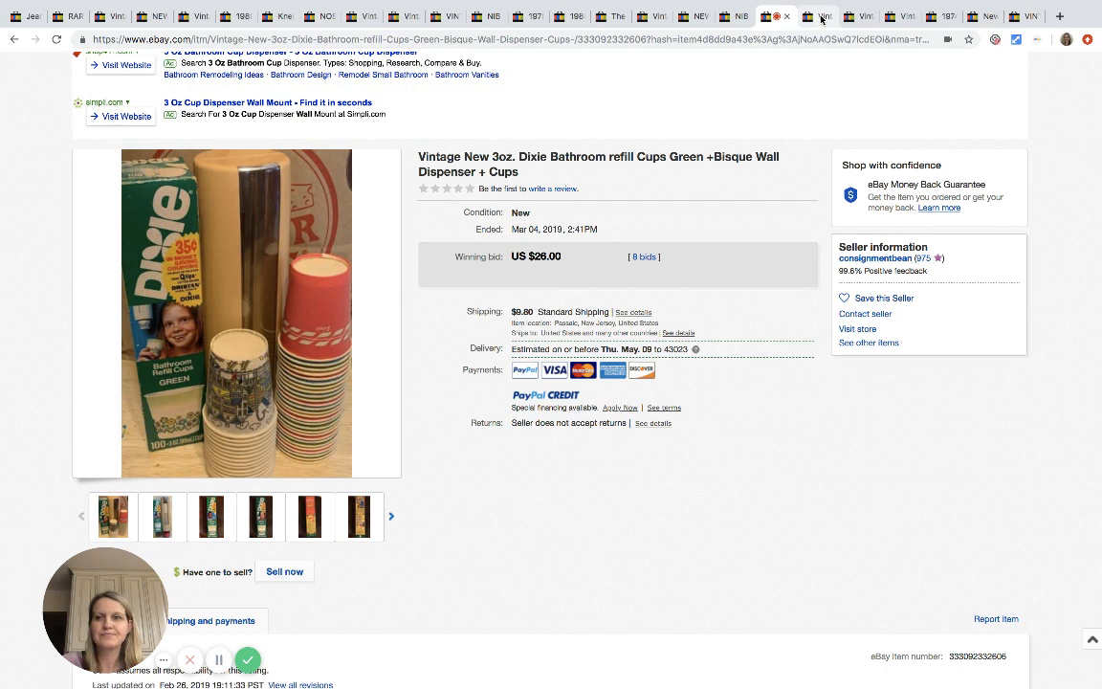
Open the Vintage Jean Nate Eight Savonnettes soap box listing, sold at $18.00
{"action": "left_click", "coordinate": [818, 17]}
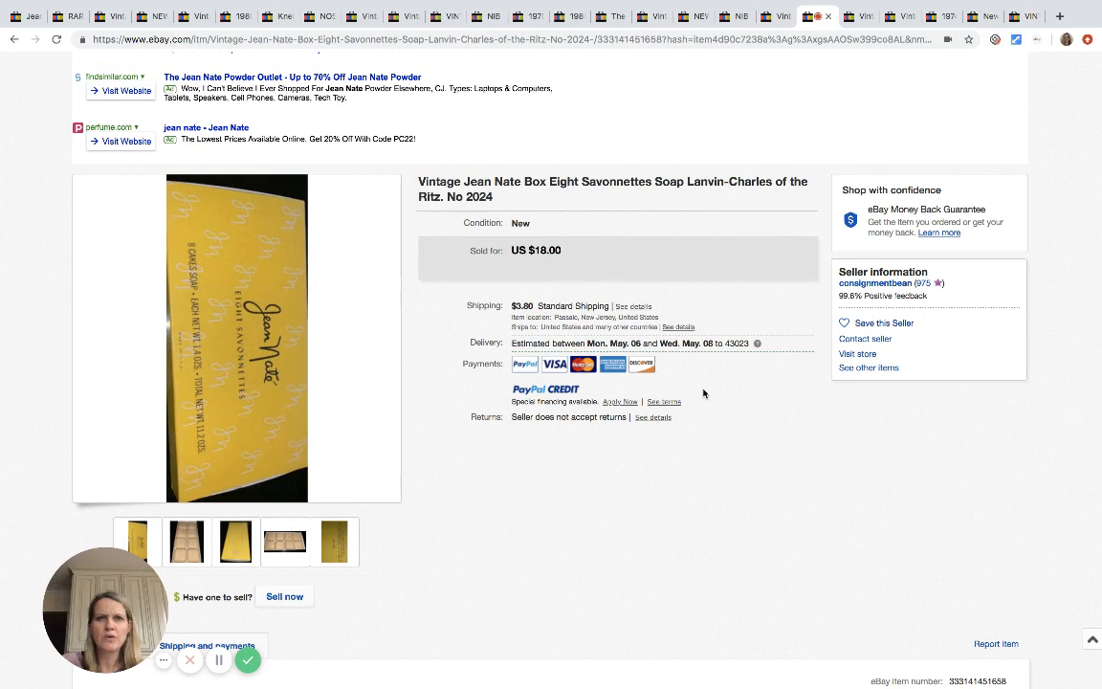
View the eight Jean Nate soaps photo, then open the Fire Ball bulb listing's photos
{"action": "left_click", "coordinate": [285, 541]}
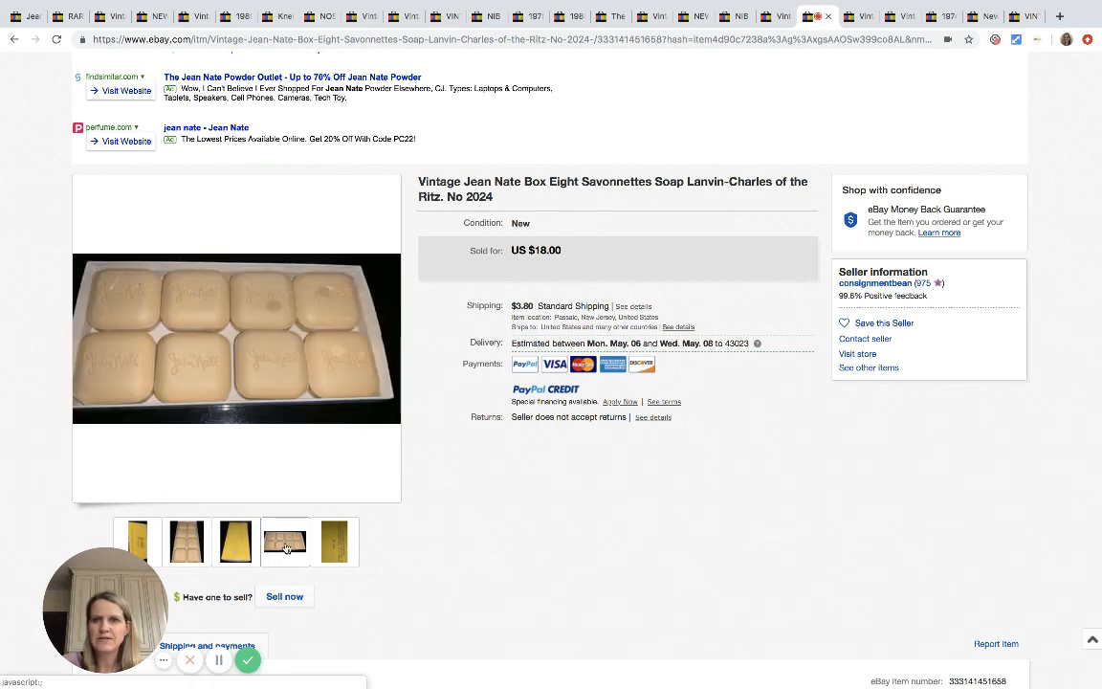
{"action": "mouse_move", "coordinate": [284, 542]}
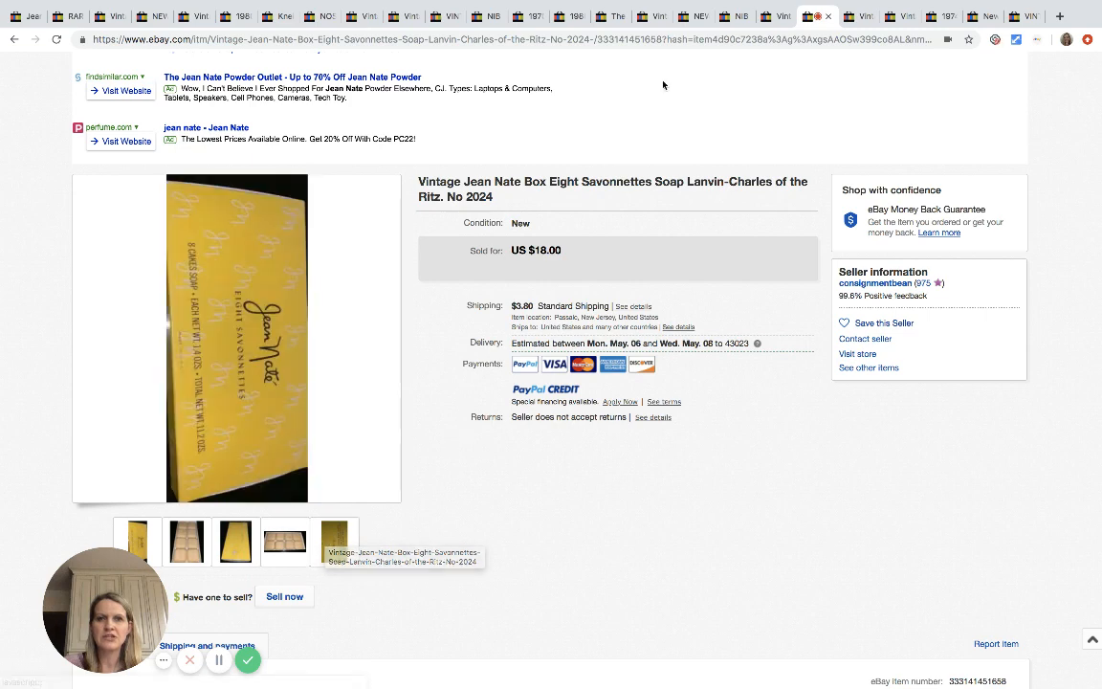
{"action": "left_click", "coordinate": [850, 16]}
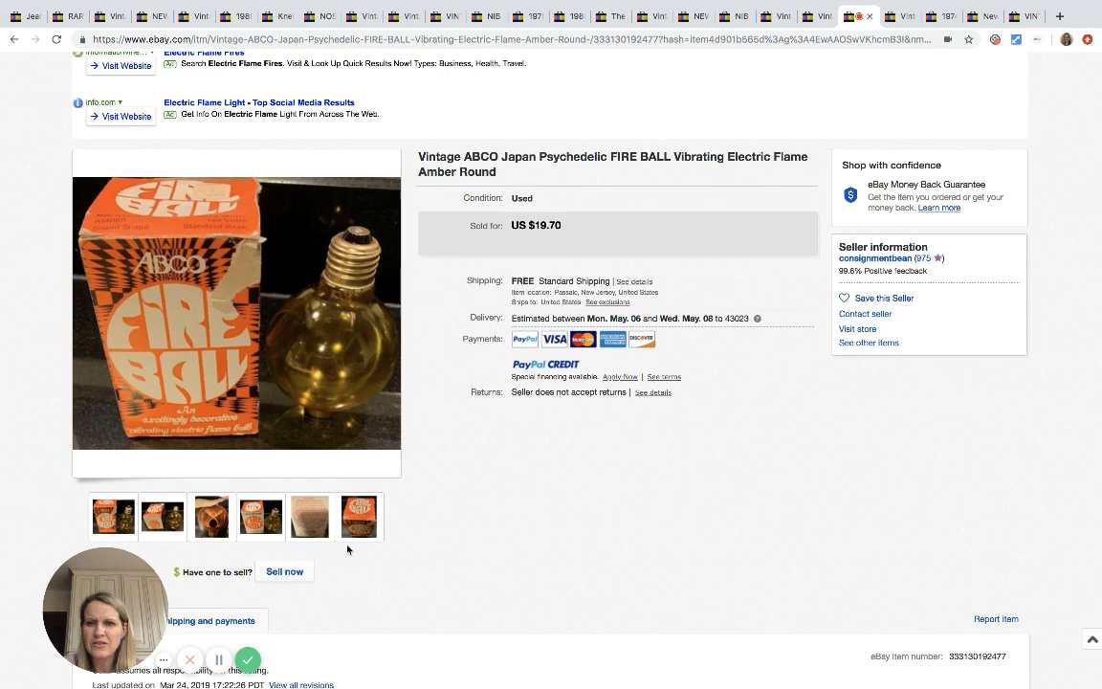
{"action": "left_click", "coordinate": [212, 517]}
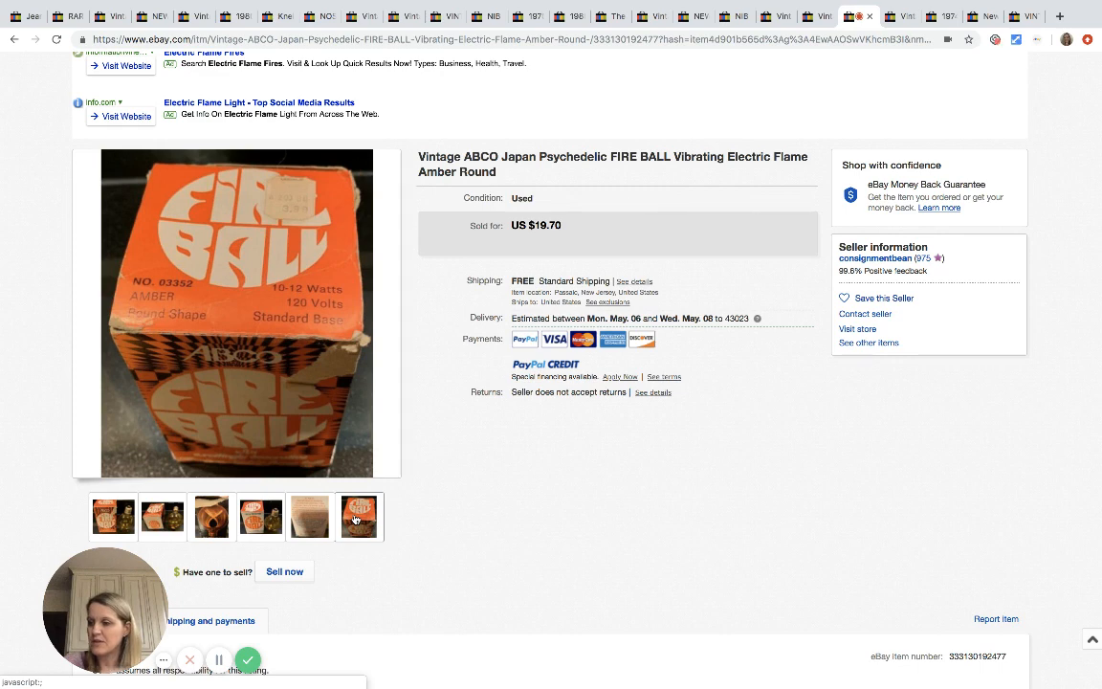
View the close-up photo of the Fire Ball box
{"action": "left_click", "coordinate": [358, 516]}
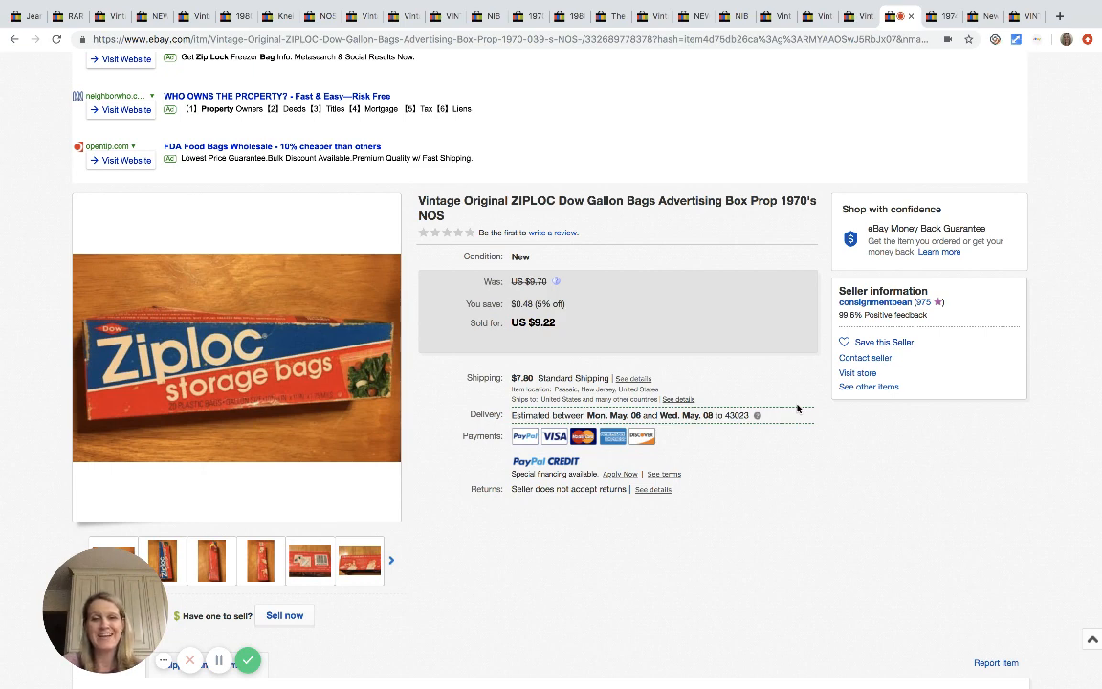
{"action": "mouse_move", "coordinate": [434, 384]}
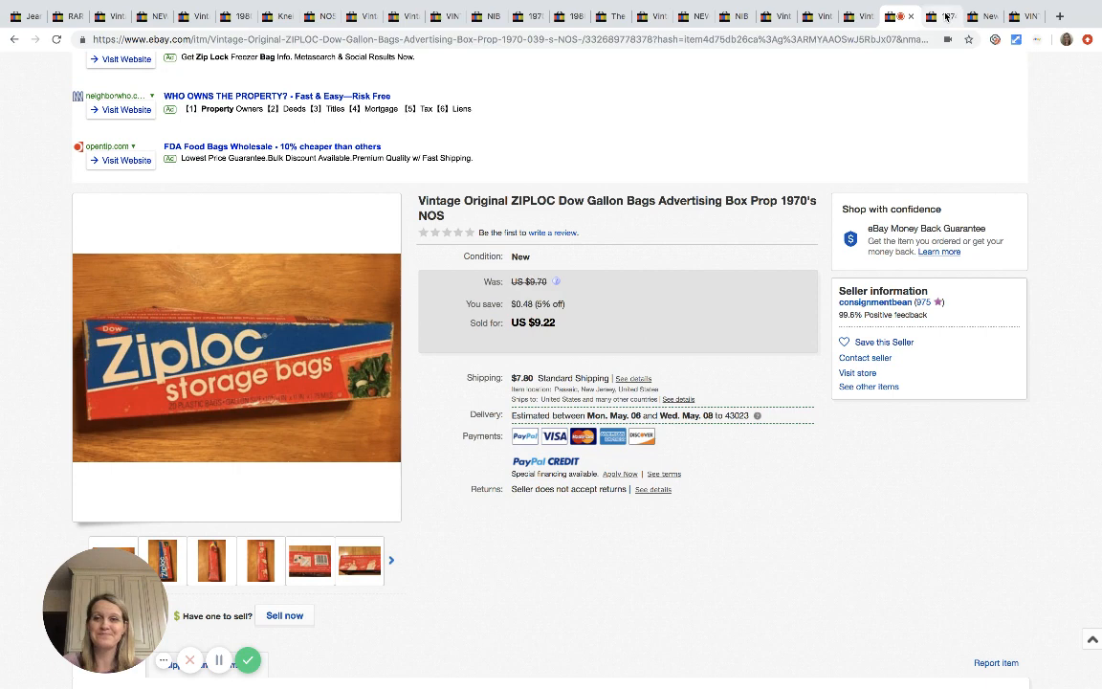
Switch to the next tab's sold listing, the $15.10 Sanford's marker, and view another photo
{"action": "left_click", "coordinate": [942, 16]}
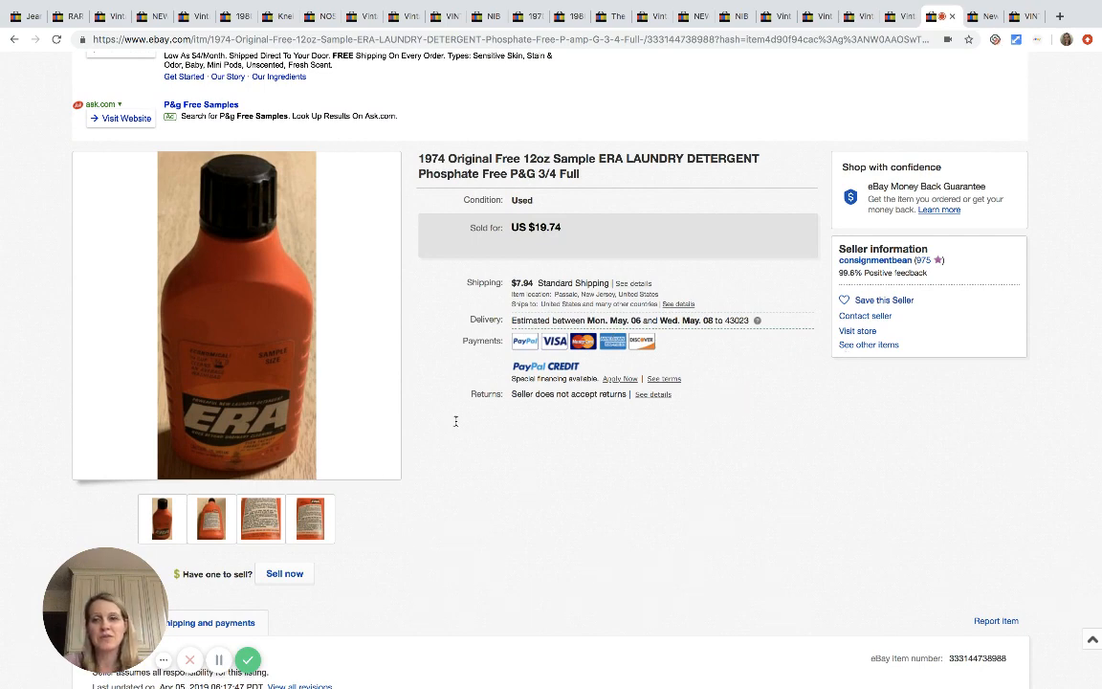
{"action": "left_click", "coordinate": [212, 517]}
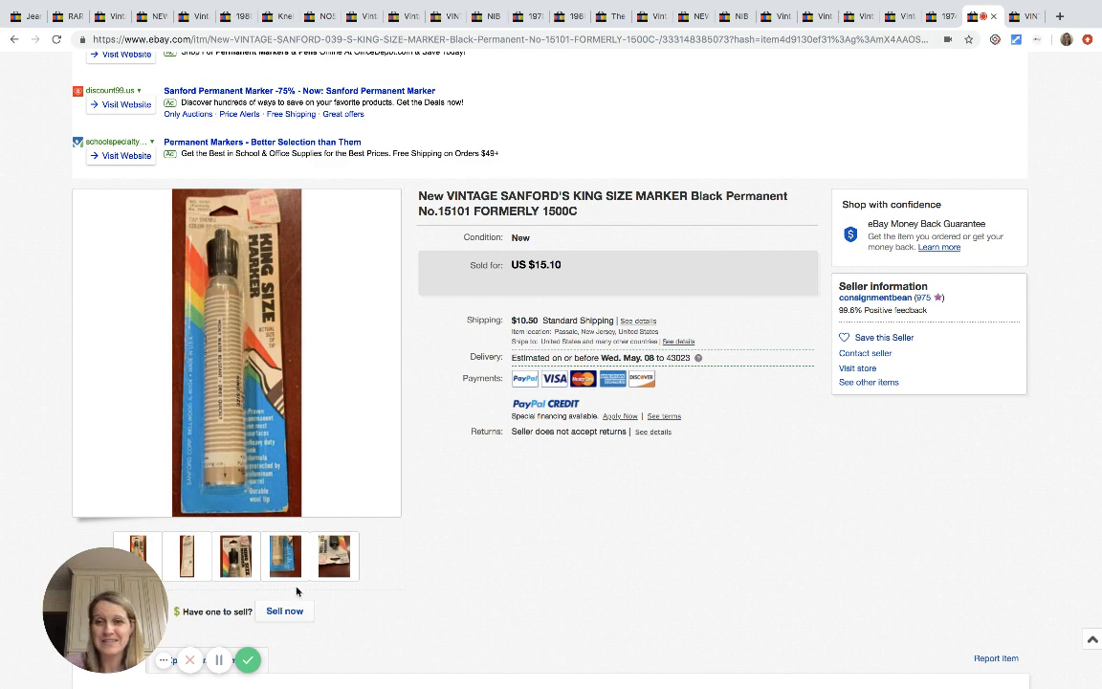
View the close-up photo of the marker barrel
{"action": "left_click", "coordinate": [283, 557]}
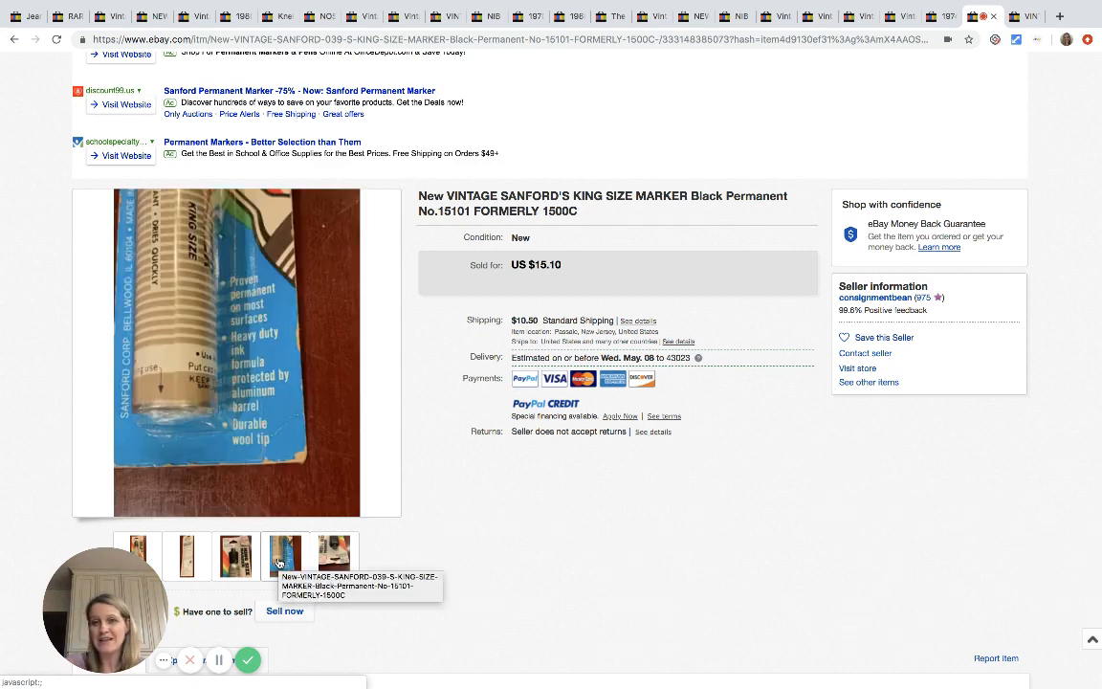
{"action": "left_click", "coordinate": [284, 555]}
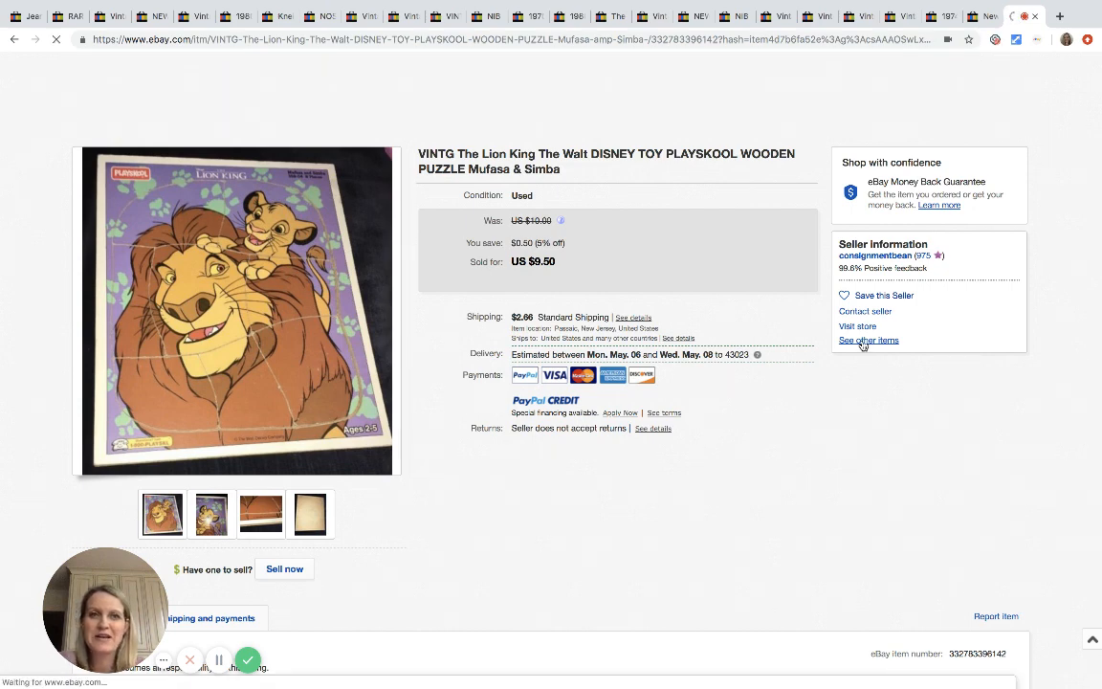
Open consignmentbean's 248 items for sale and scroll down to the Polly Pocket listings
{"action": "left_click", "coordinate": [868, 339]}
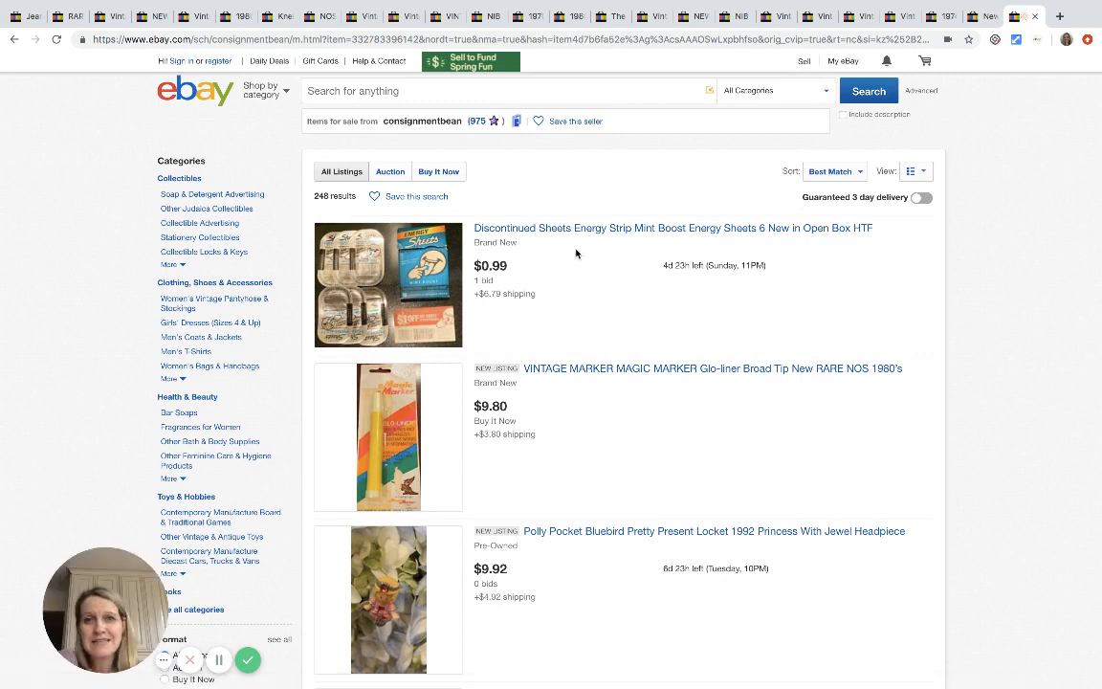
{"action": "mouse_move", "coordinate": [648, 240]}
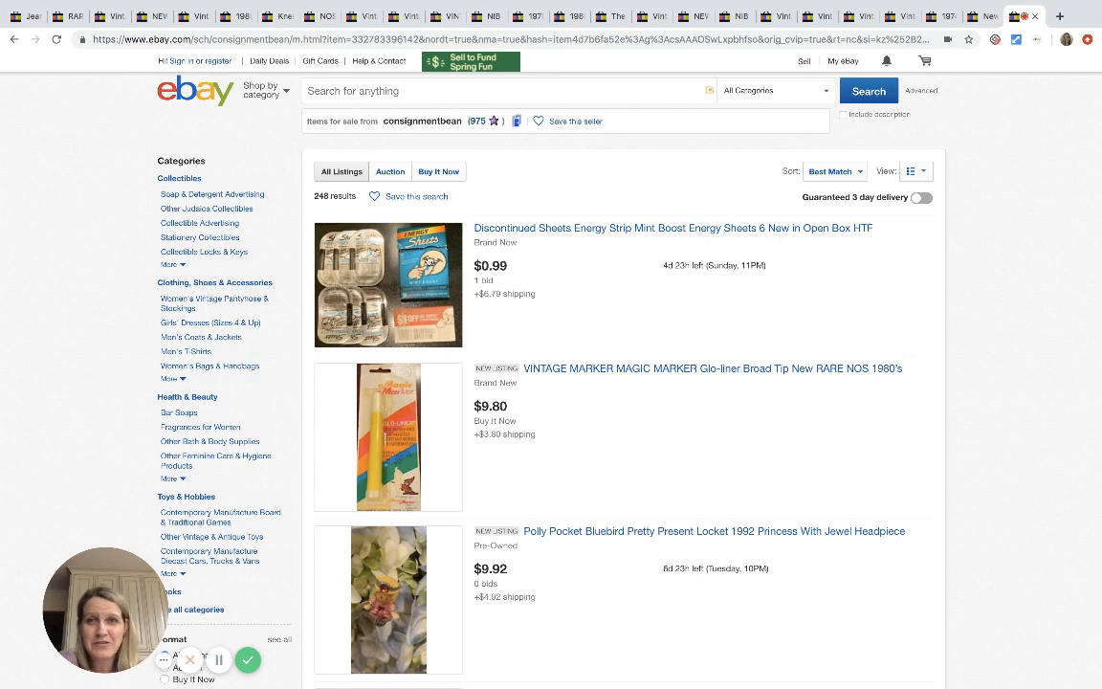
{"action": "mouse_move", "coordinate": [521, 292]}
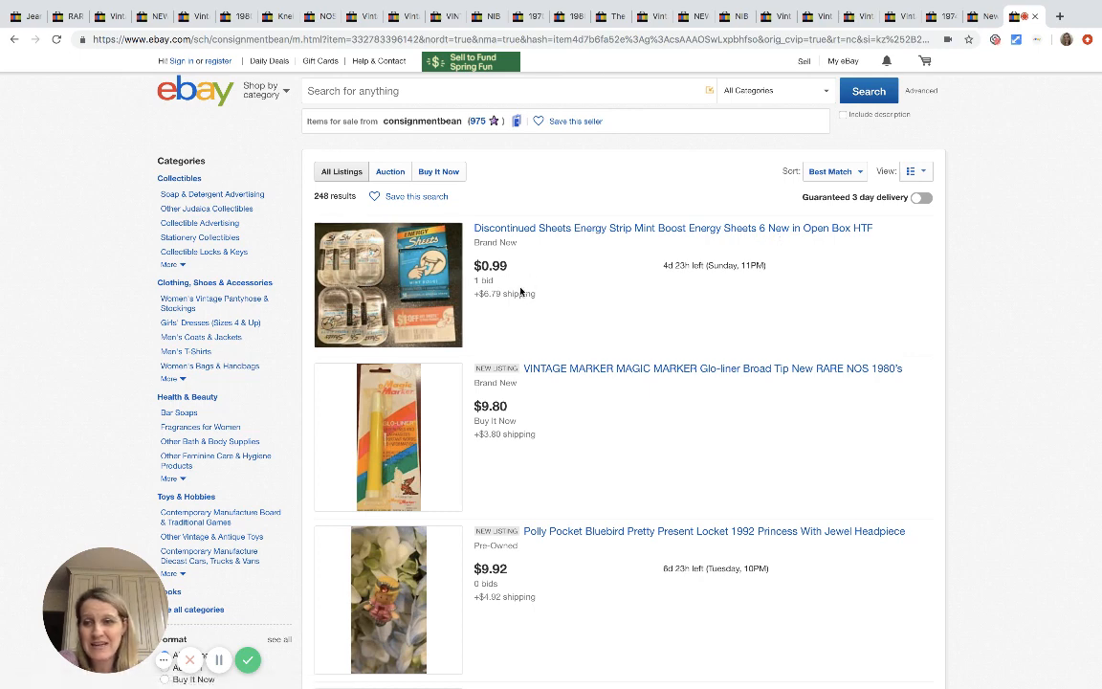
{"action": "mouse_move", "coordinate": [567, 284]}
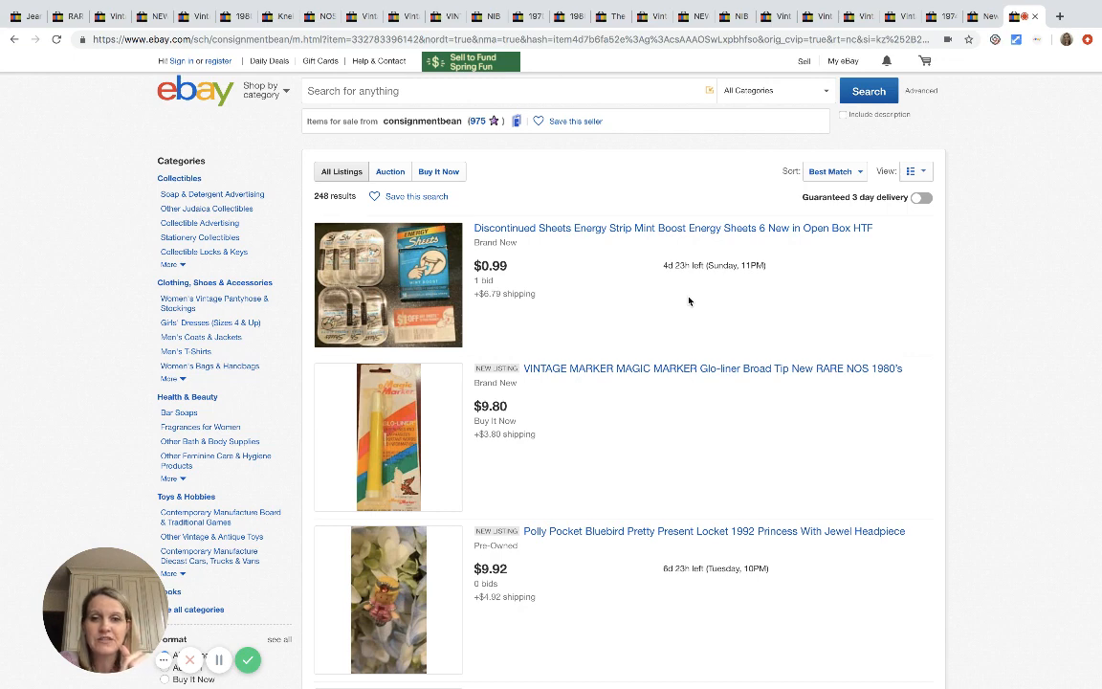
{"action": "mouse_move", "coordinate": [672, 414]}
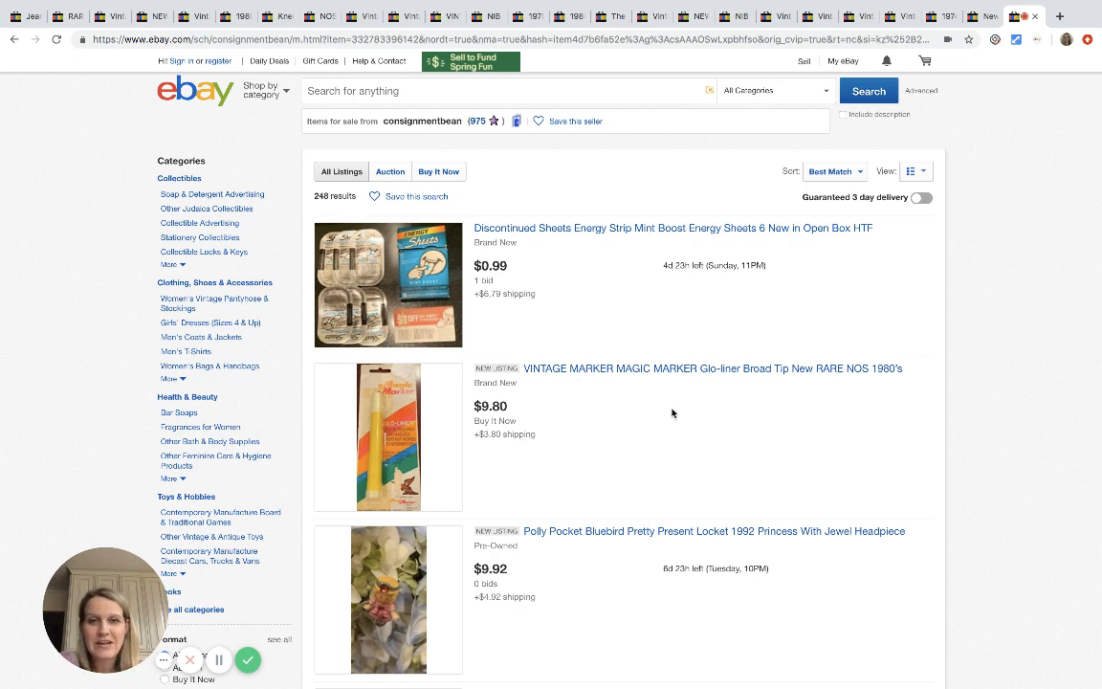
{"action": "scroll", "scroll_direction": "down", "scroll_amount": 3}
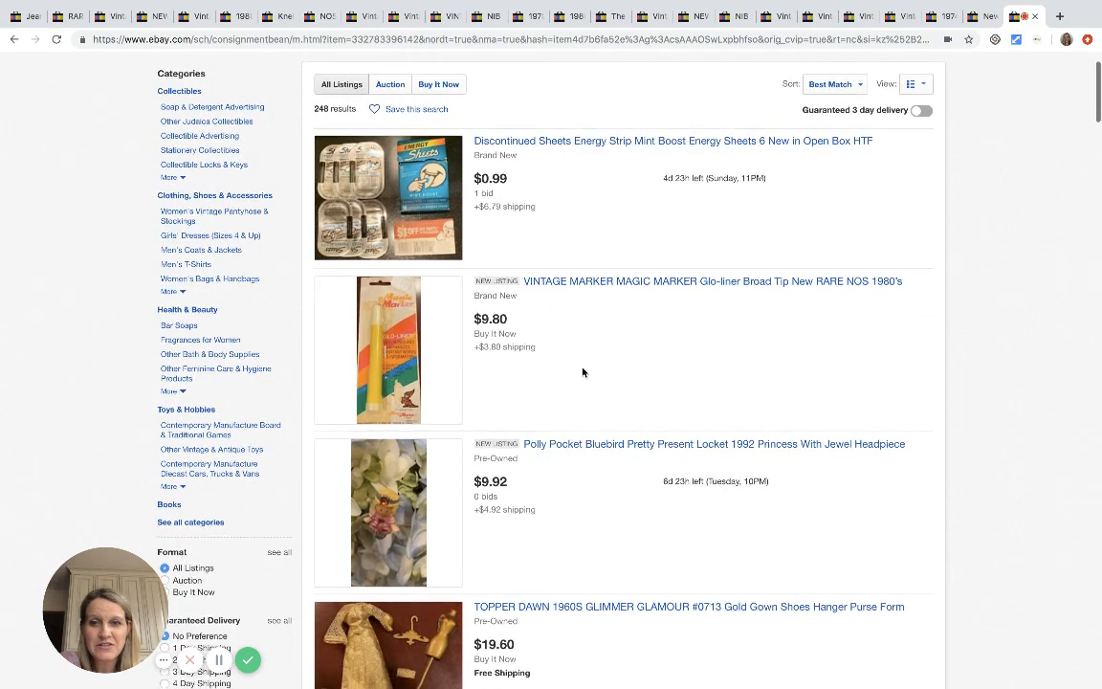
{"action": "scroll", "scroll_direction": "down", "scroll_amount": 3}
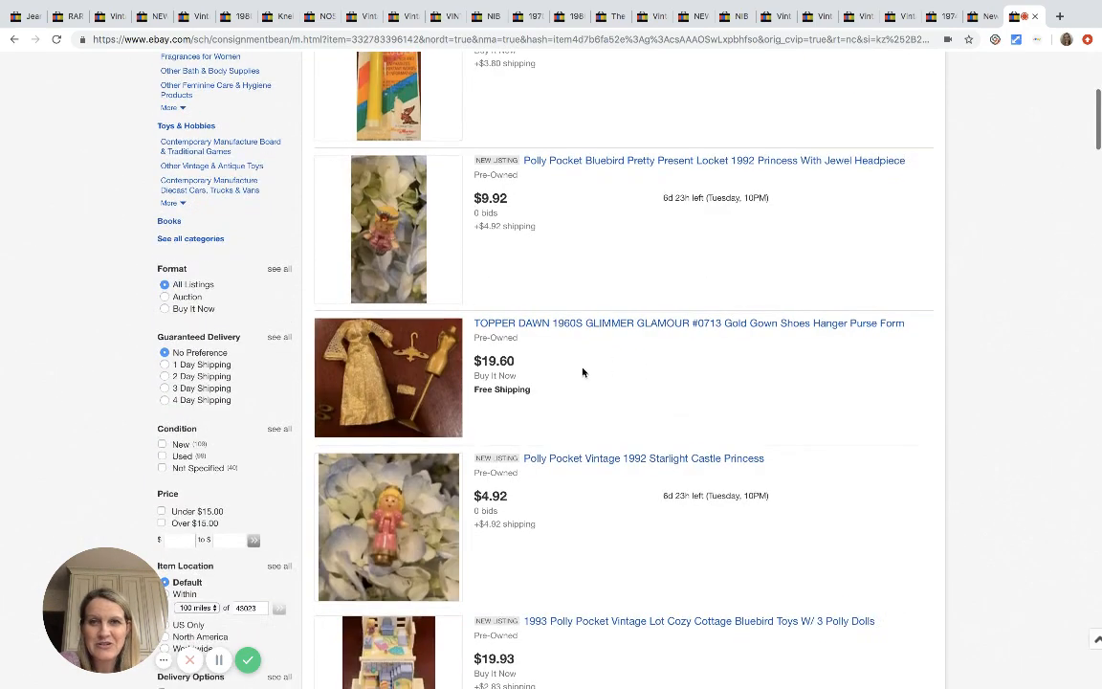
{"action": "scroll", "scroll_direction": "down", "scroll_amount": 3}
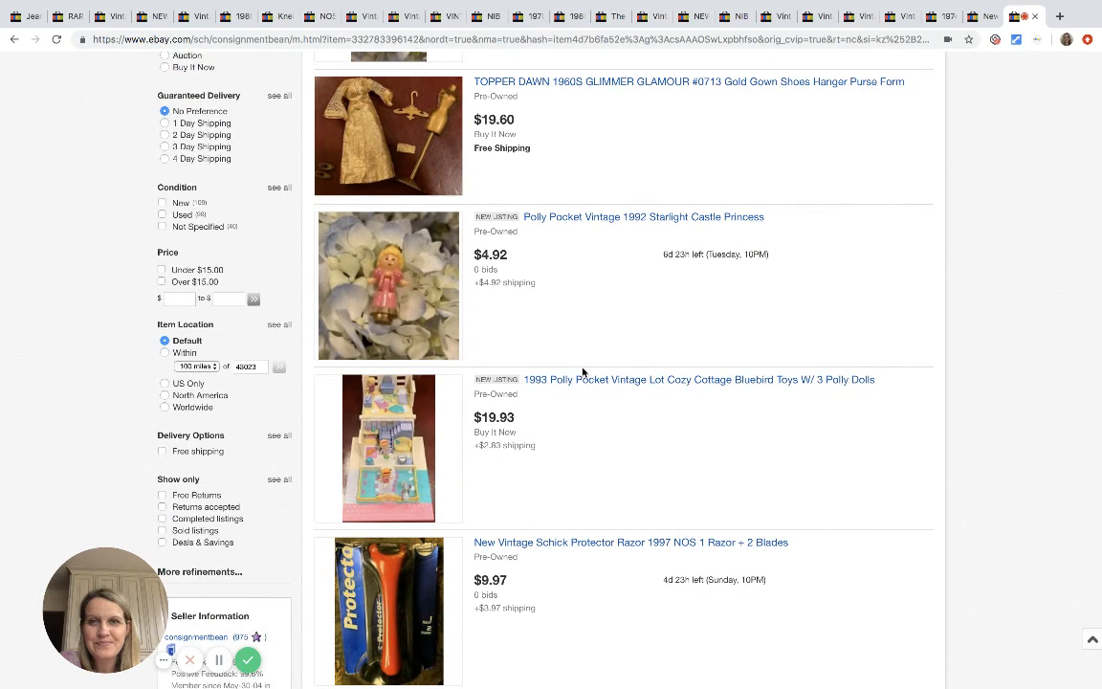
{"action": "scroll", "scroll_direction": "down", "scroll_amount": 3}
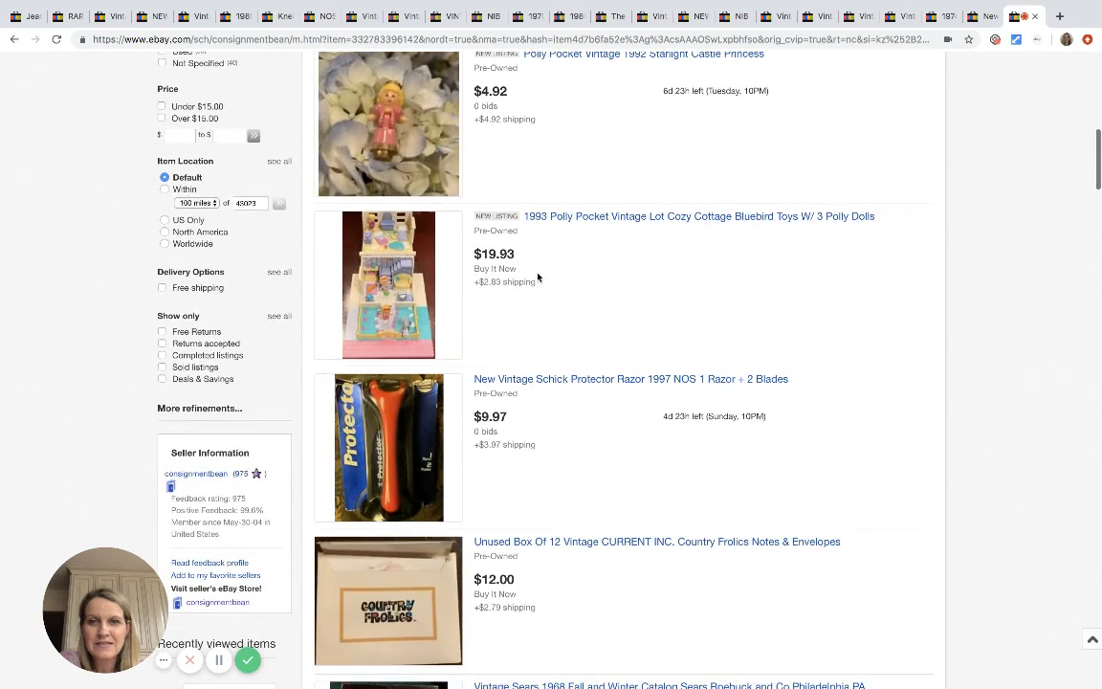
{"action": "mouse_move", "coordinate": [626, 286]}
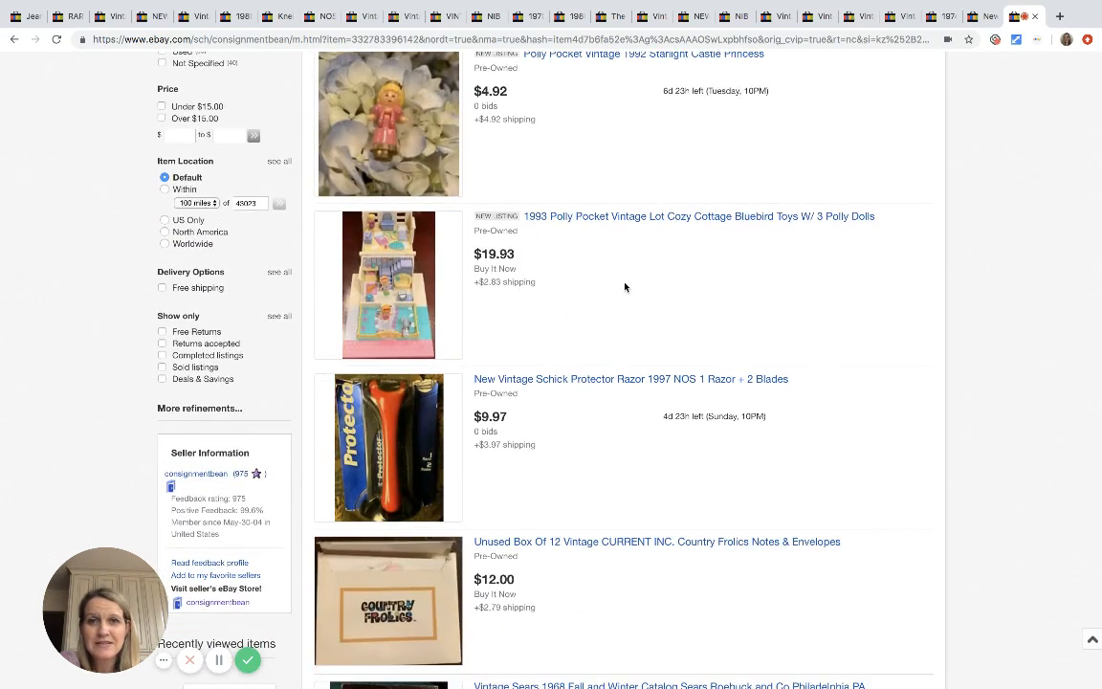
{"action": "scroll", "scroll_direction": "down", "scroll_amount": 3}
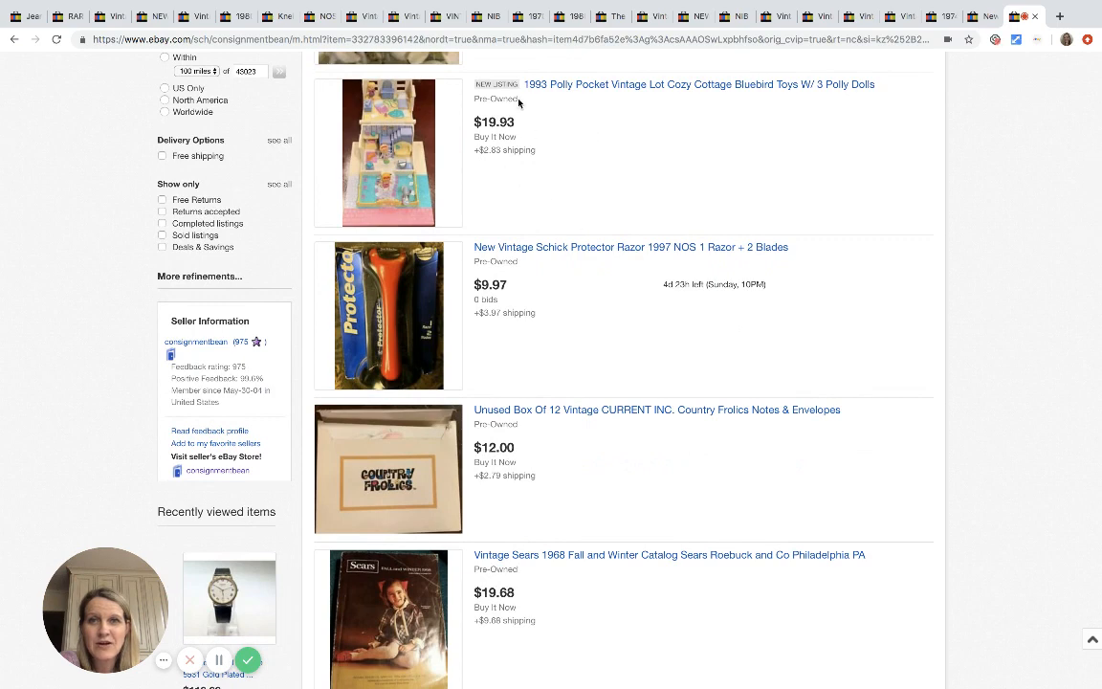
{"action": "scroll", "scroll_direction": "up", "scroll_amount": 3}
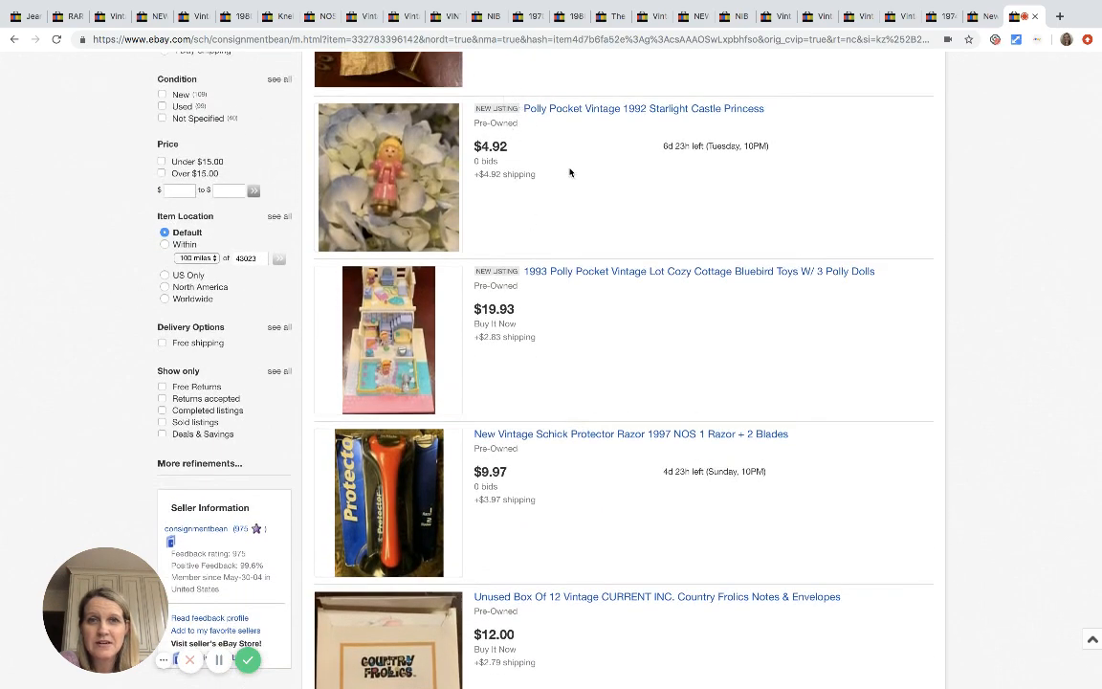
{"action": "scroll", "scroll_direction": "down", "scroll_amount": 3}
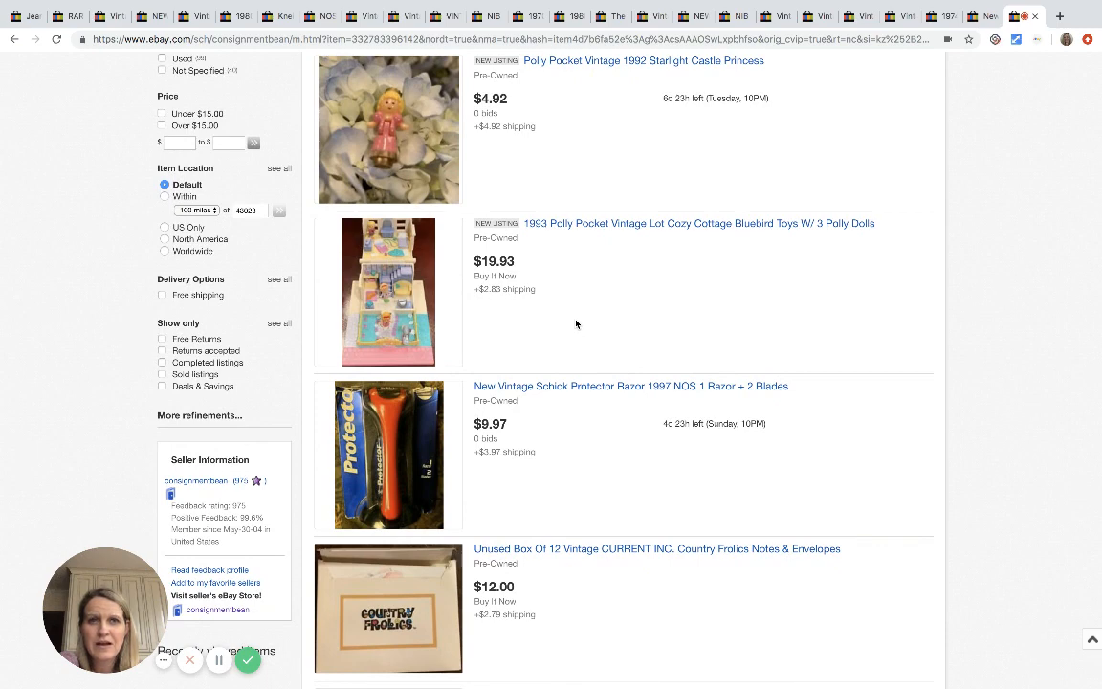
{"action": "mouse_move", "coordinate": [592, 234]}
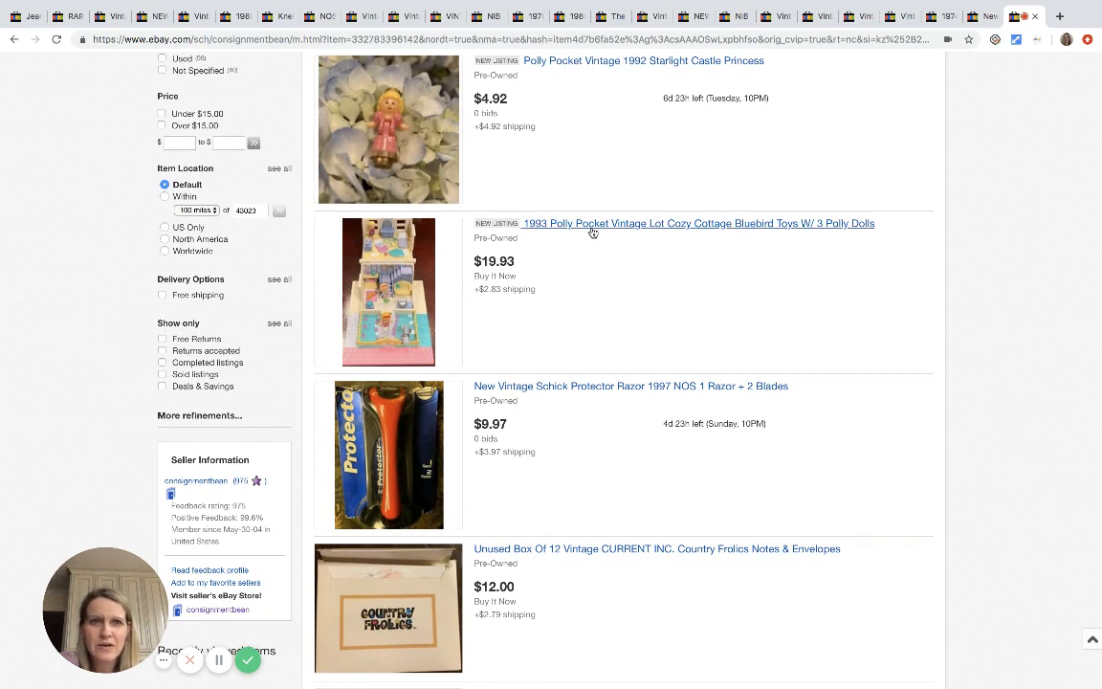
Open the $19.93 1993 Polly Pocket Cozy Cottage listing and scroll to its similar items
{"action": "left_click", "coordinate": [698, 223]}
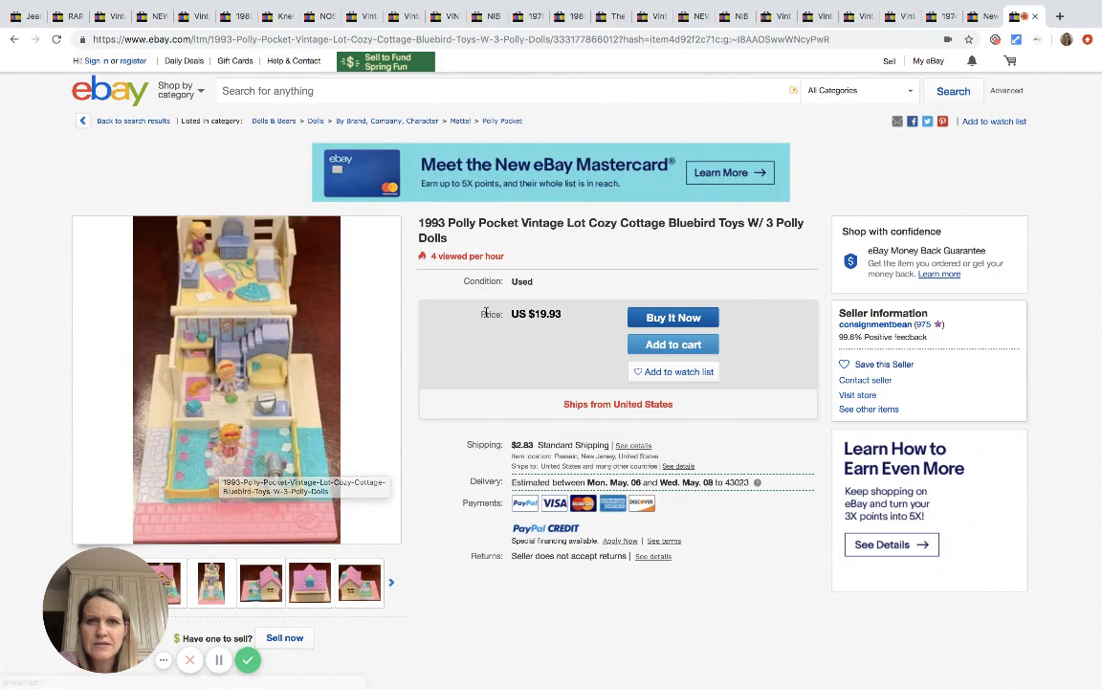
{"action": "scroll", "scroll_direction": "down", "scroll_amount": 3}
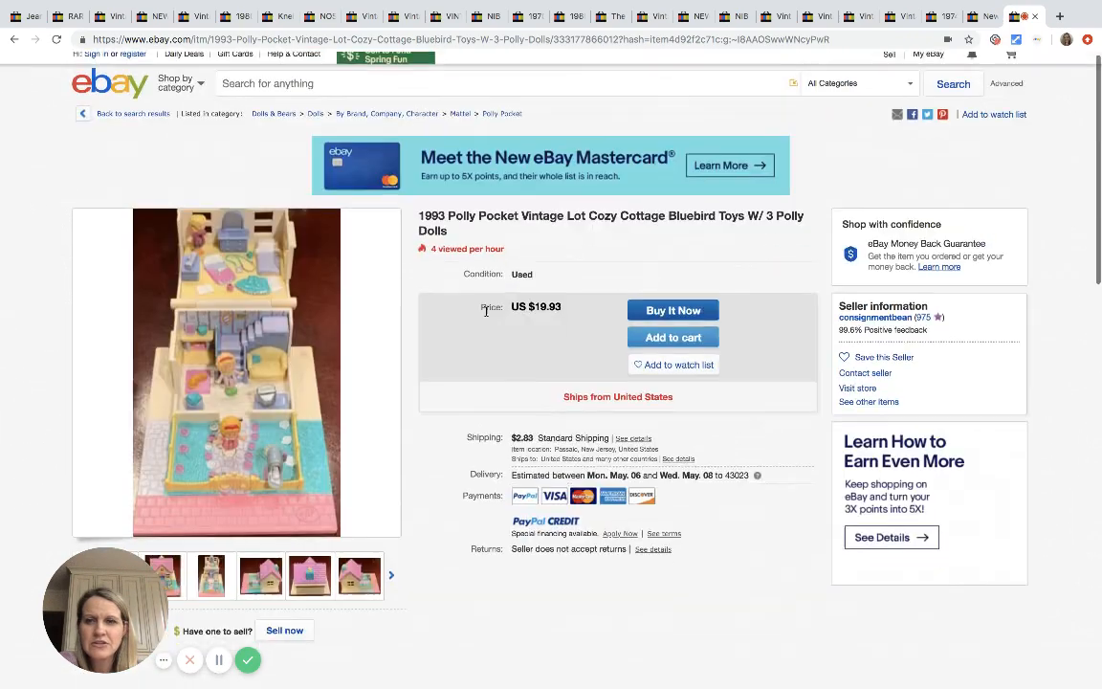
{"action": "scroll", "scroll_direction": "down", "scroll_amount": 3}
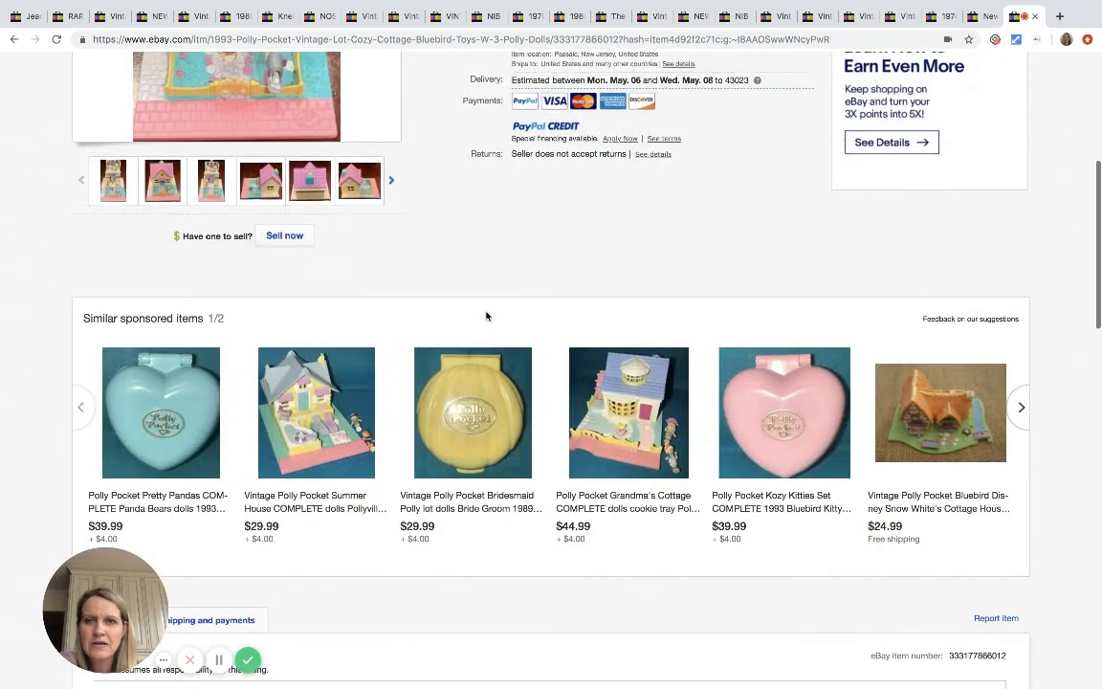
{"action": "scroll", "scroll_direction": "up", "scroll_amount": 3}
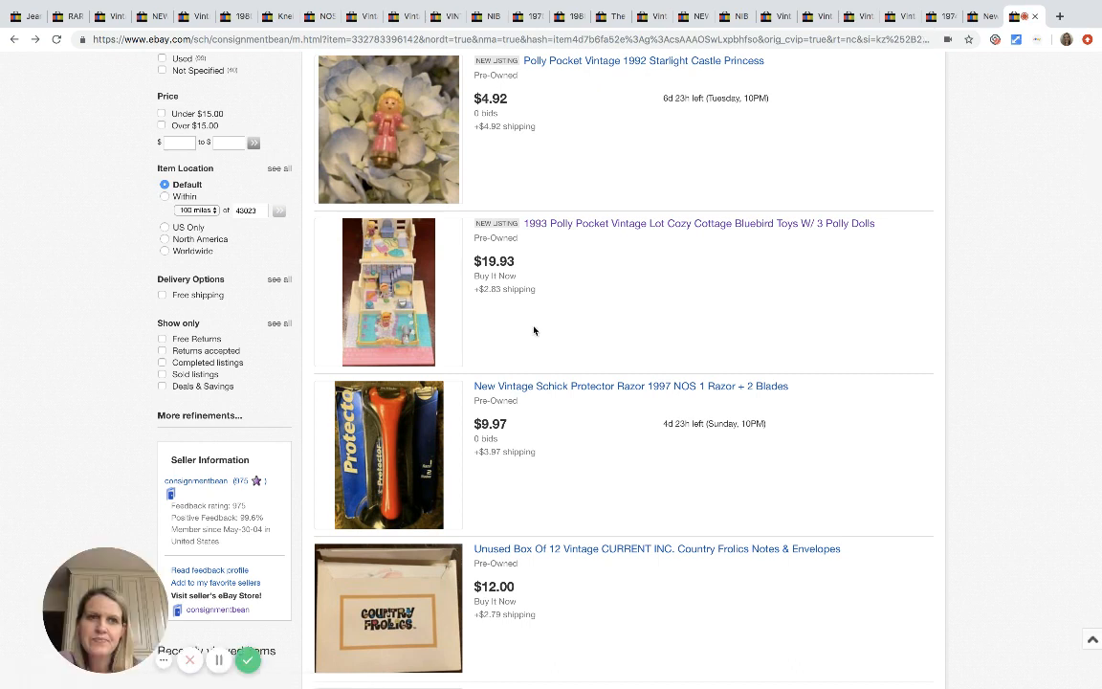
{"action": "mouse_move", "coordinate": [693, 381]}
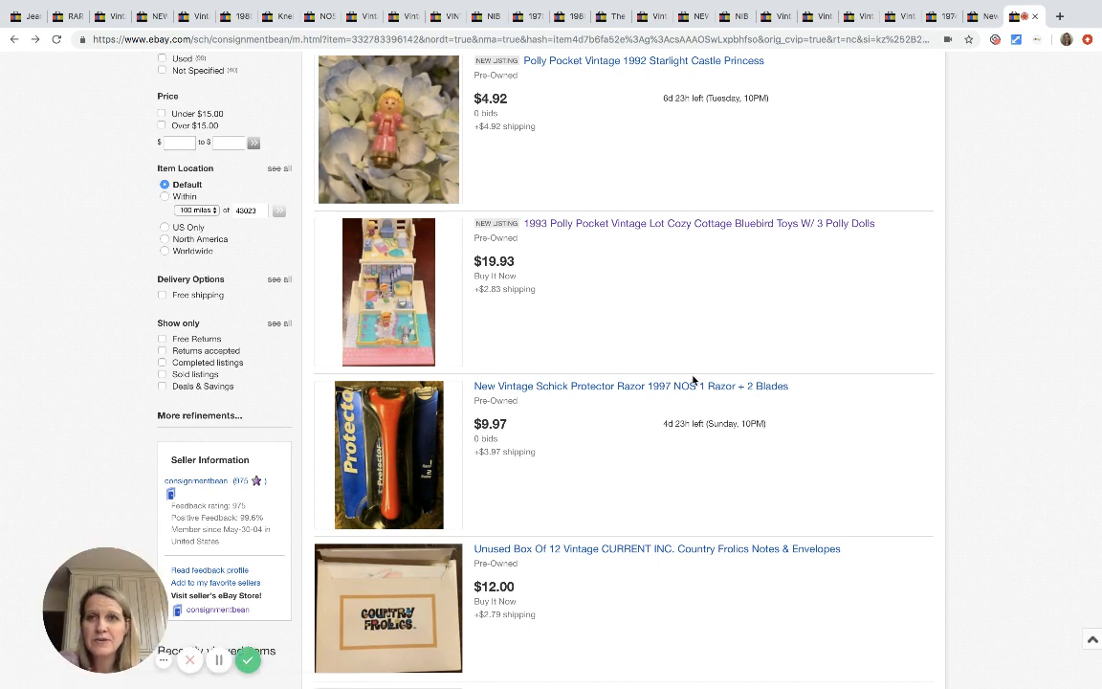
Scroll to the bottom of results page one, past the panty liners listing to the page links
{"action": "scroll", "scroll_direction": "down", "scroll_amount": 3}
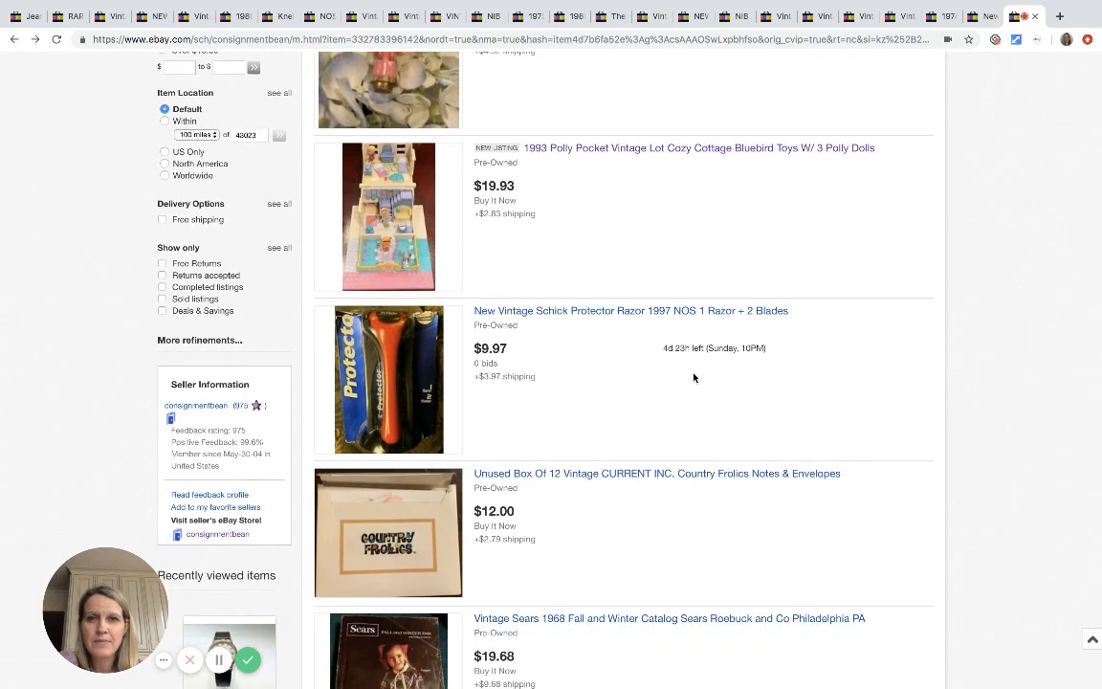
{"action": "scroll", "scroll_direction": "down", "scroll_amount": 3}
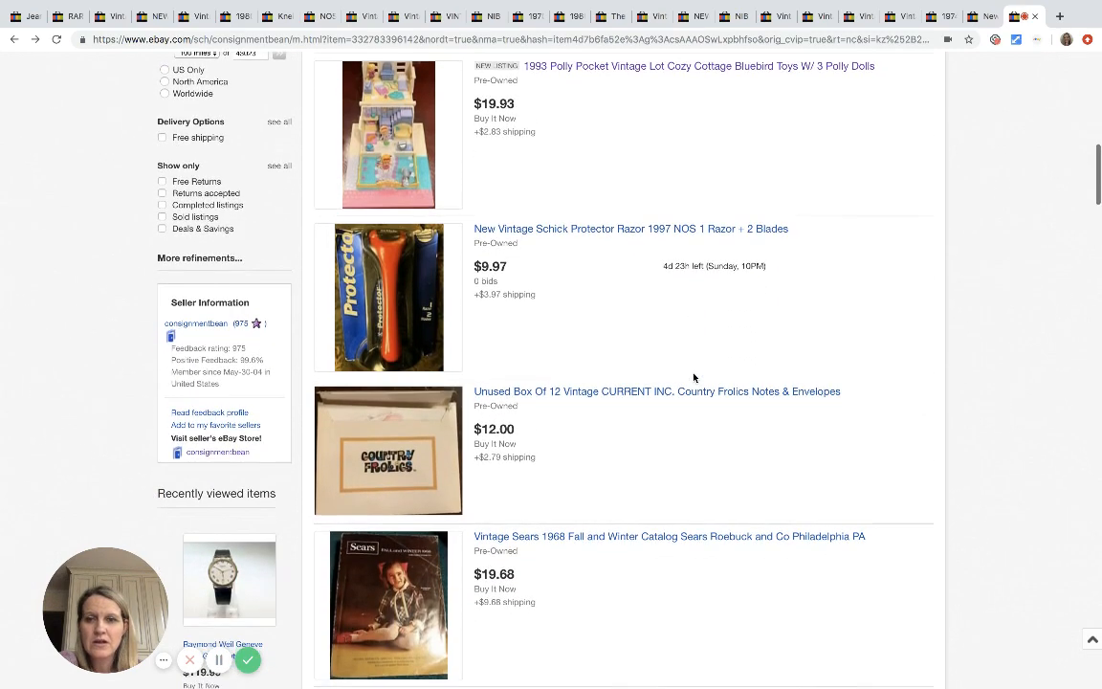
{"action": "scroll", "scroll_direction": "down", "scroll_amount": 3}
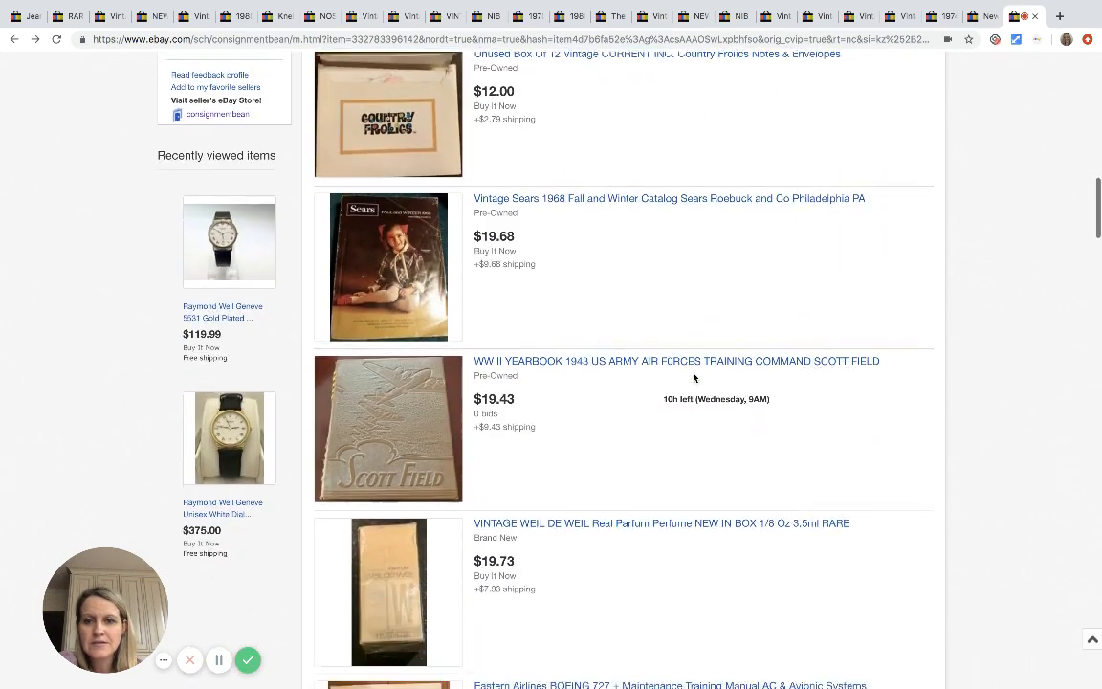
{"action": "scroll", "scroll_direction": "down", "scroll_amount": 3}
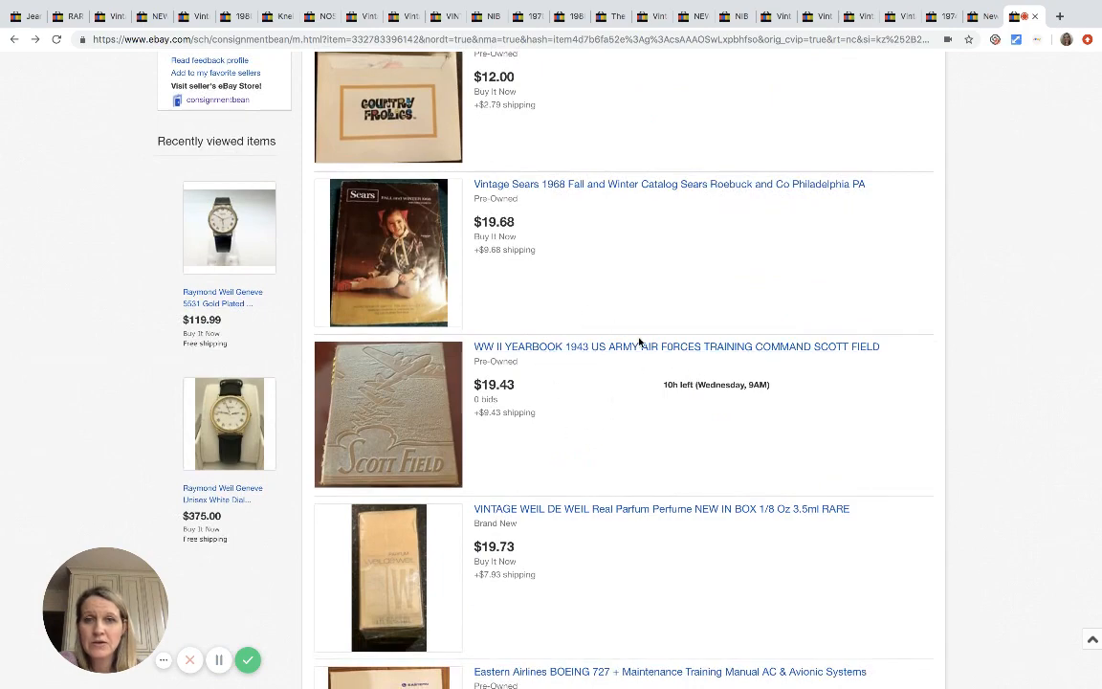
{"action": "scroll", "scroll_direction": "down", "scroll_amount": 3}
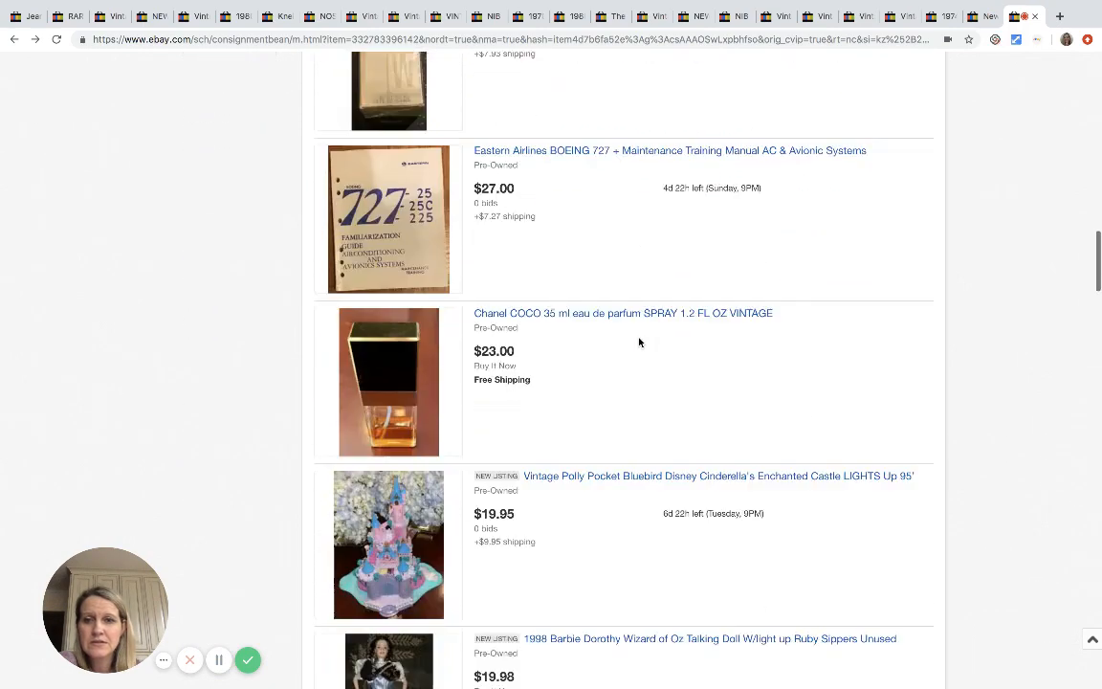
{"action": "scroll", "scroll_direction": "down", "scroll_amount": 3}
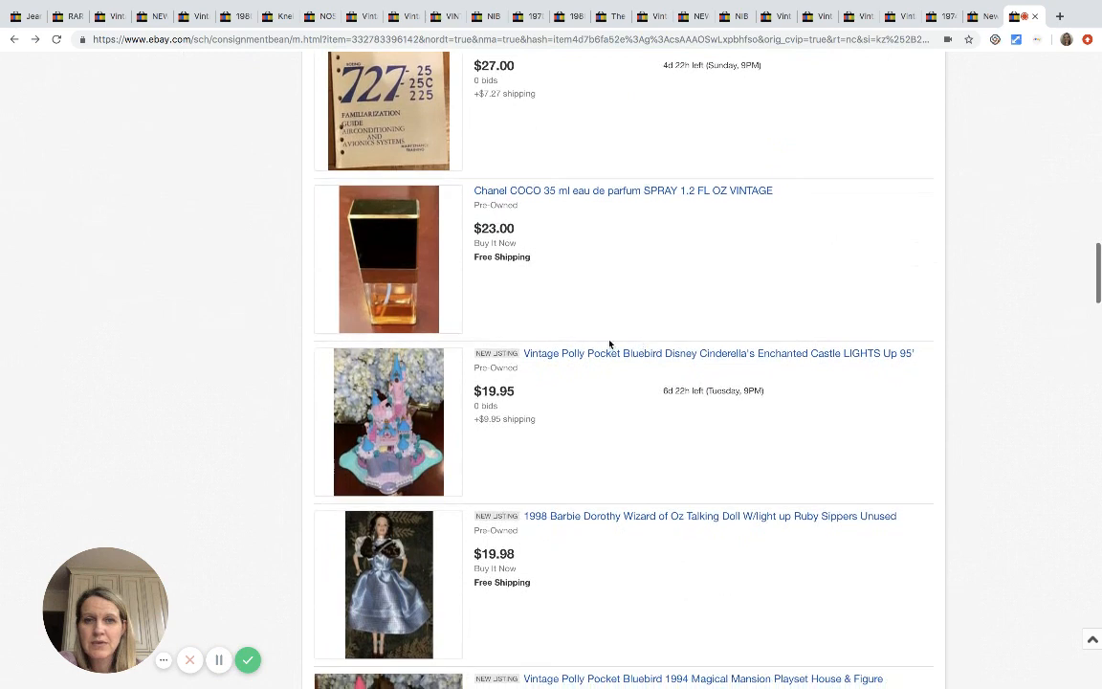
{"action": "mouse_move", "coordinate": [538, 446]}
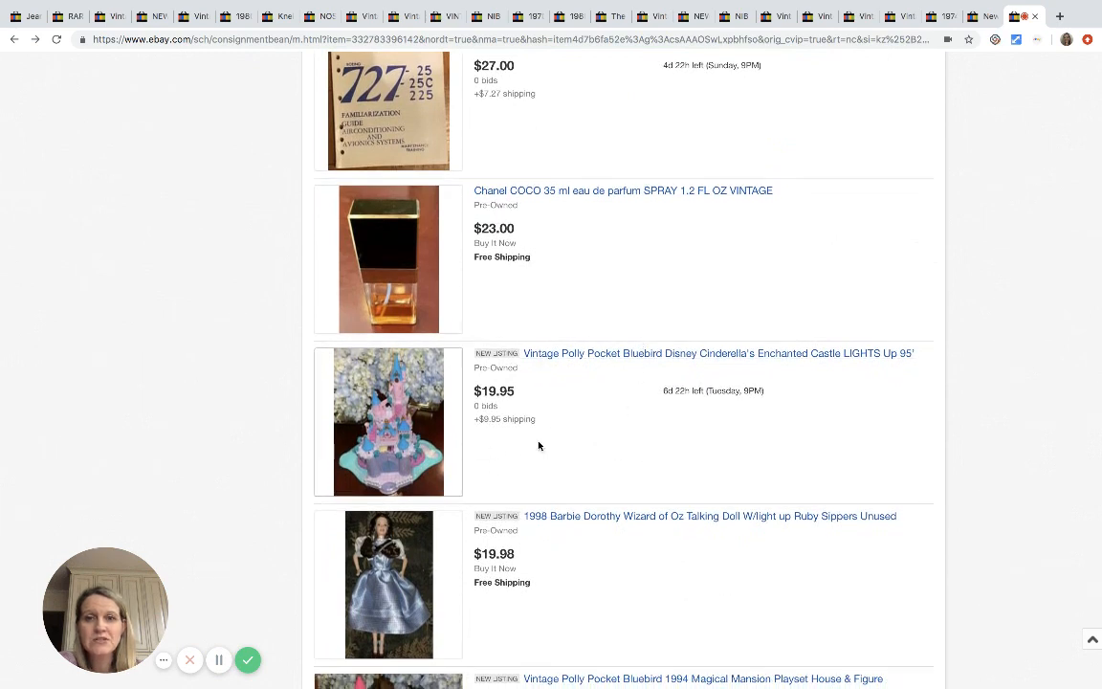
{"action": "mouse_move", "coordinate": [507, 419]}
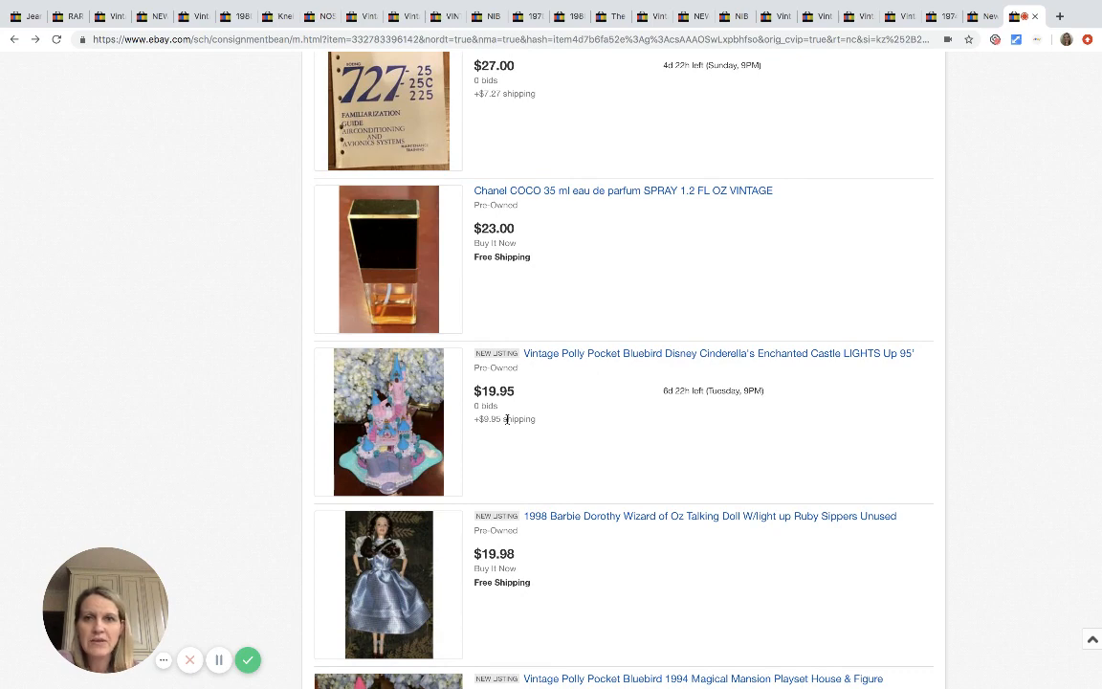
{"action": "scroll", "scroll_direction": "down", "scroll_amount": 3}
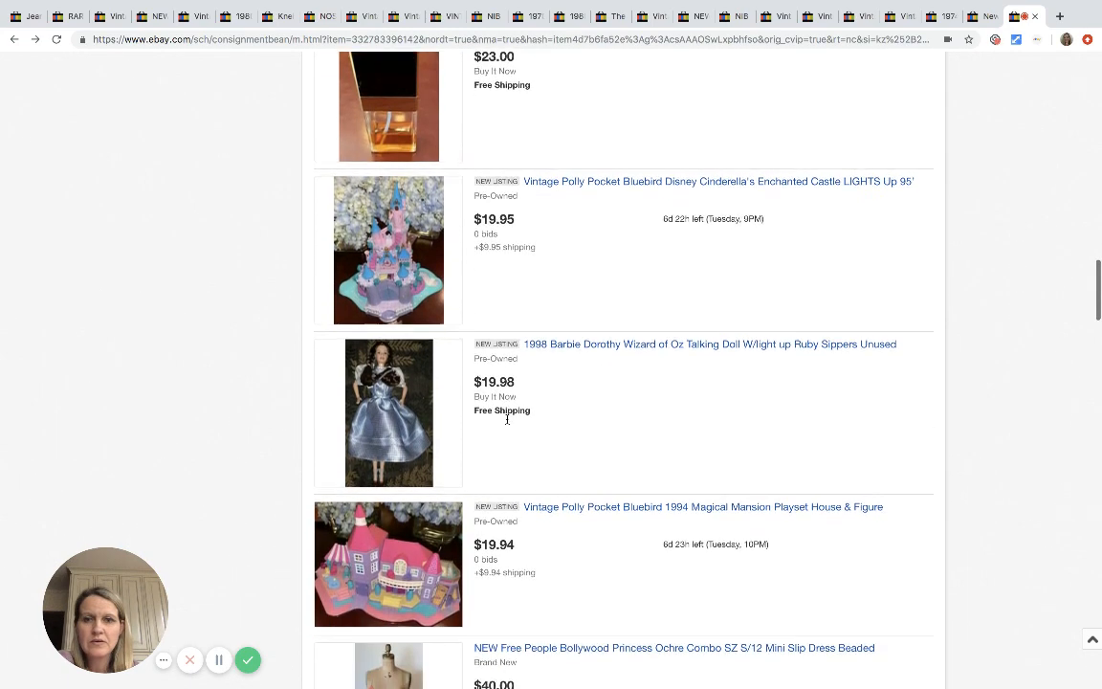
{"action": "scroll", "scroll_direction": "down", "scroll_amount": 3}
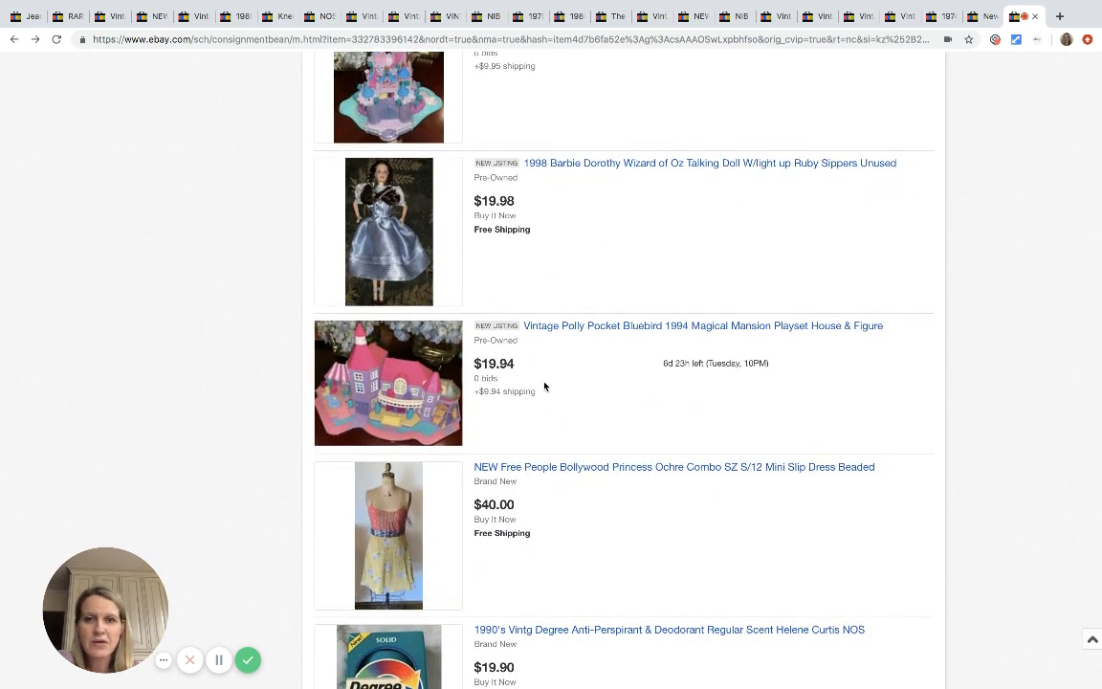
{"action": "scroll", "scroll_direction": "down", "scroll_amount": 3}
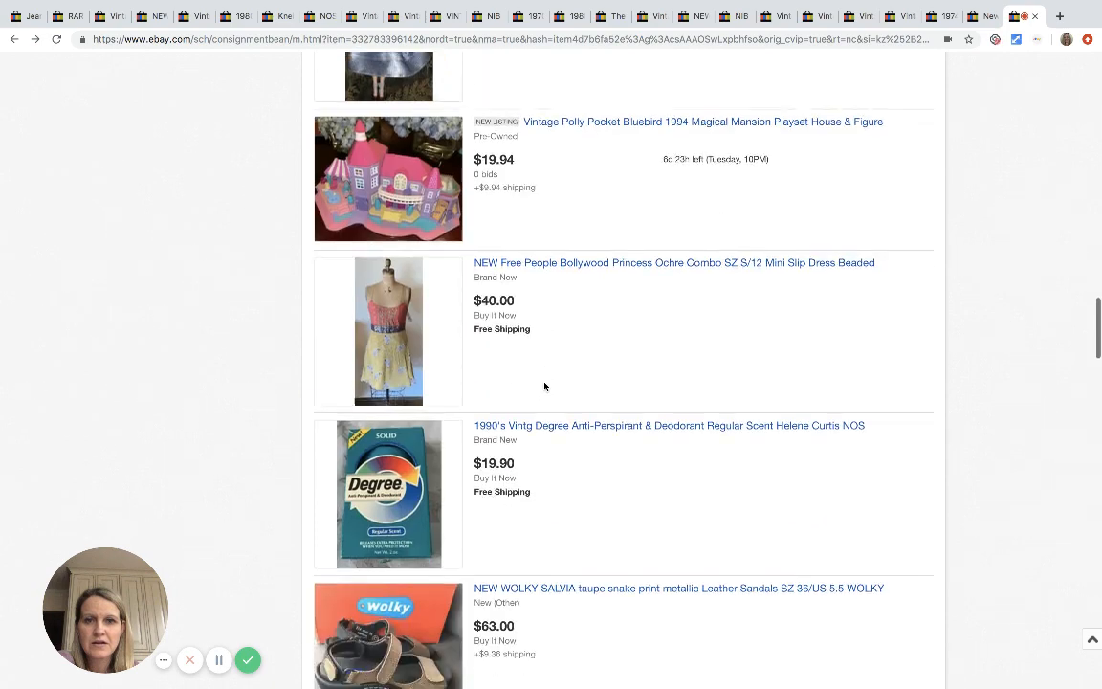
{"action": "scroll", "scroll_direction": "down", "scroll_amount": 3}
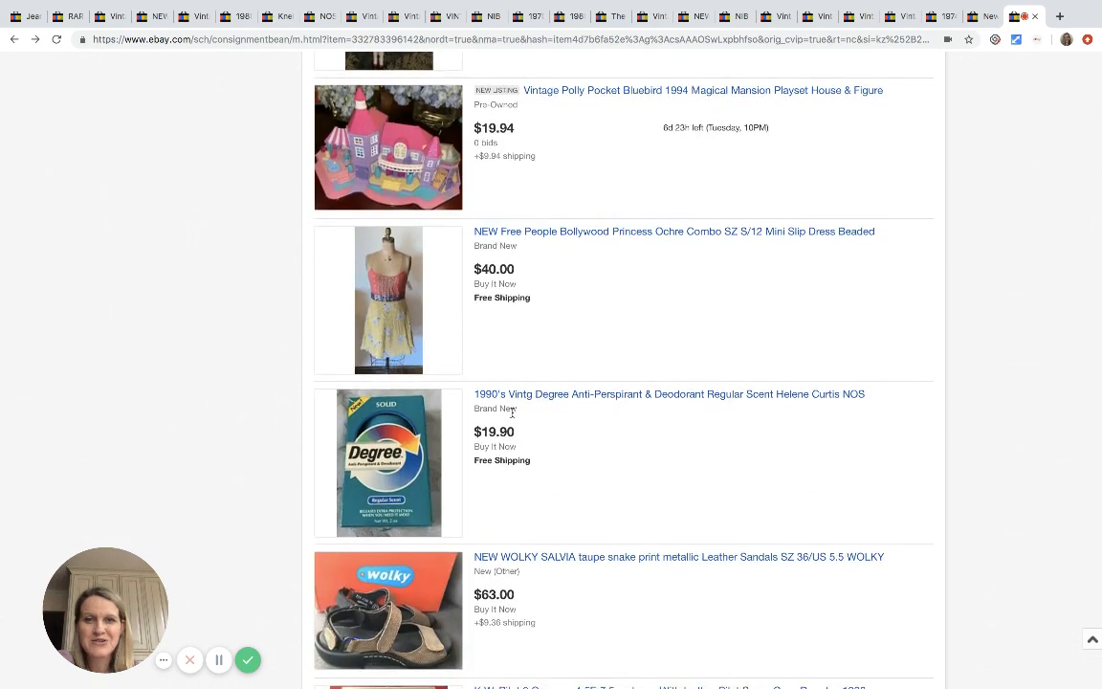
{"action": "scroll", "scroll_direction": "down", "scroll_amount": 3}
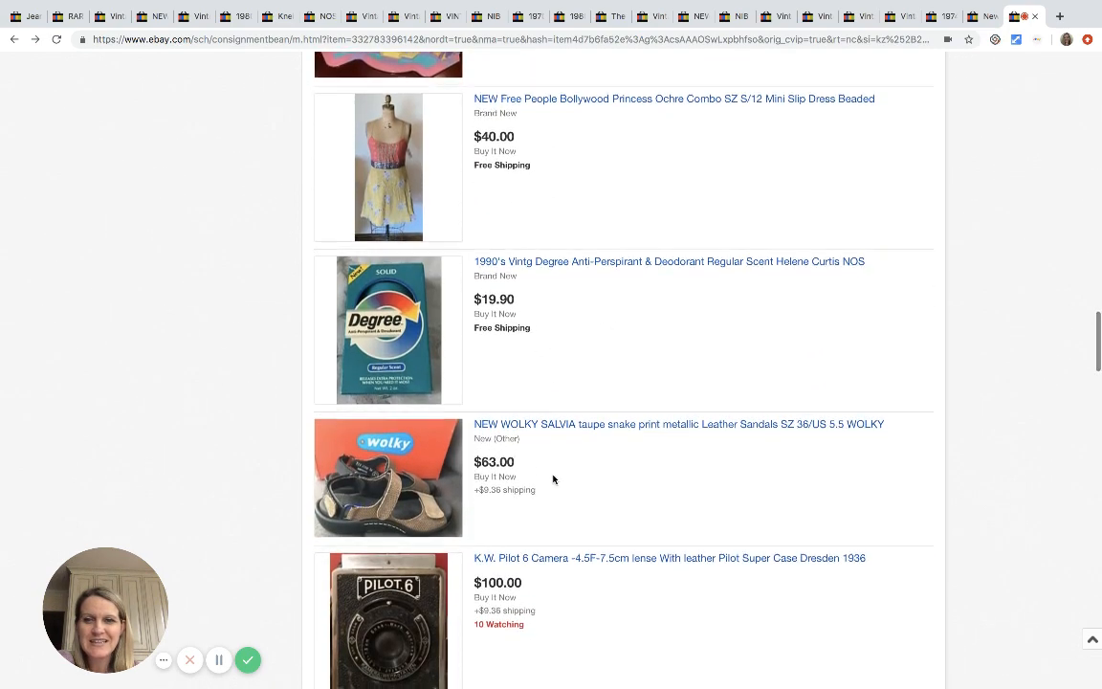
{"action": "scroll", "scroll_direction": "down", "scroll_amount": 3}
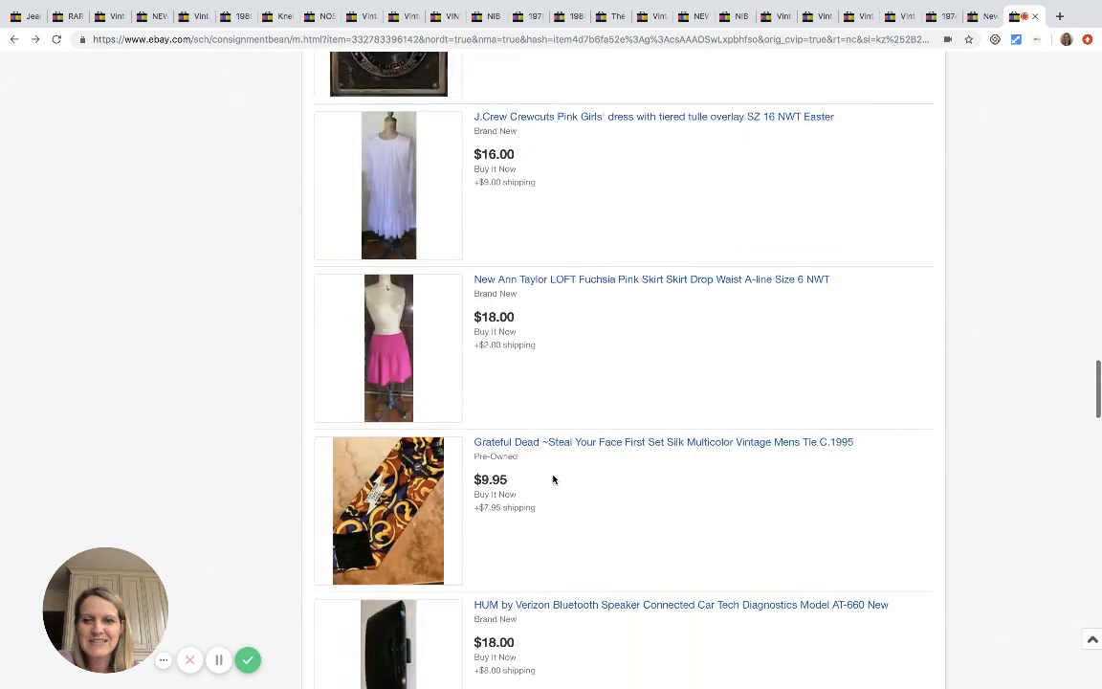
{"action": "scroll", "scroll_direction": "down", "scroll_amount": 3}
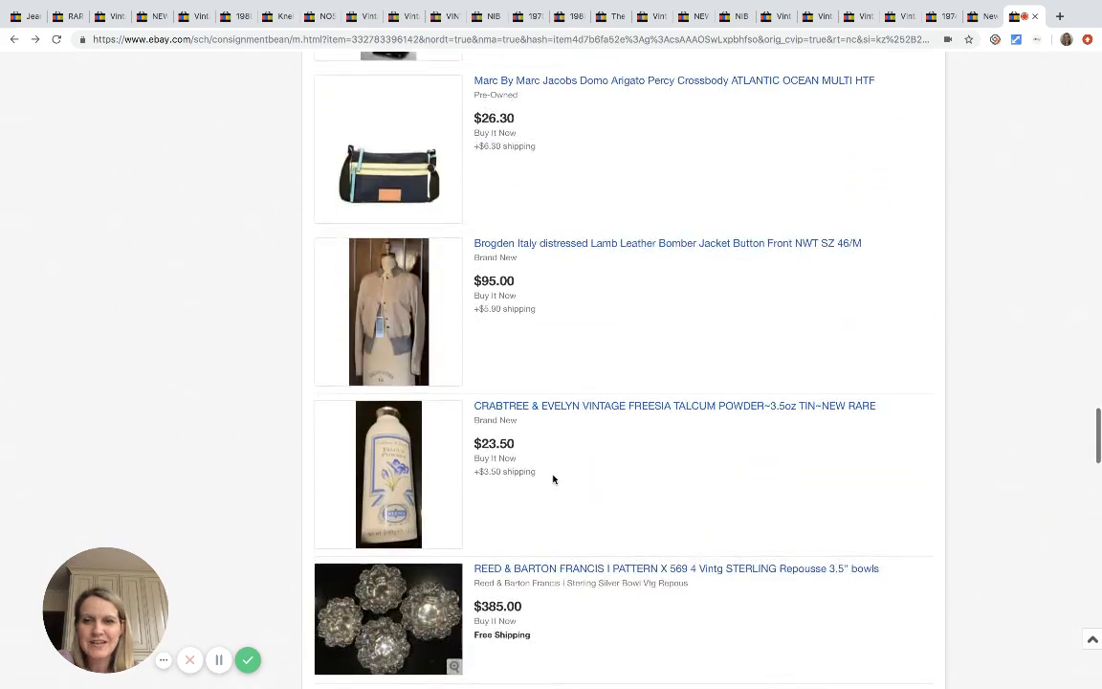
{"action": "scroll", "scroll_direction": "down", "scroll_amount": 3}
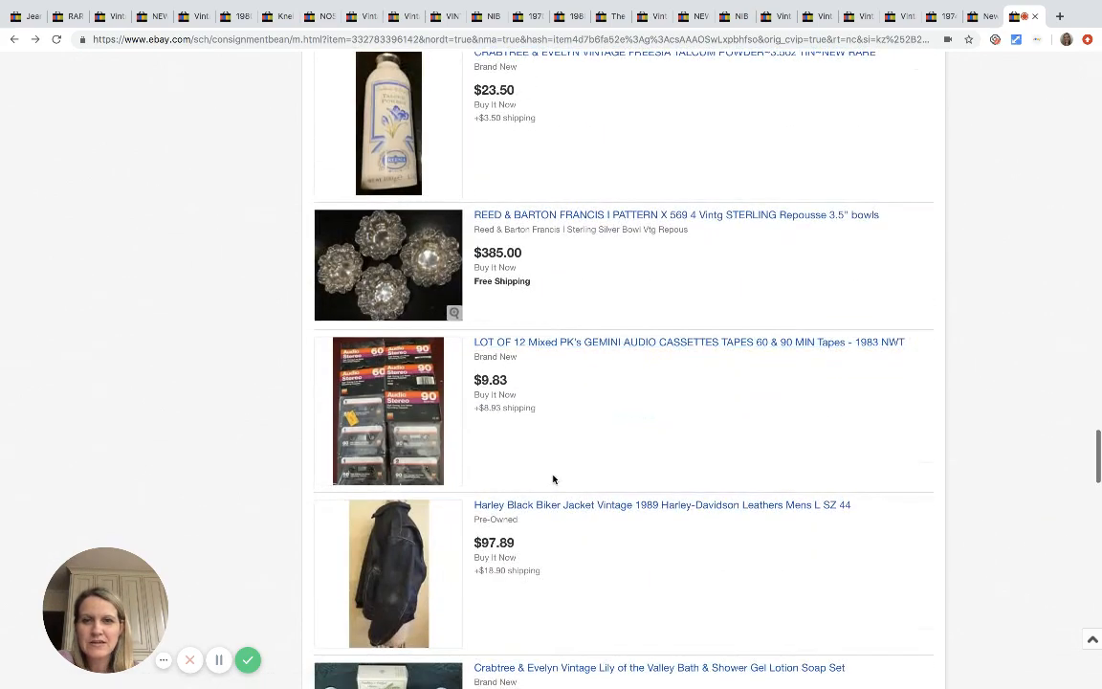
{"action": "scroll", "scroll_direction": "down", "scroll_amount": 3}
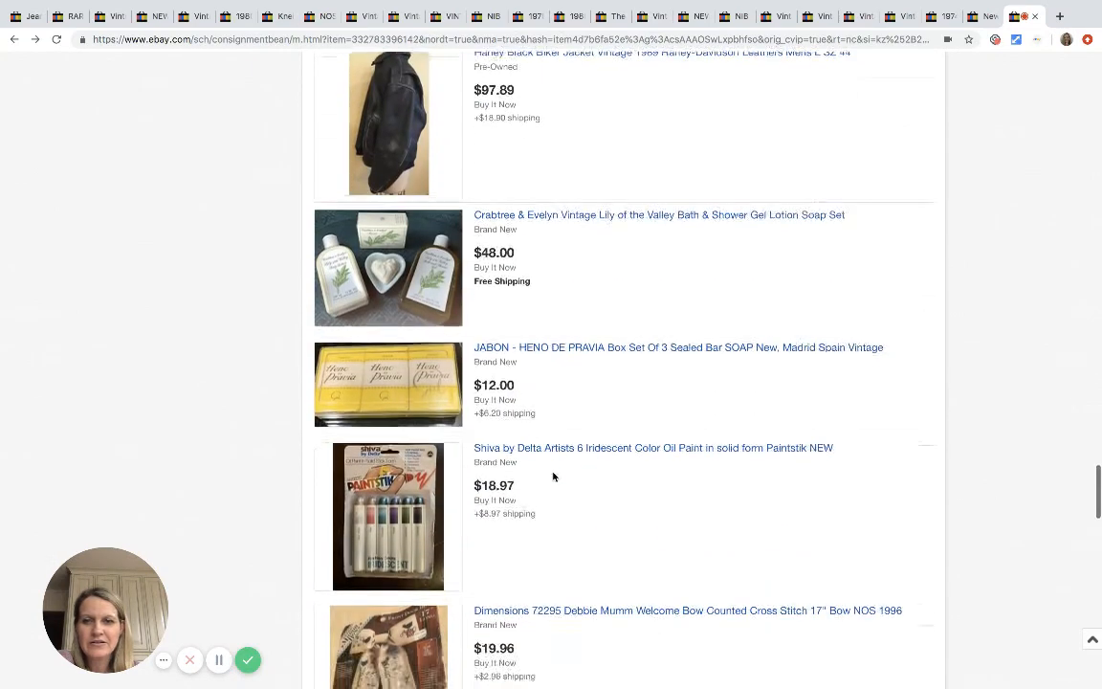
{"action": "scroll", "scroll_direction": "down", "scroll_amount": 3}
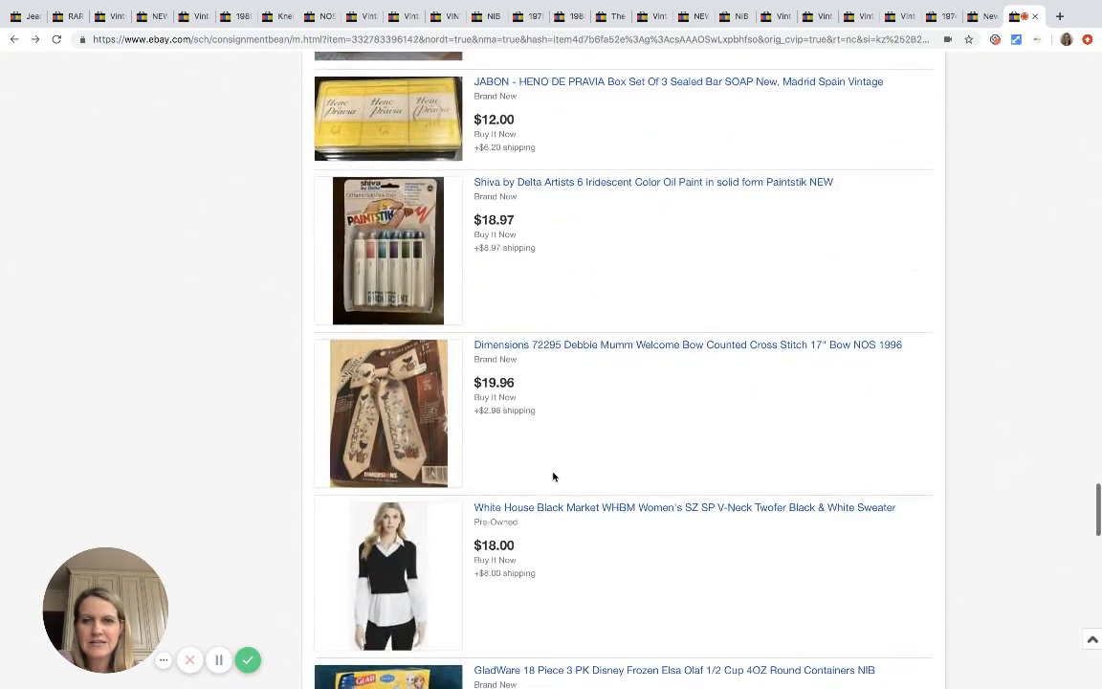
{"action": "scroll", "scroll_direction": "down", "scroll_amount": 3}
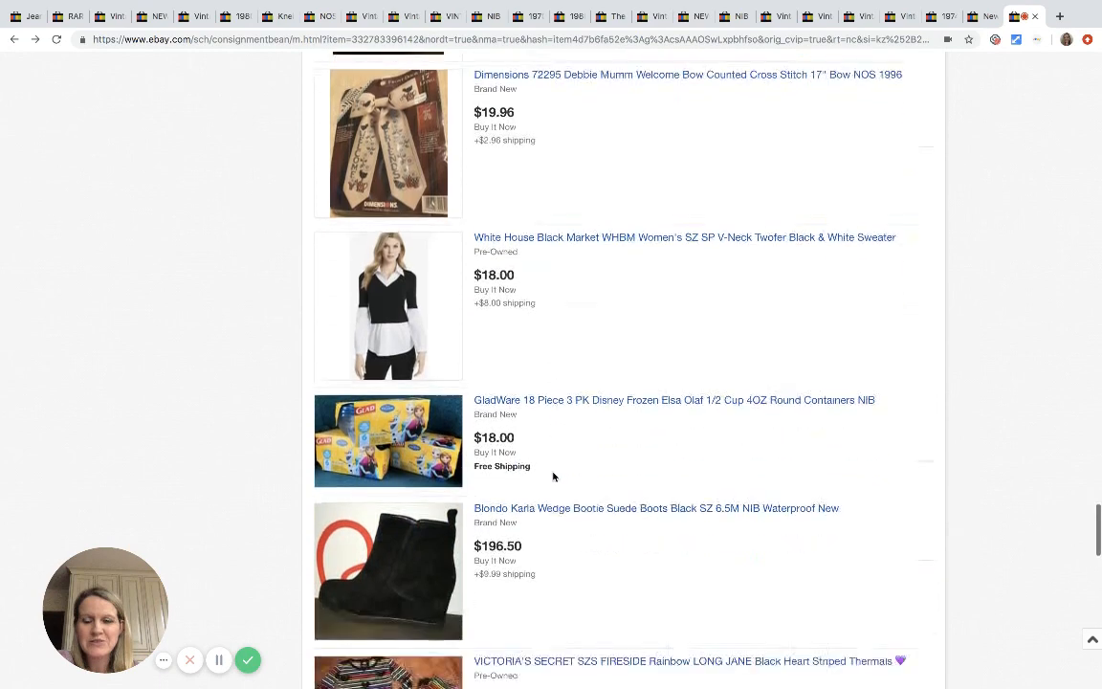
{"action": "scroll", "scroll_direction": "down", "scroll_amount": 3}
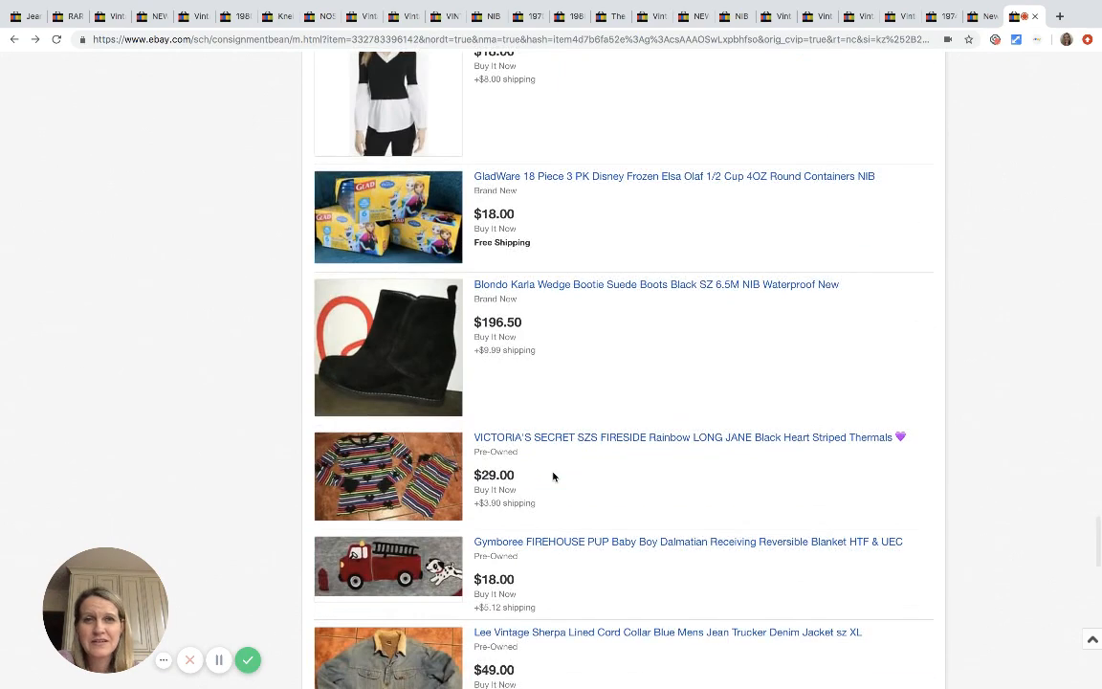
{"action": "mouse_move", "coordinate": [755, 265]}
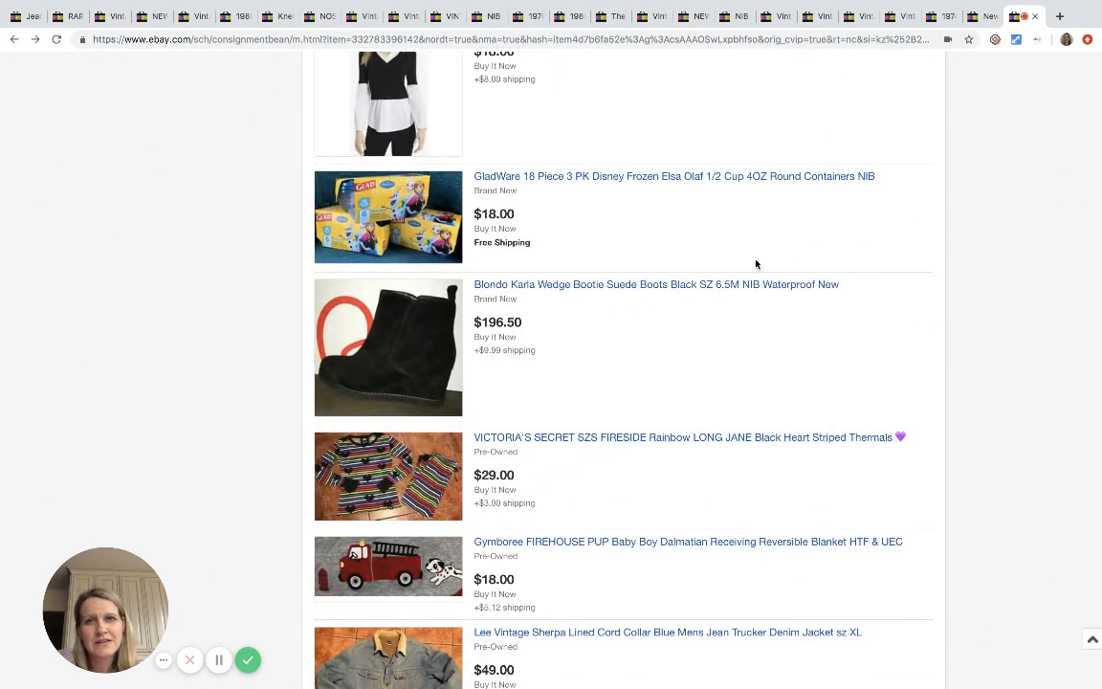
{"action": "scroll", "scroll_direction": "down", "scroll_amount": 3}
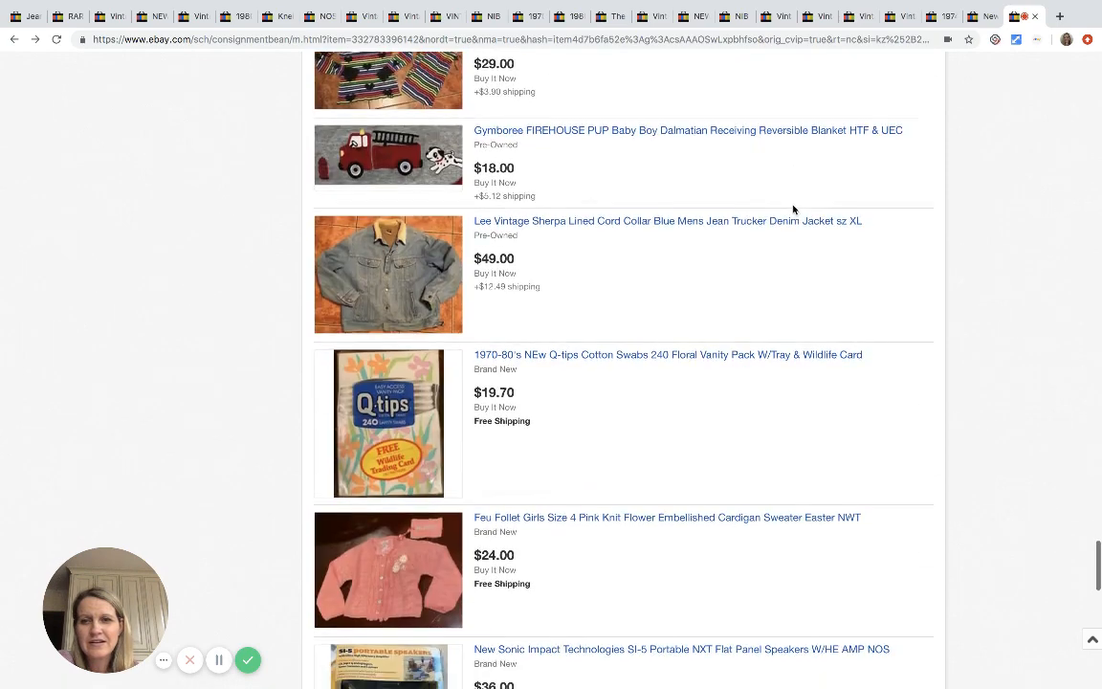
{"action": "scroll", "scroll_direction": "down", "scroll_amount": 3}
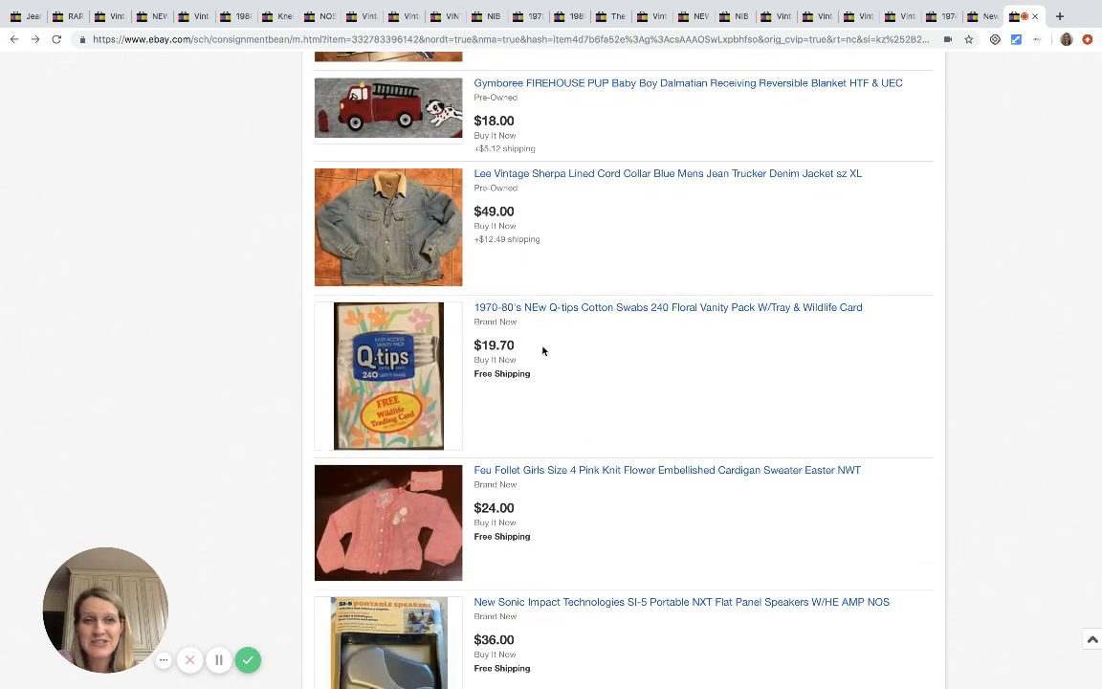
{"action": "mouse_move", "coordinate": [486, 297]}
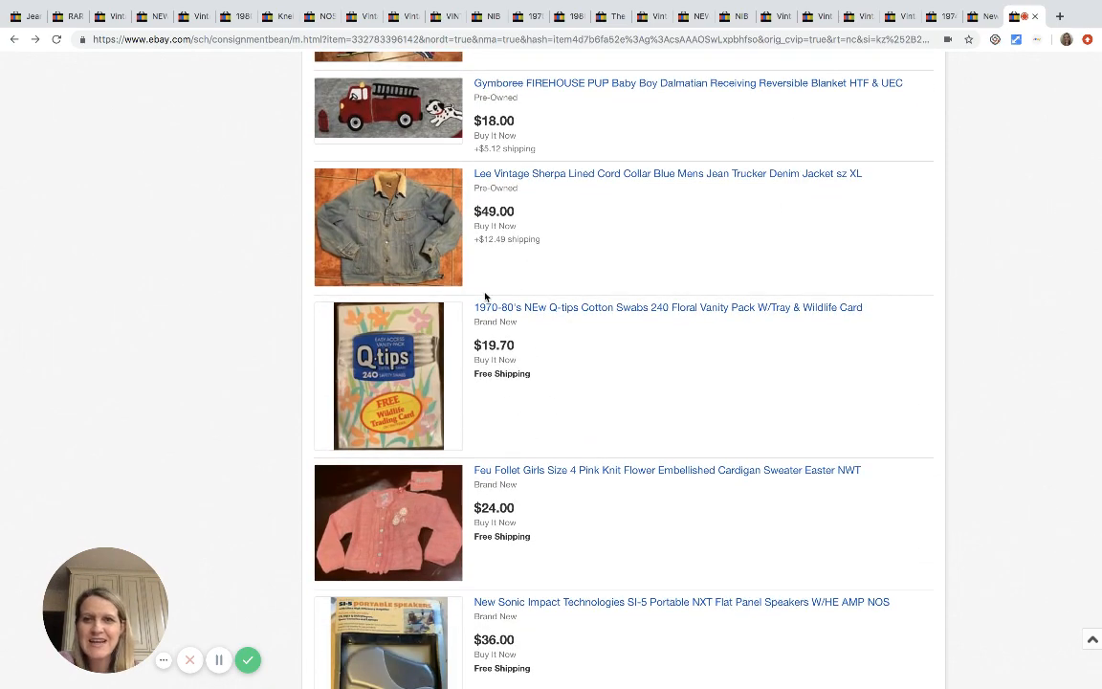
{"action": "scroll", "scroll_direction": "down", "scroll_amount": 3}
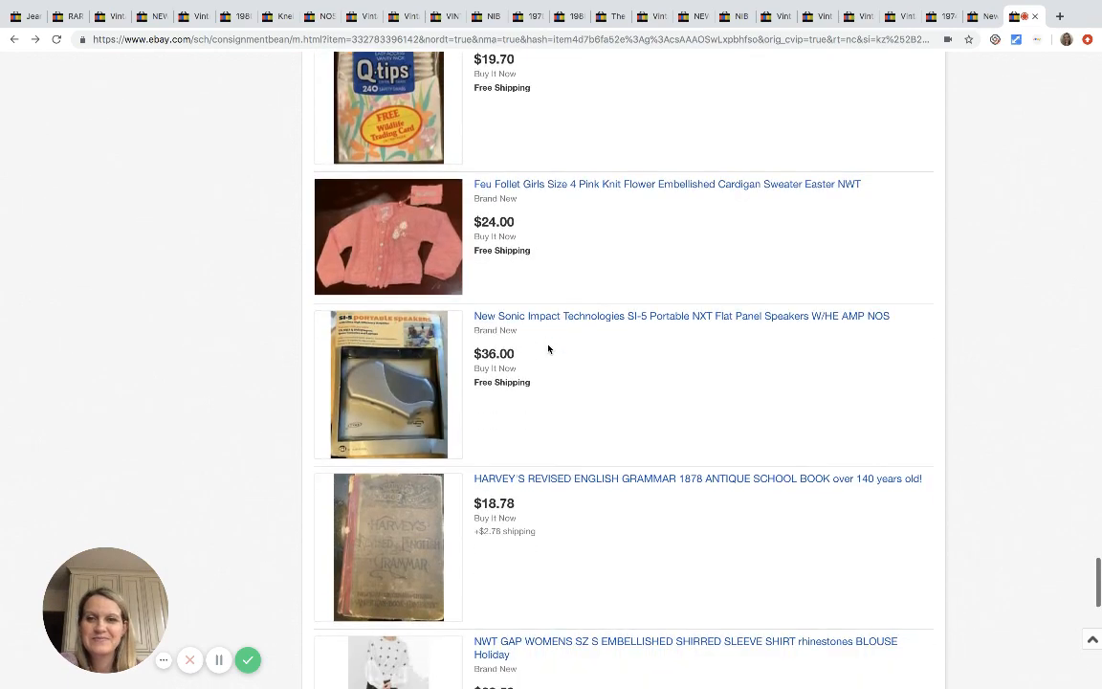
{"action": "scroll", "scroll_direction": "down", "scroll_amount": 3}
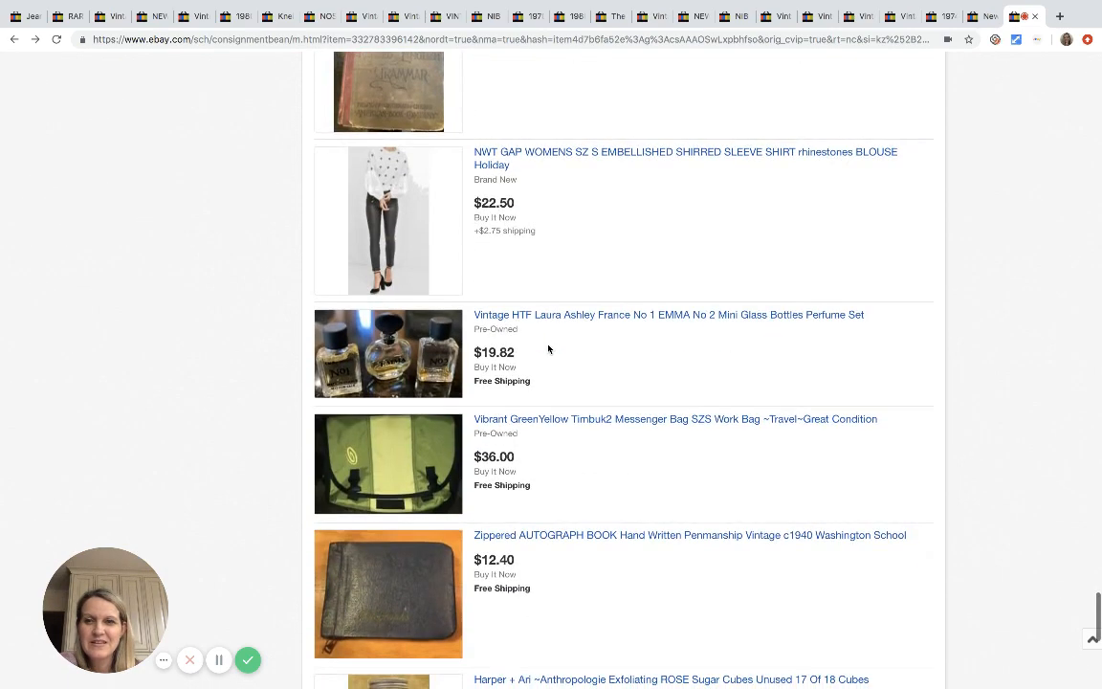
{"action": "scroll", "scroll_direction": "down", "scroll_amount": 3}
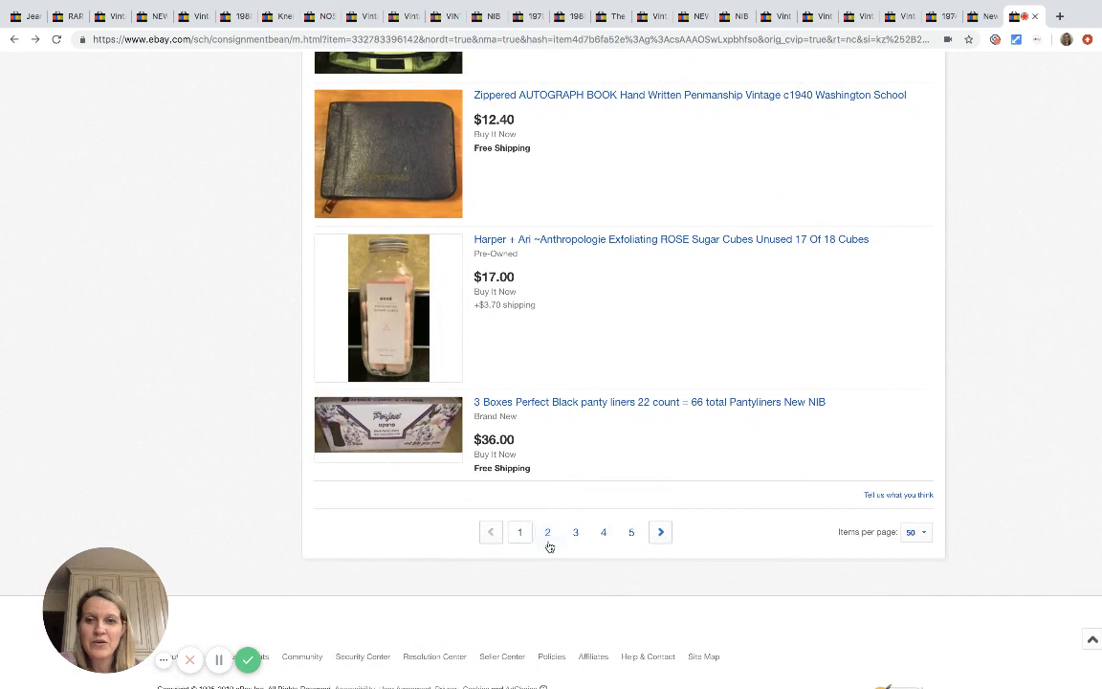
Go to page 2 of the seller's listings and scroll down to the Oilily hooded jacket
{"action": "left_click", "coordinate": [547, 532]}
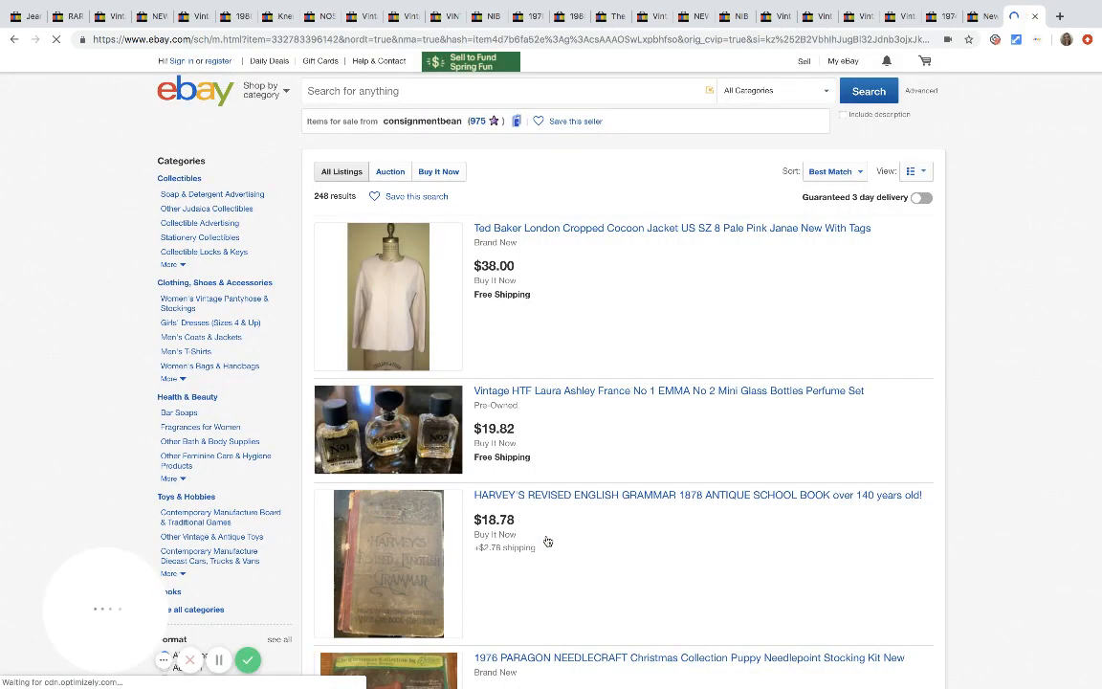
{"action": "scroll", "scroll_direction": "down", "scroll_amount": 3}
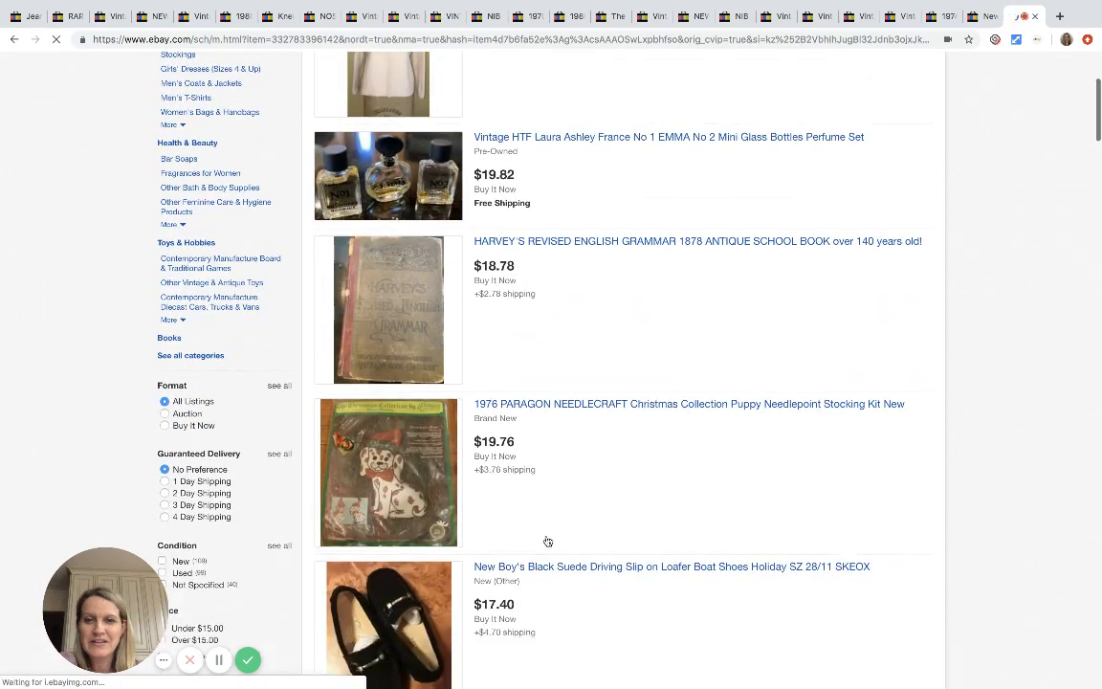
{"action": "scroll", "scroll_direction": "down", "scroll_amount": 3}
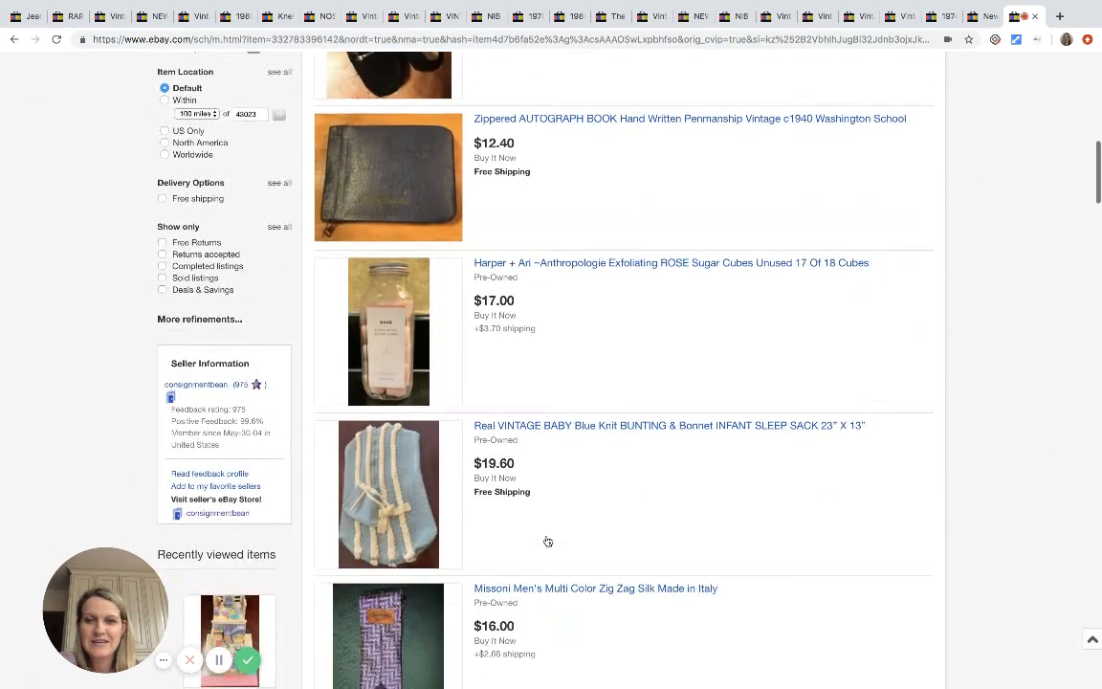
{"action": "scroll", "scroll_direction": "down", "scroll_amount": 3}
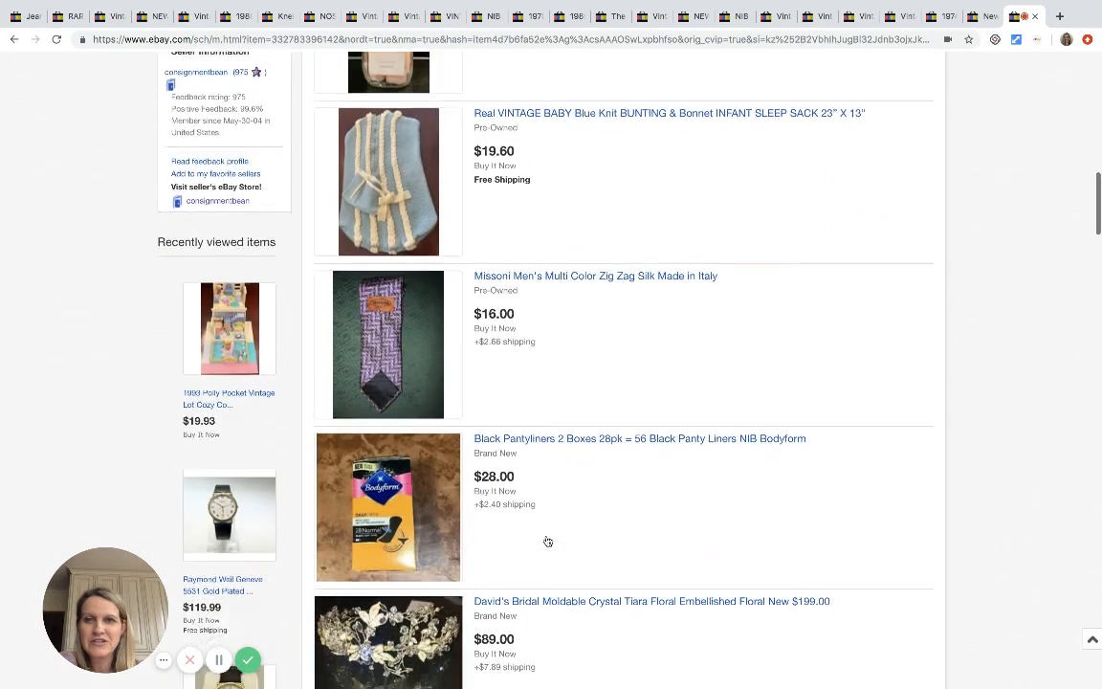
{"action": "scroll", "scroll_direction": "down", "scroll_amount": 3}
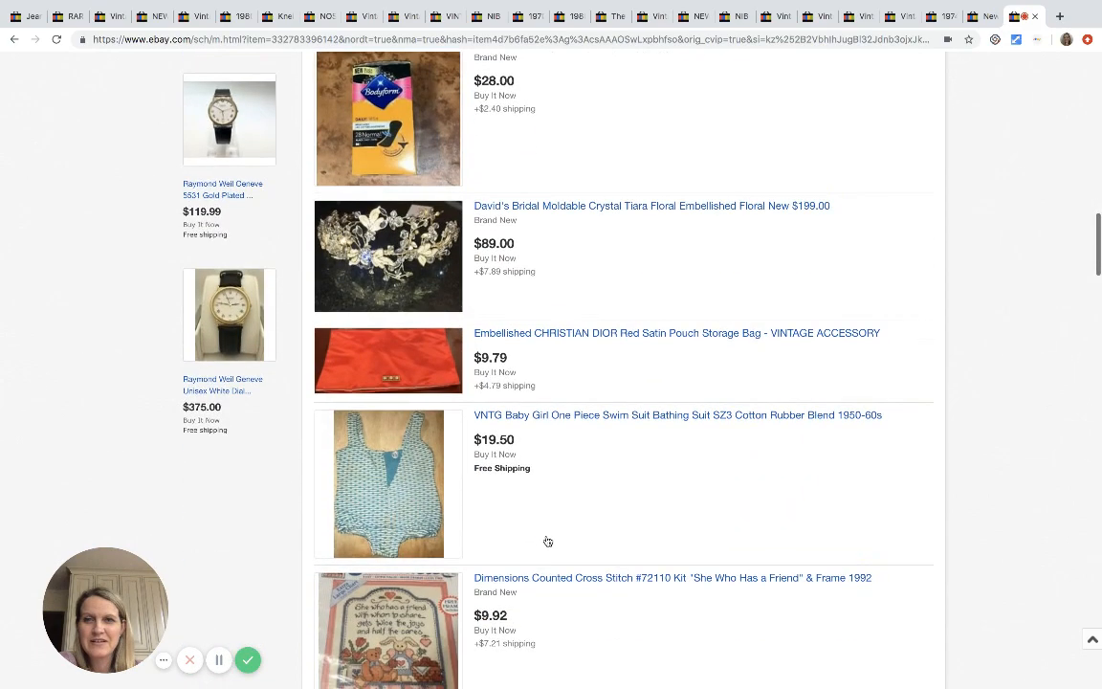
{"action": "scroll", "scroll_direction": "down", "scroll_amount": 3}
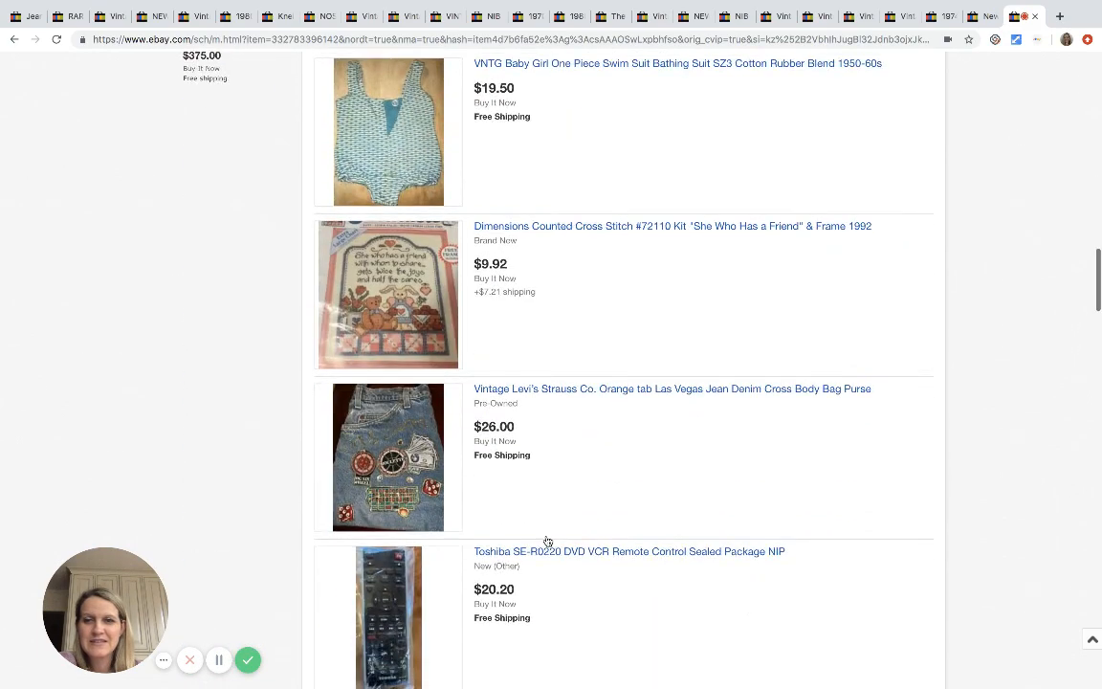
{"action": "scroll", "scroll_direction": "down", "scroll_amount": 3}
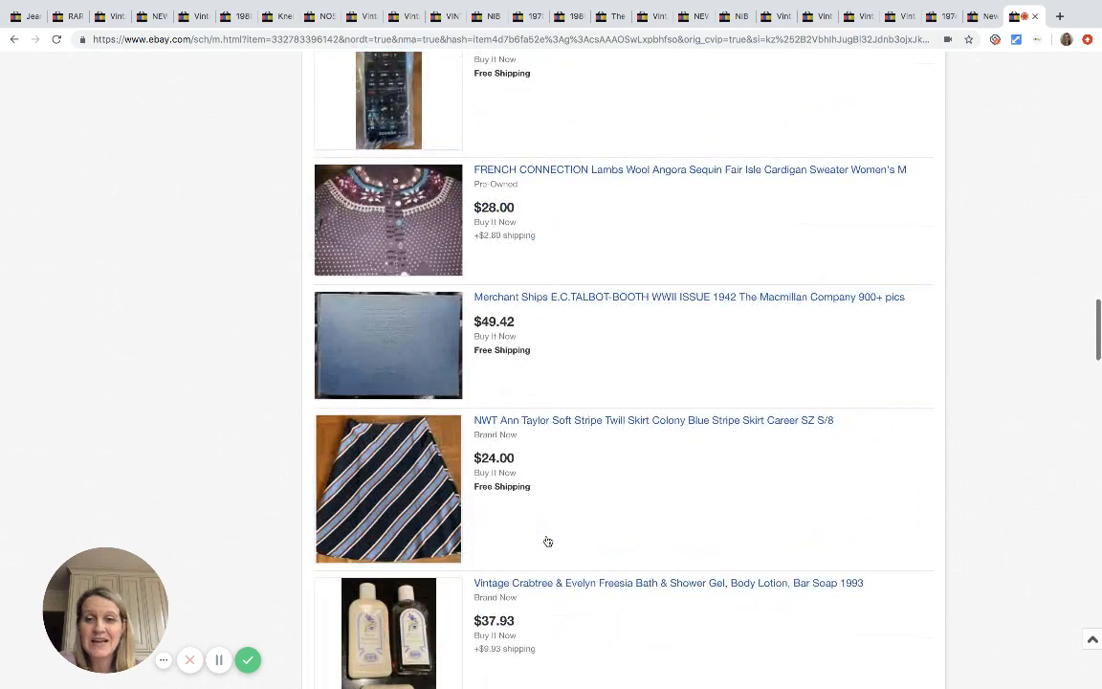
{"action": "scroll", "scroll_direction": "down", "scroll_amount": 3}
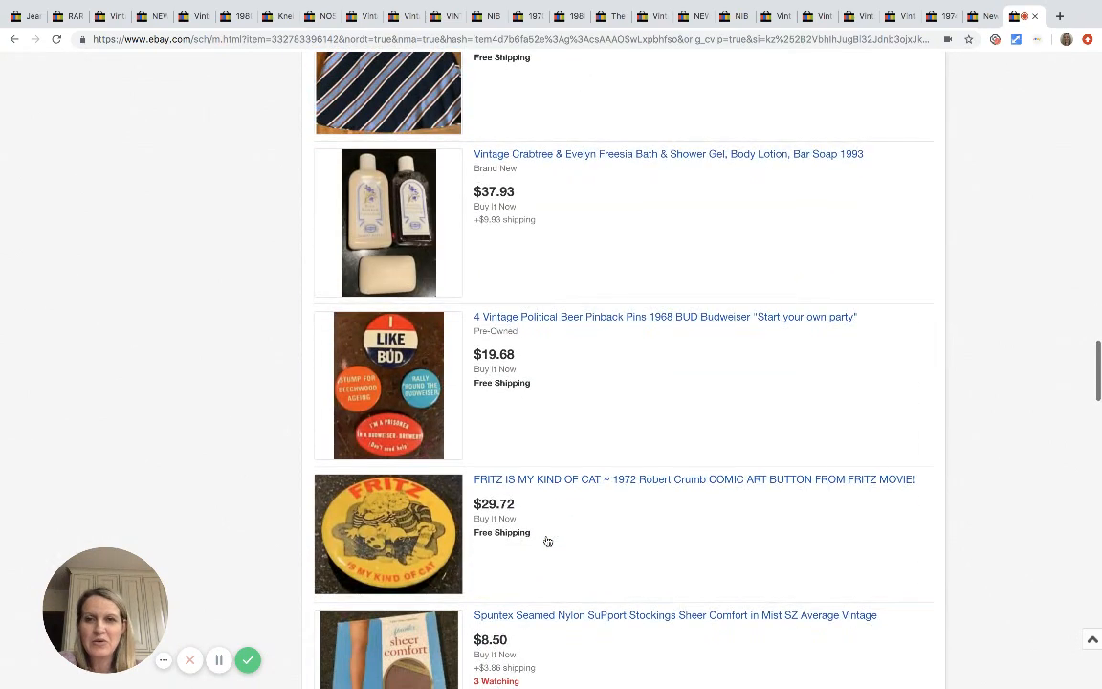
{"action": "scroll", "scroll_direction": "down", "scroll_amount": 3}
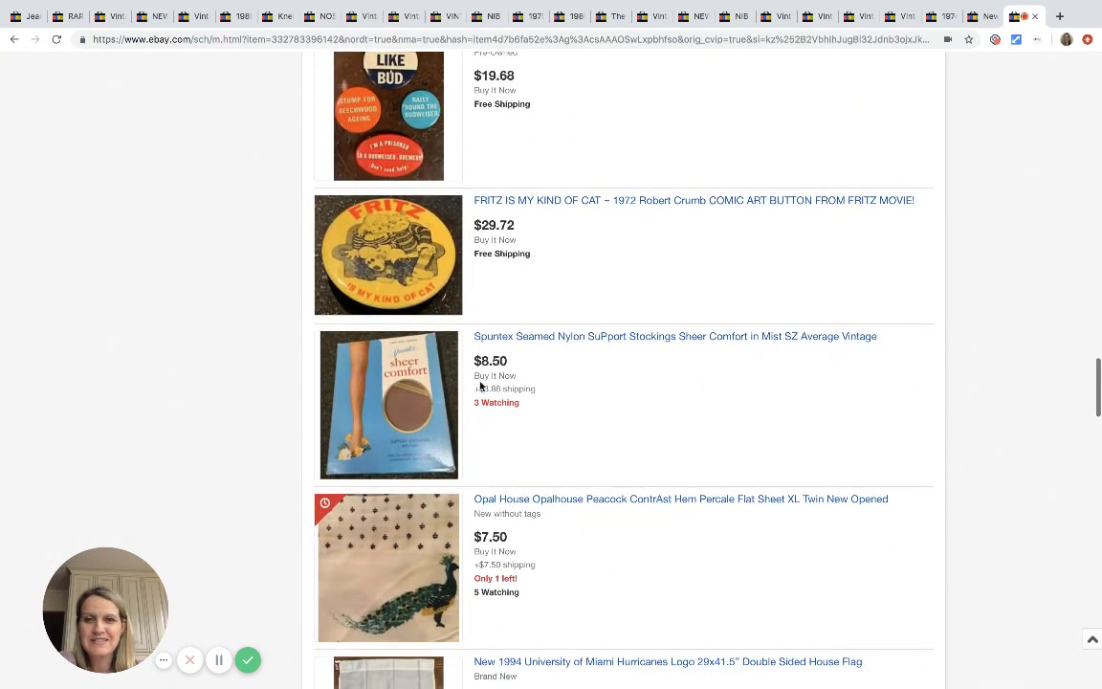
{"action": "scroll", "scroll_direction": "down", "scroll_amount": 3}
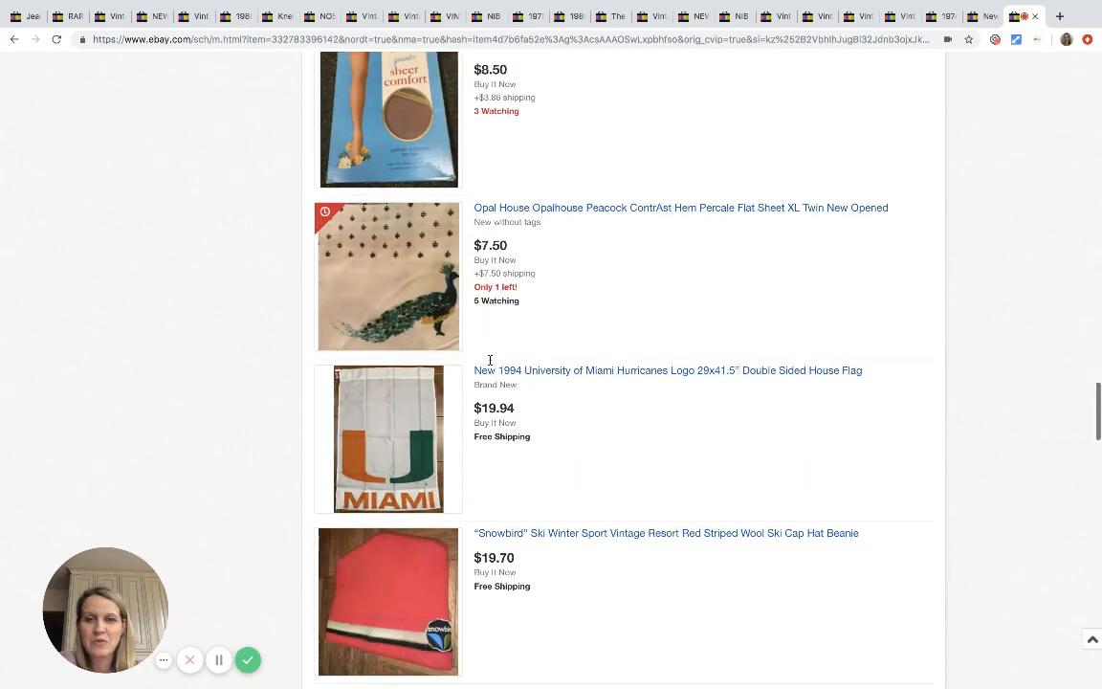
{"action": "scroll", "scroll_direction": "down", "scroll_amount": 3}
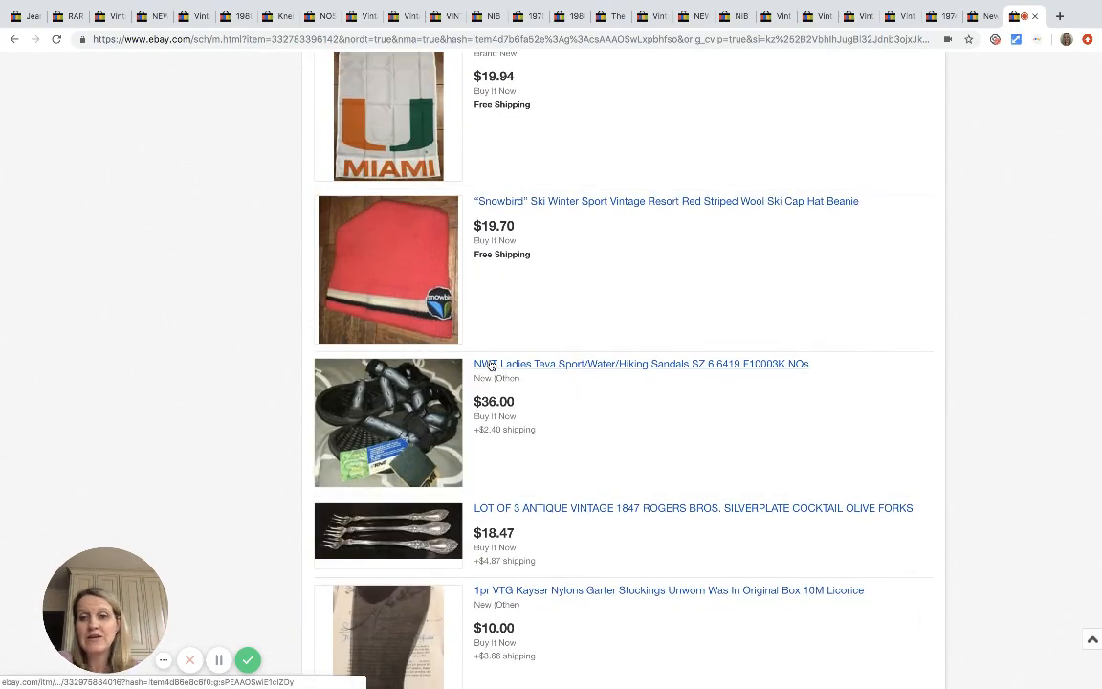
{"action": "scroll", "scroll_direction": "down", "scroll_amount": 3}
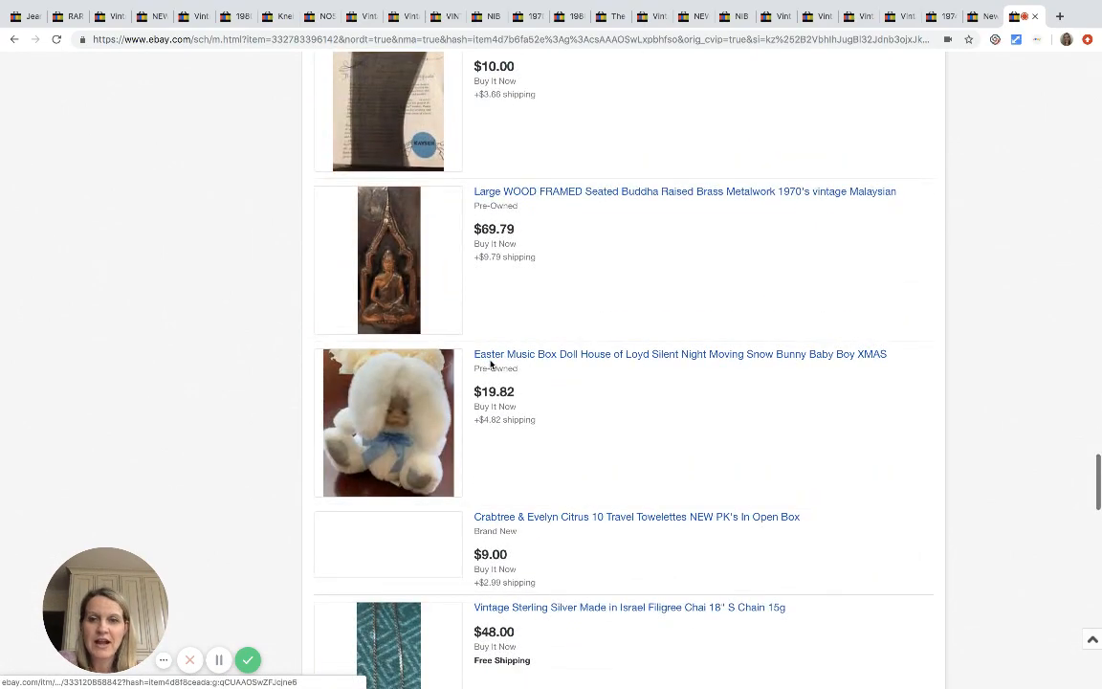
{"action": "scroll", "scroll_direction": "down", "scroll_amount": 3}
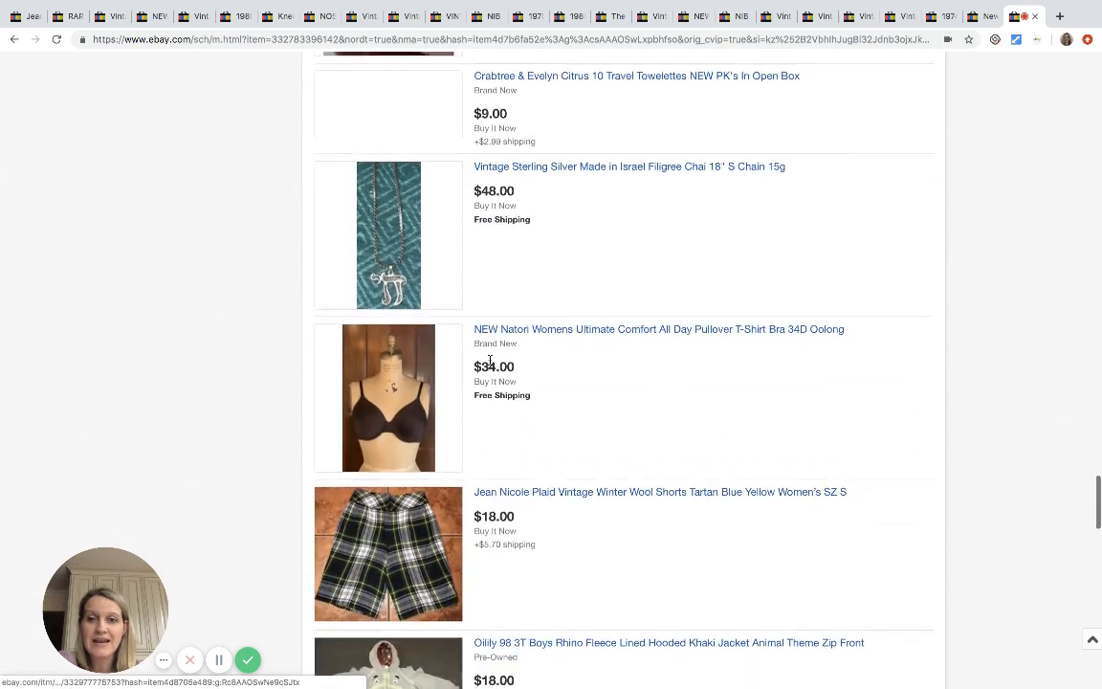
{"action": "scroll", "scroll_direction": "down", "scroll_amount": 3}
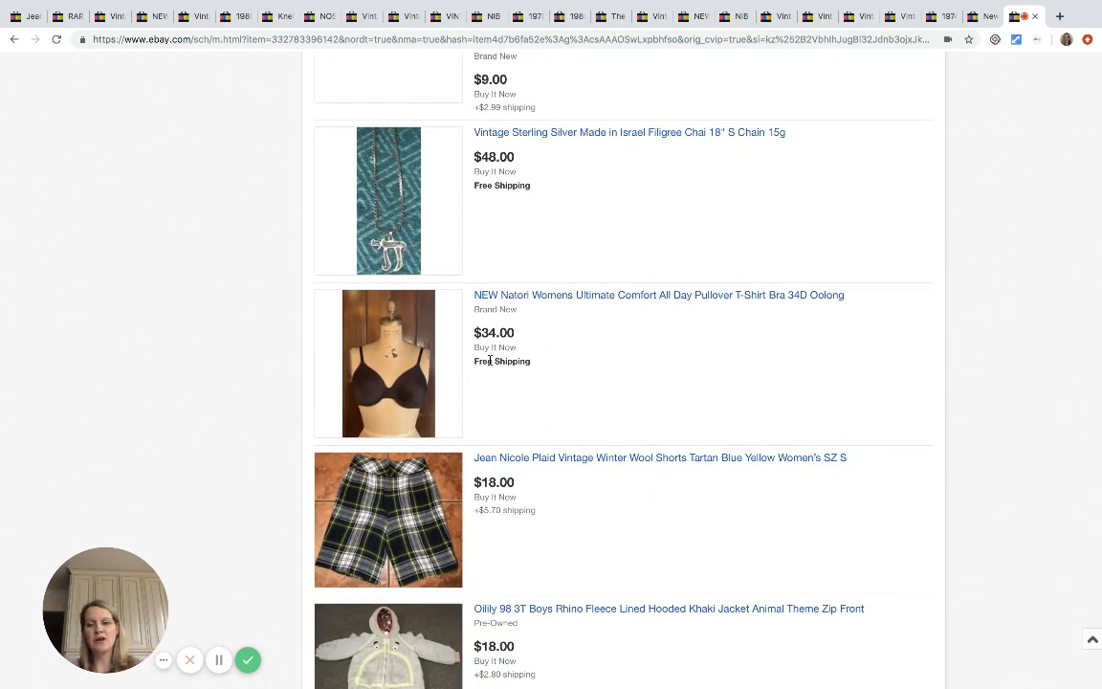
{"action": "scroll", "scroll_direction": "down", "scroll_amount": 3}
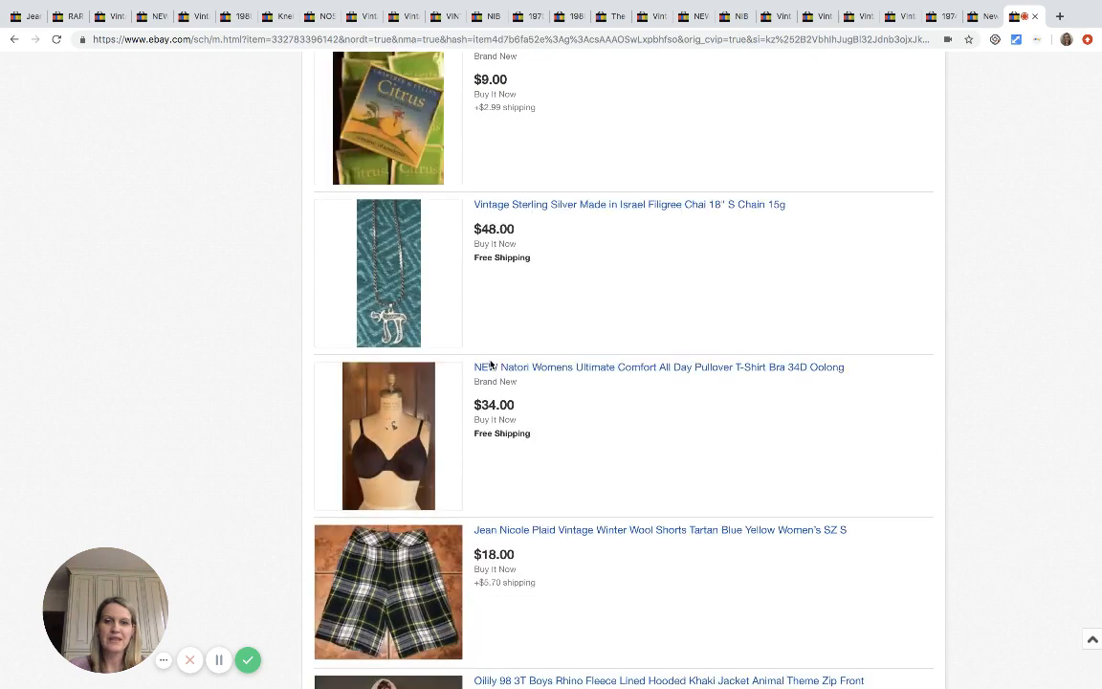